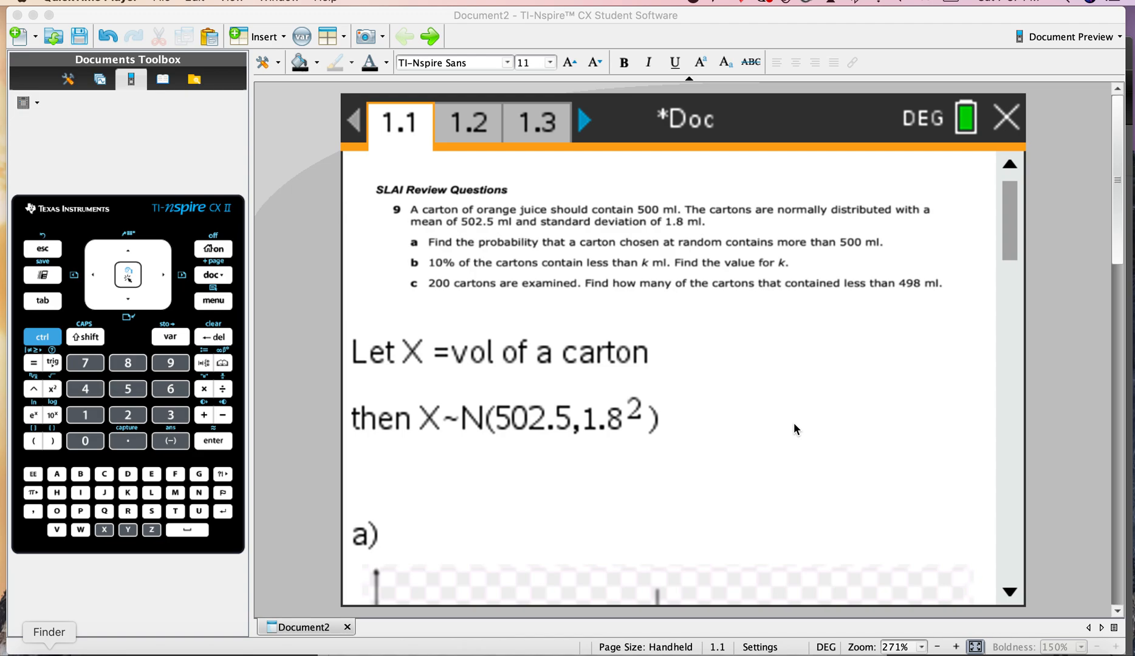
mouse_move(1001, 234)
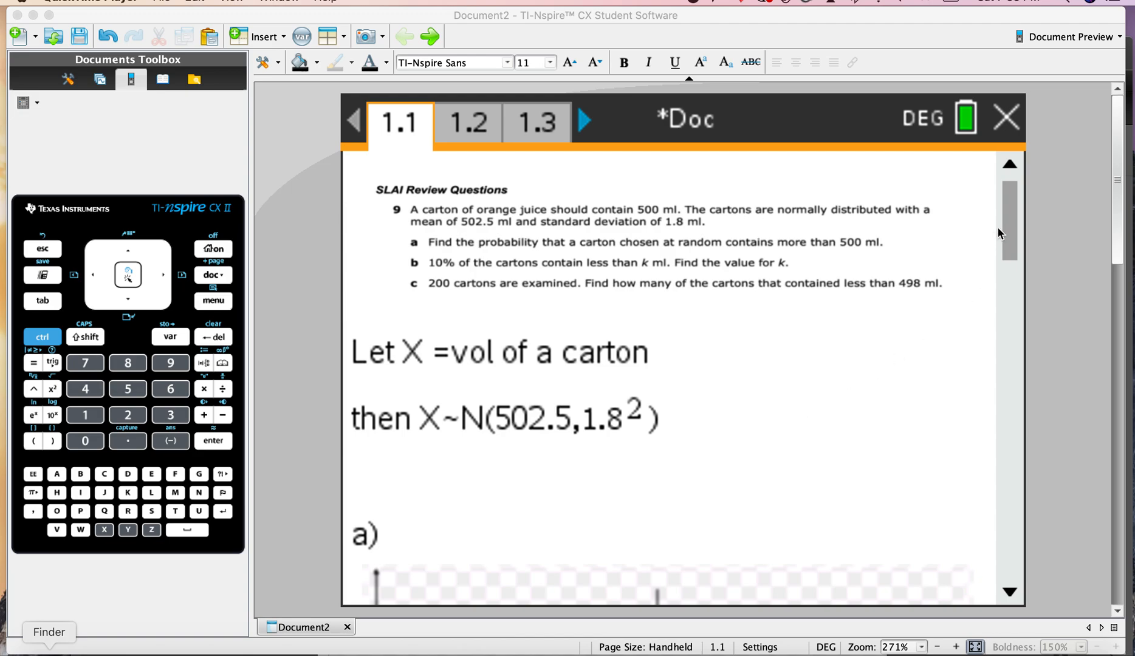
mouse_move(664, 352)
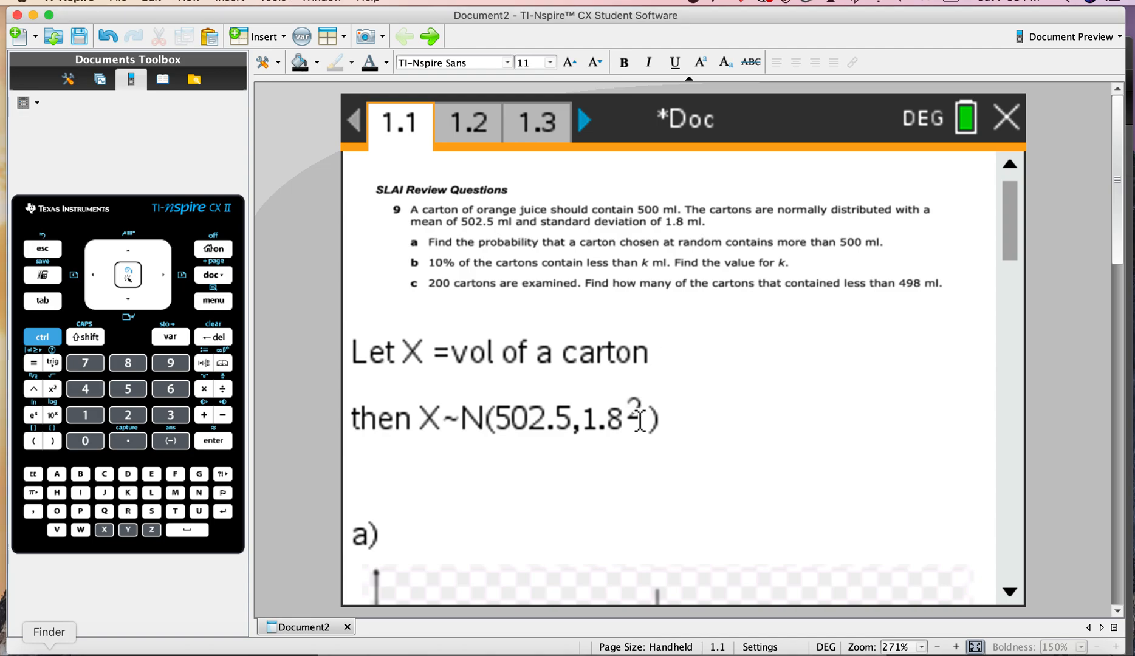
- Scroll the Notes page to part a's shaded normal curve and the p(X>500)= line
click(614, 418)
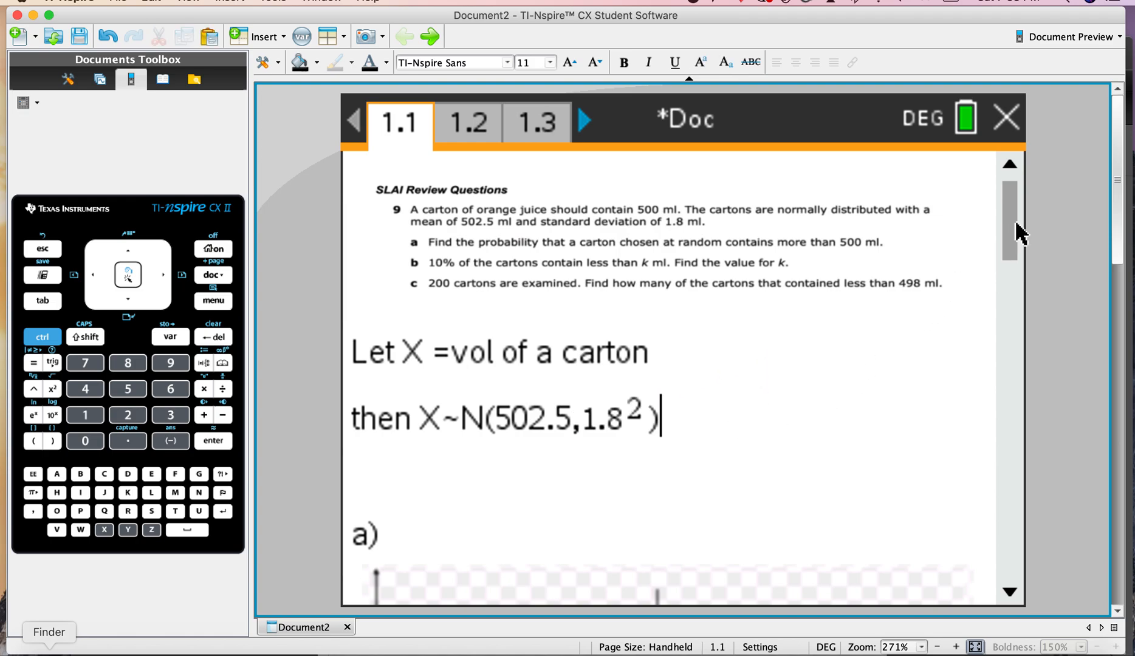
scroll(down, 3)
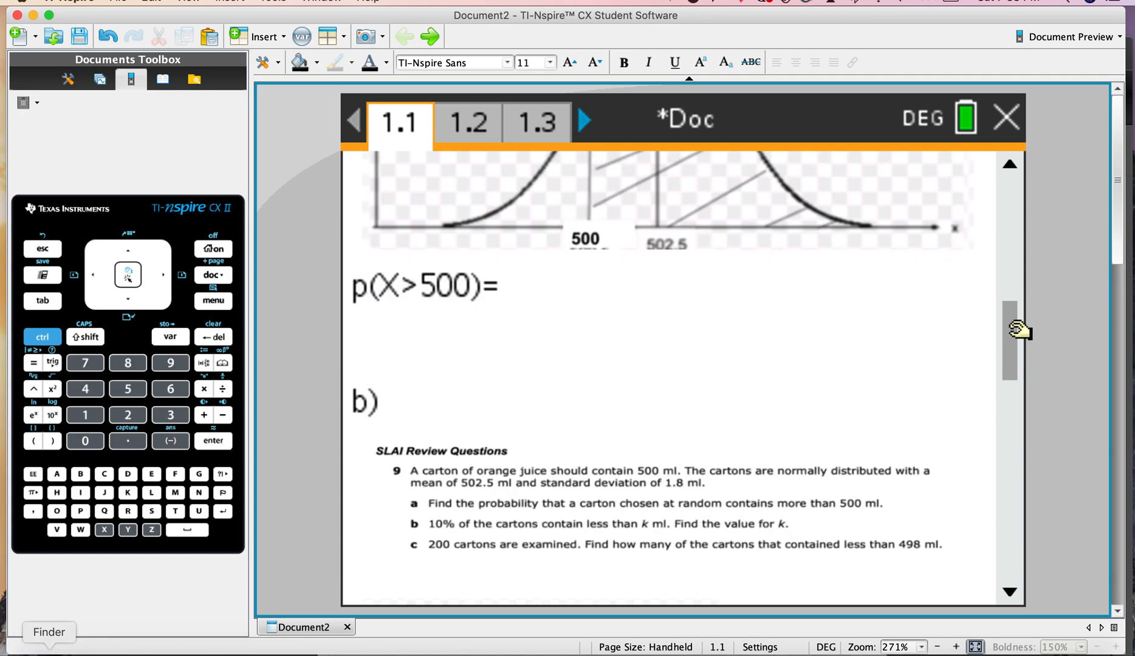
scroll(up, 3)
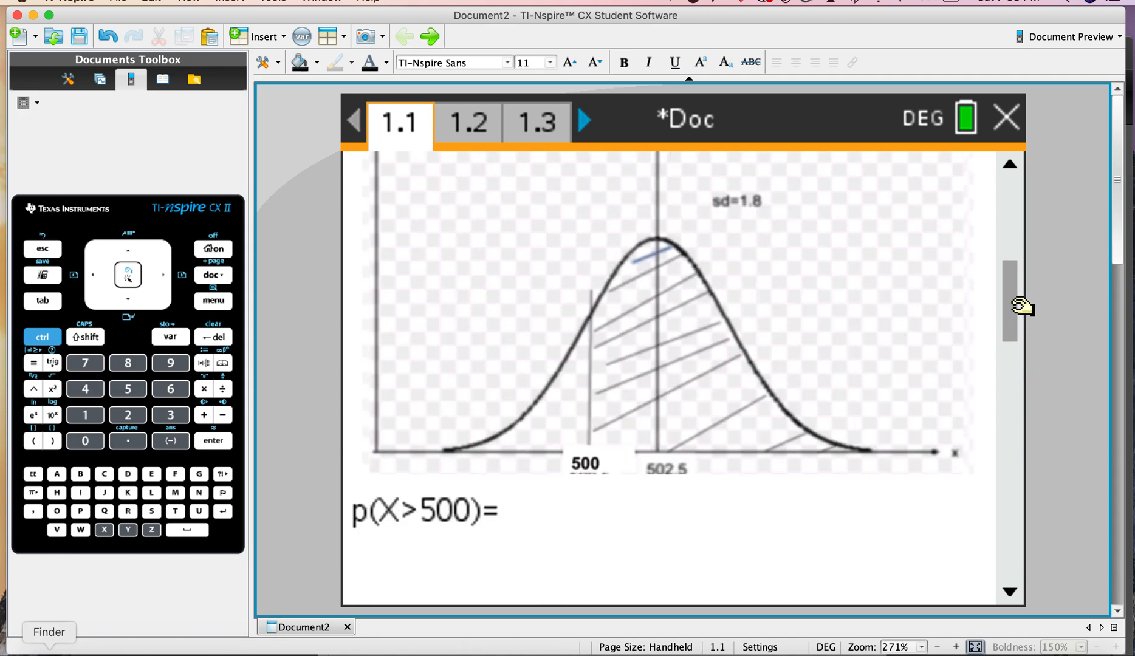
scroll(up, 3)
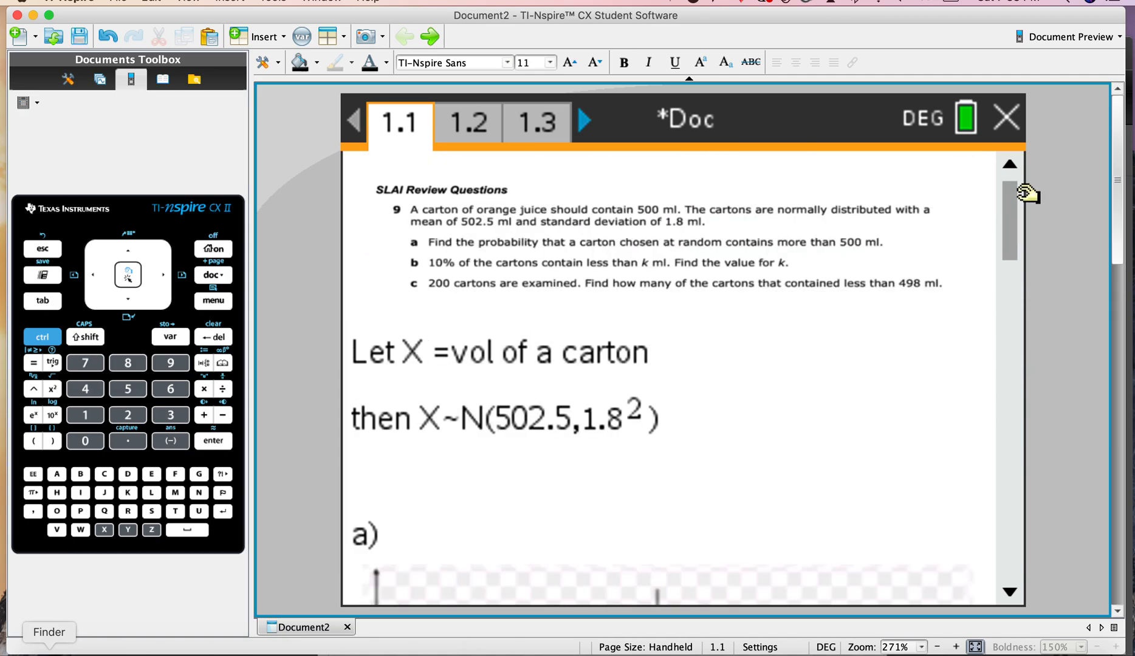
click(657, 418)
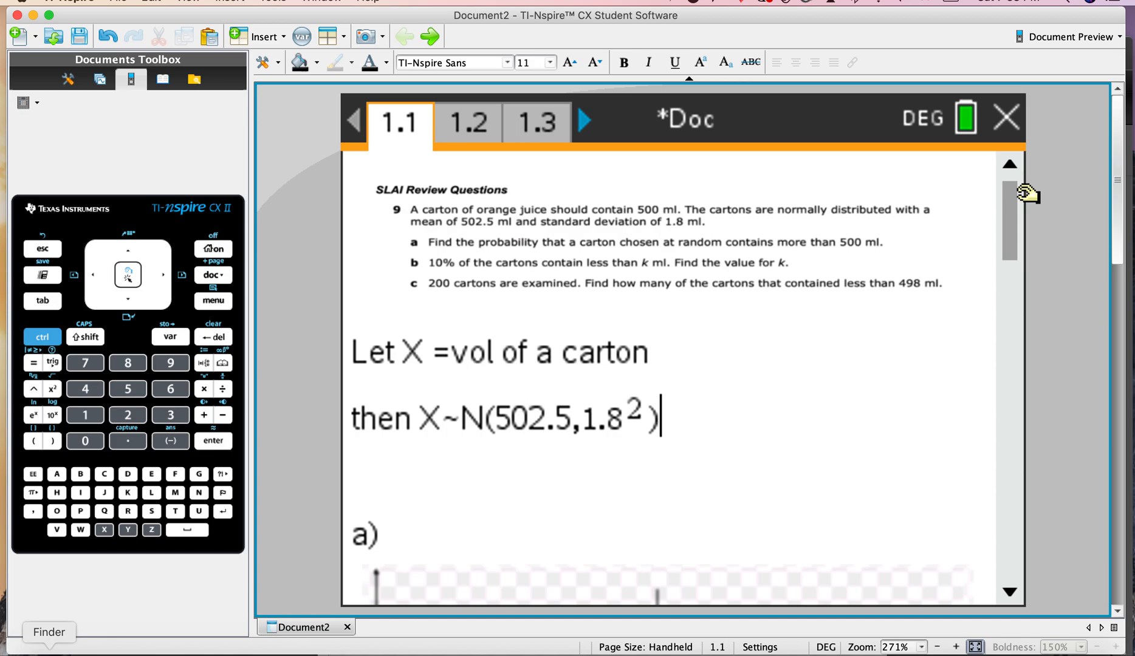
scroll(down, 3)
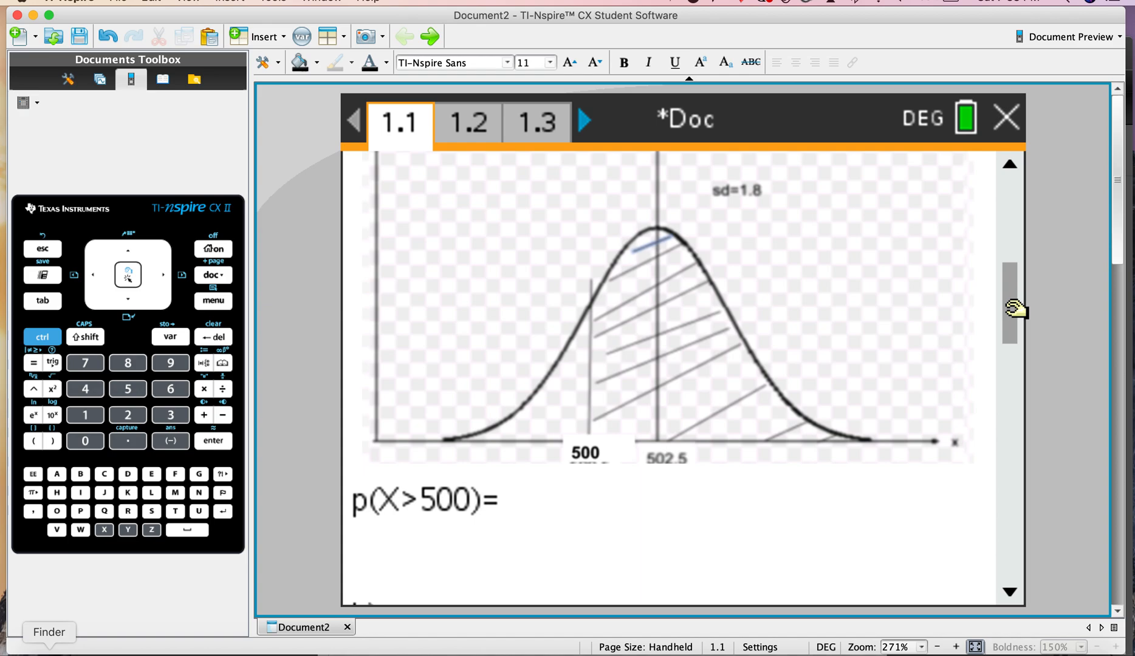
mouse_move(651, 412)
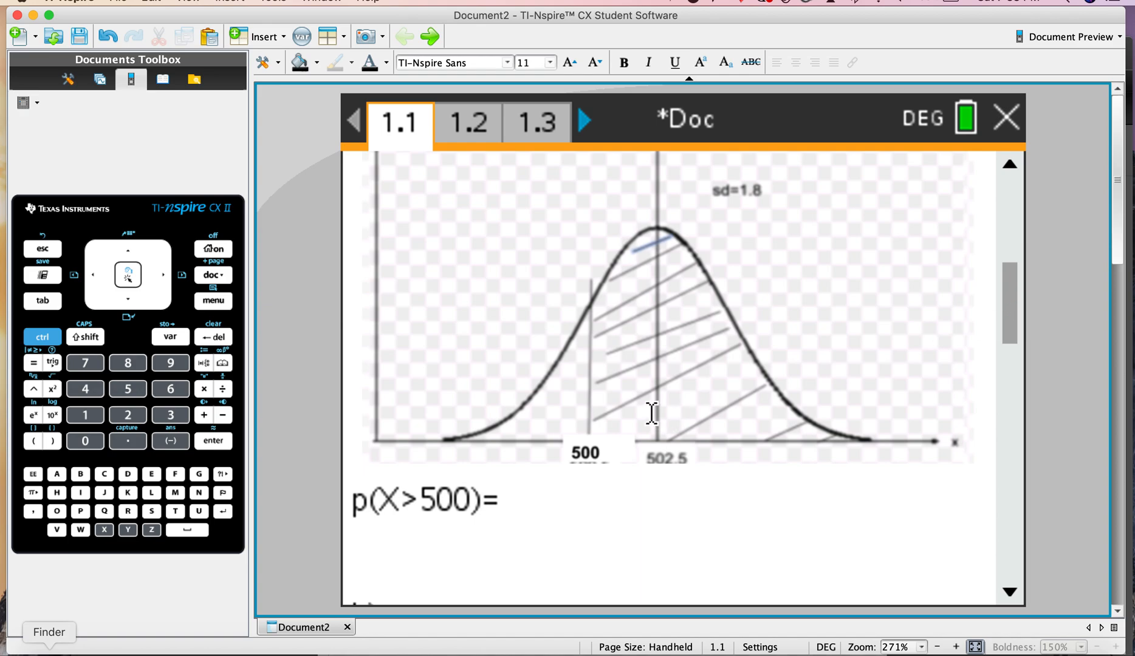
mouse_move(680, 232)
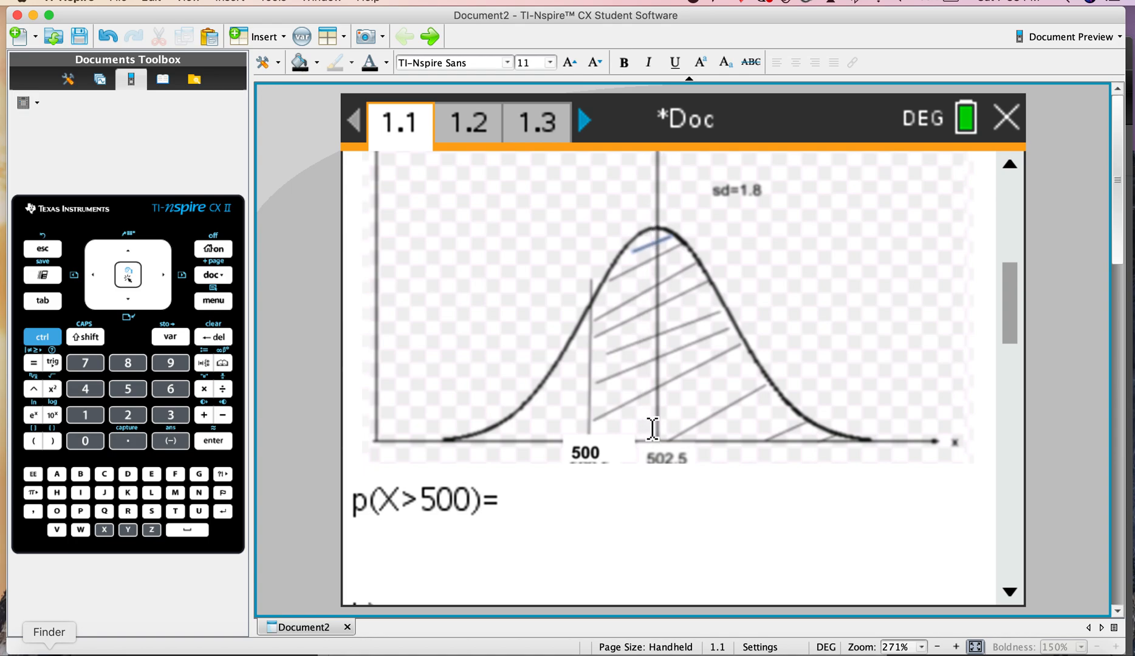
mouse_move(857, 438)
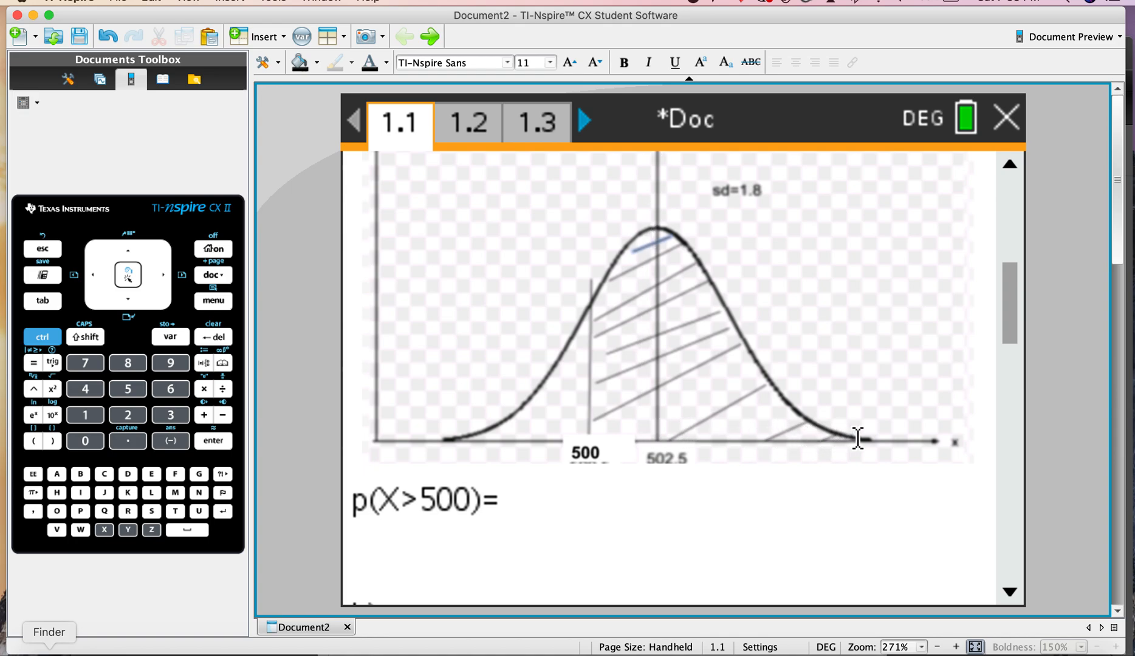
mouse_move(943, 439)
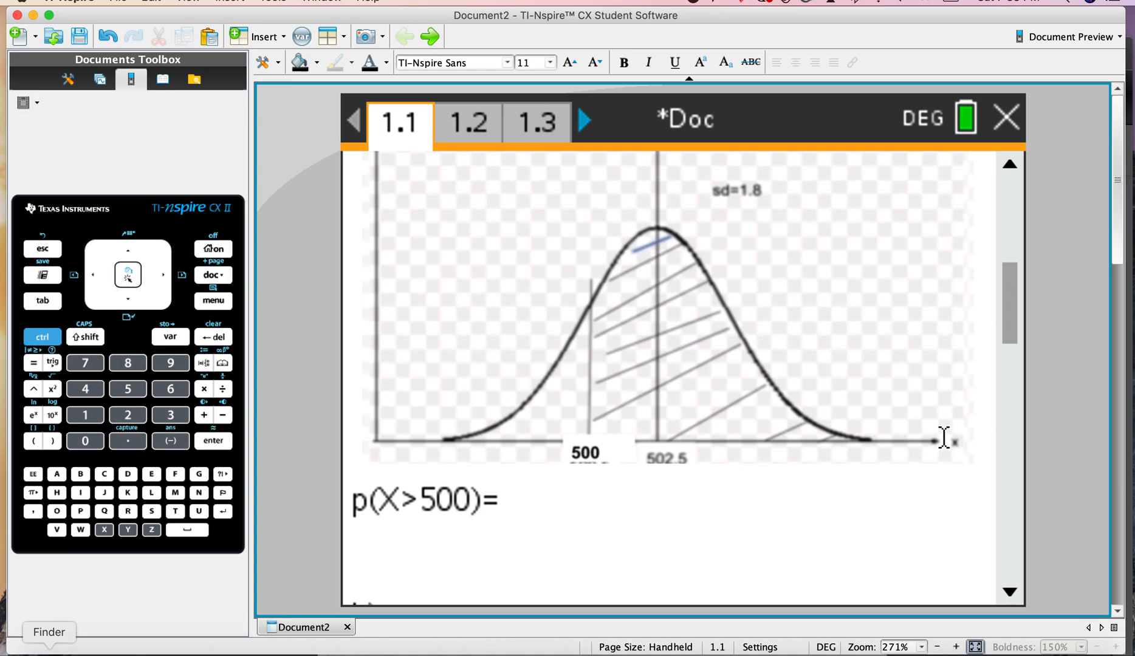
mouse_move(771, 402)
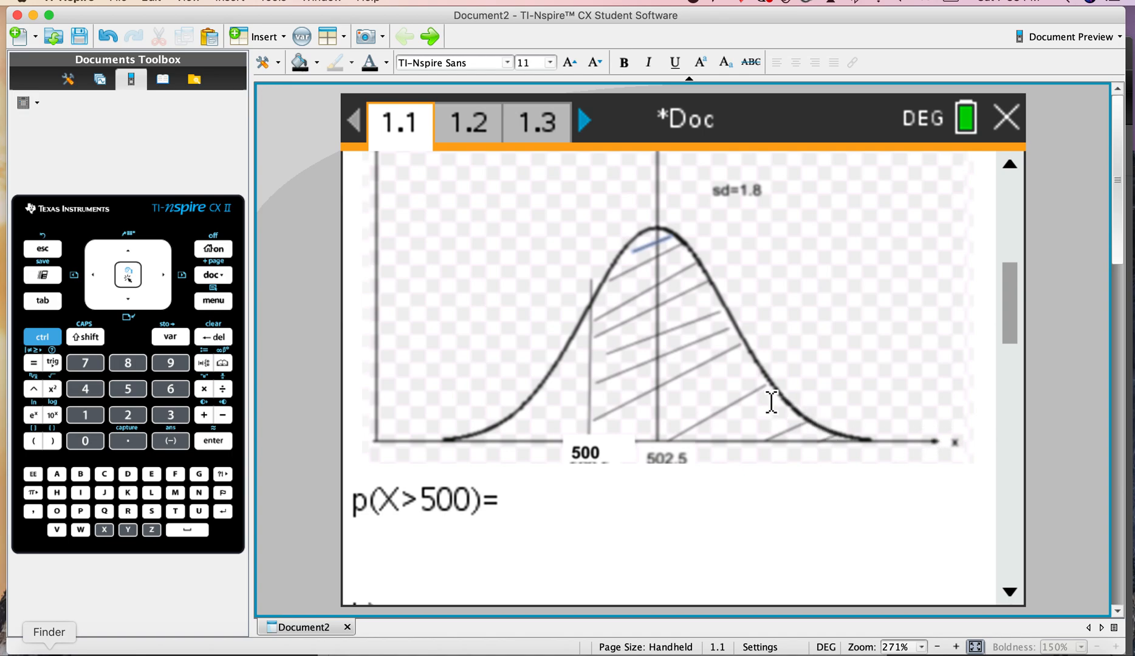
mouse_move(658, 443)
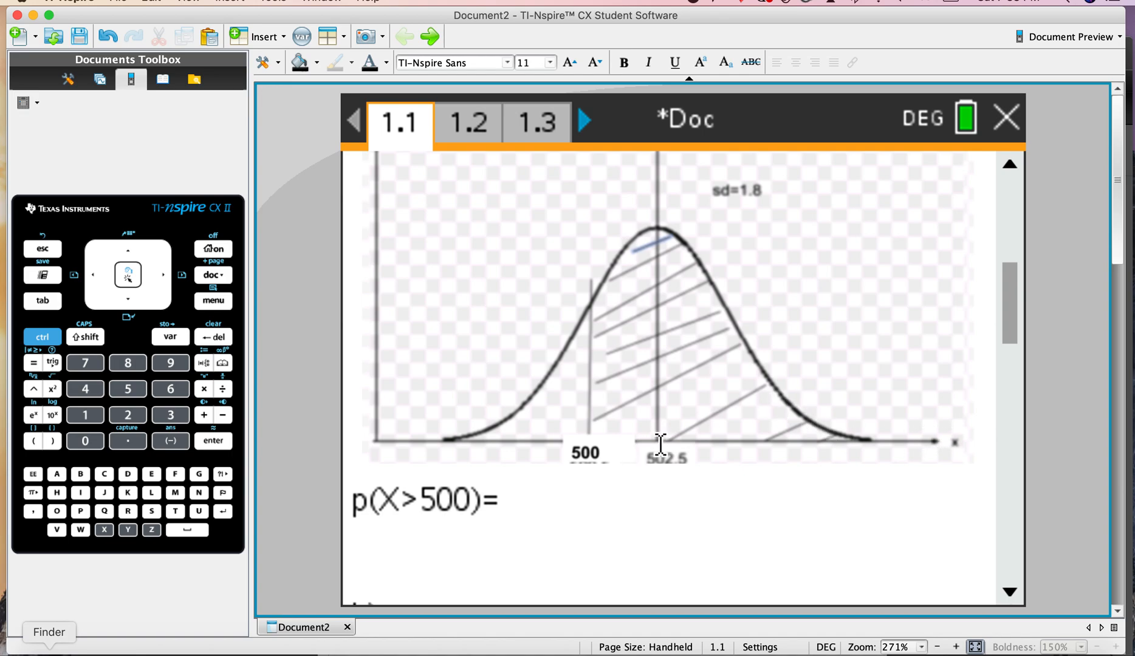
mouse_move(948, 441)
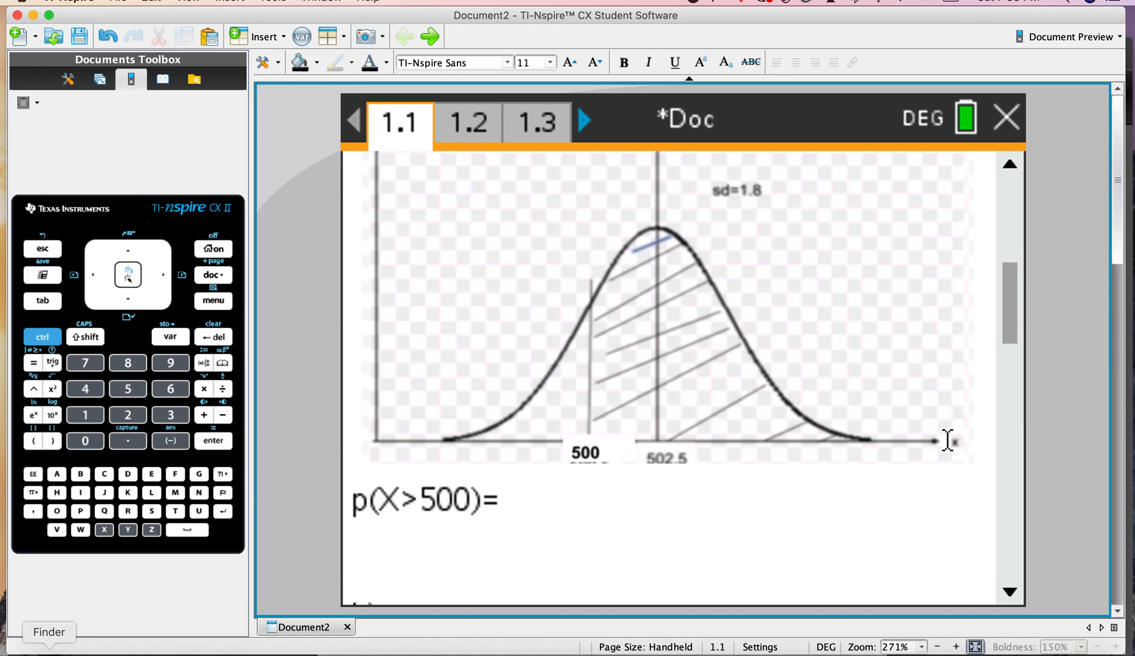
mouse_move(661, 422)
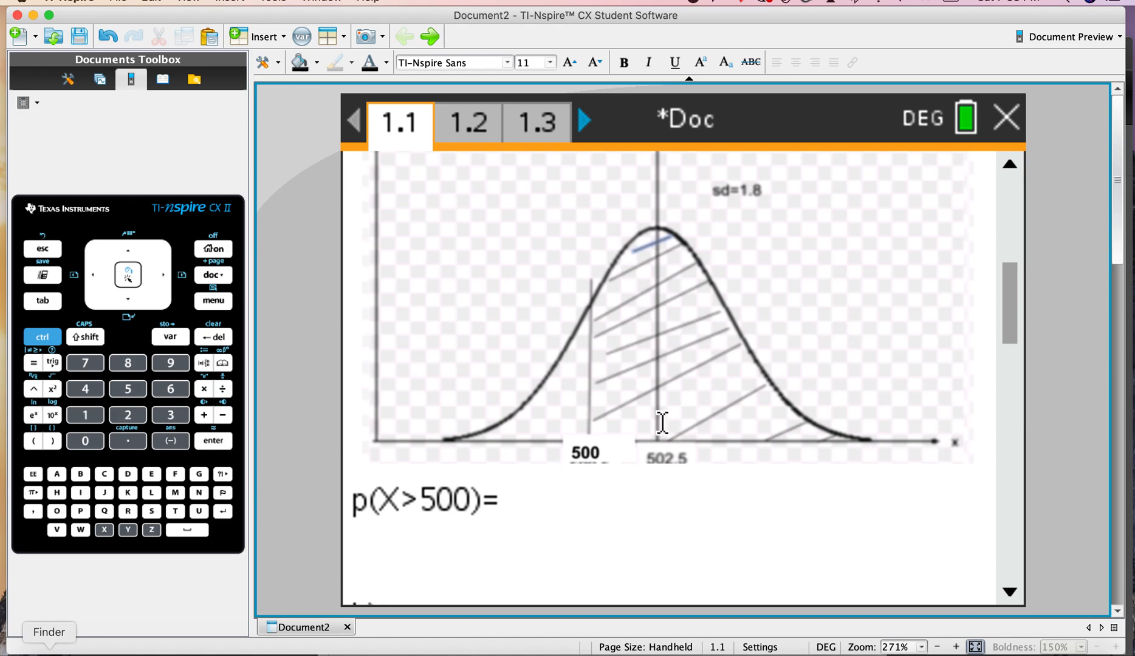
mouse_move(879, 436)
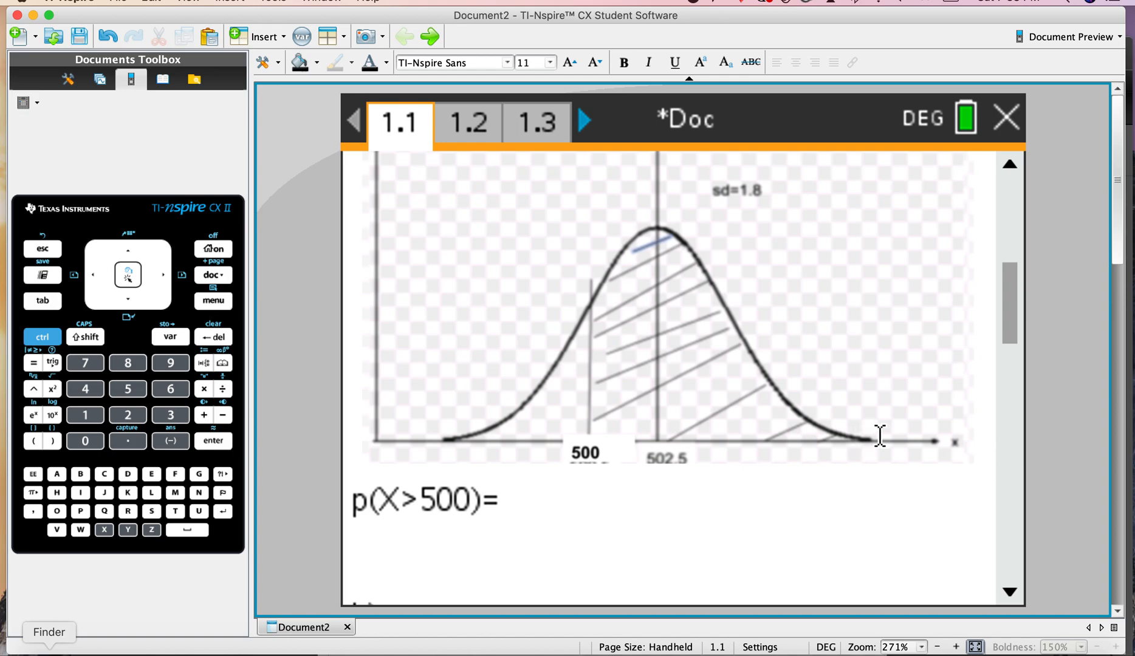
mouse_move(825, 438)
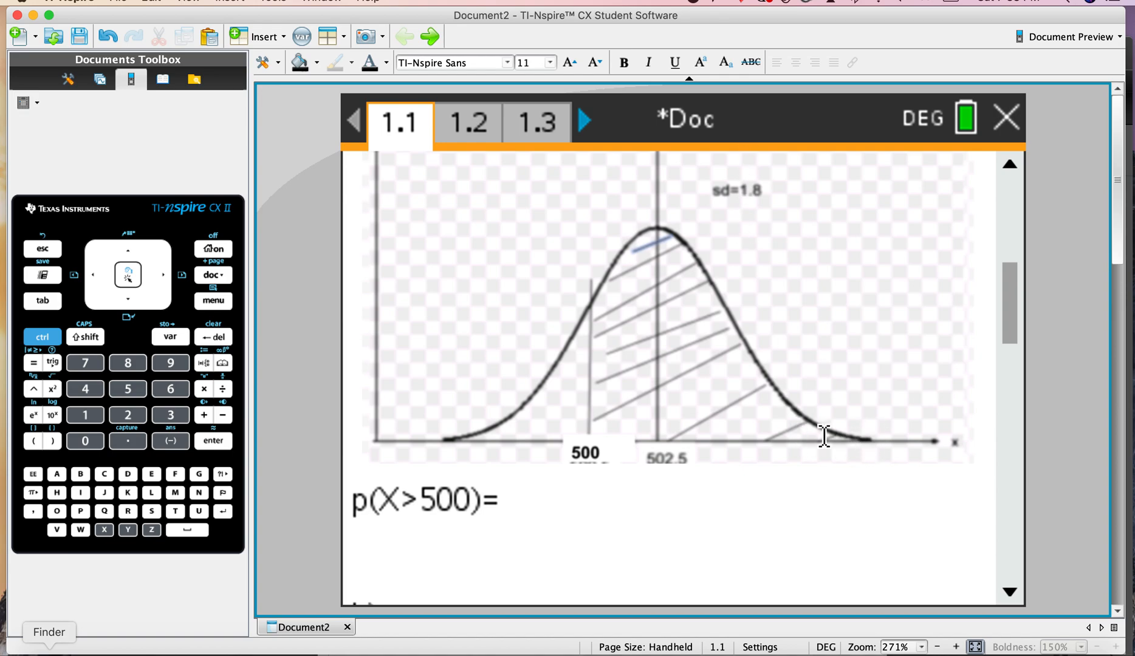
mouse_move(850, 427)
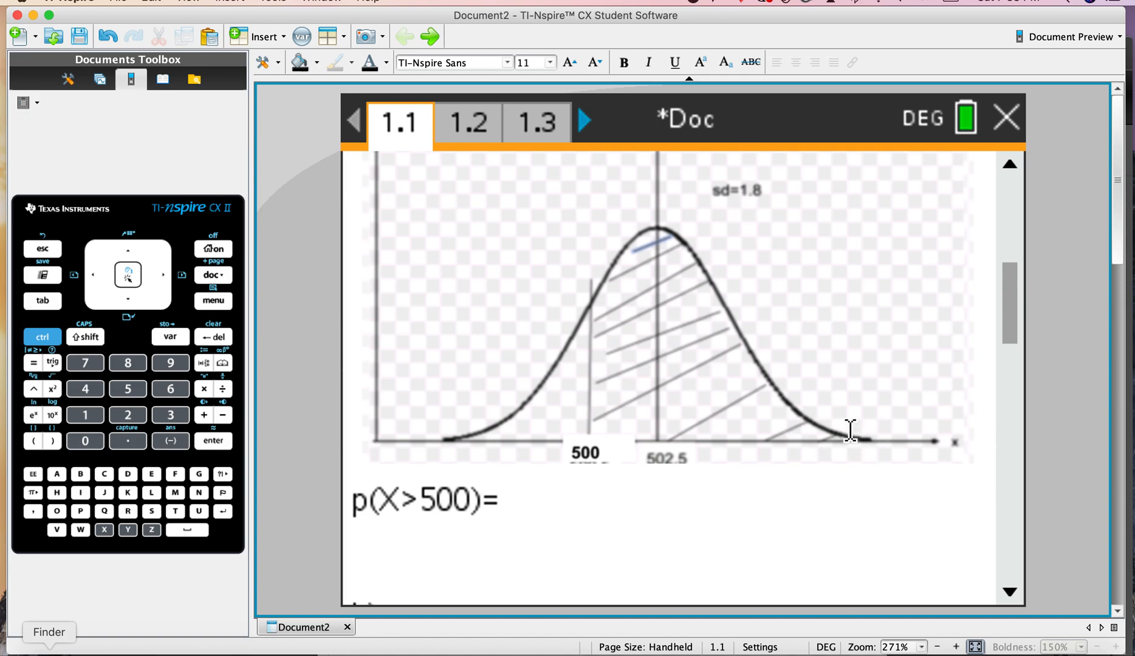
mouse_move(514, 499)
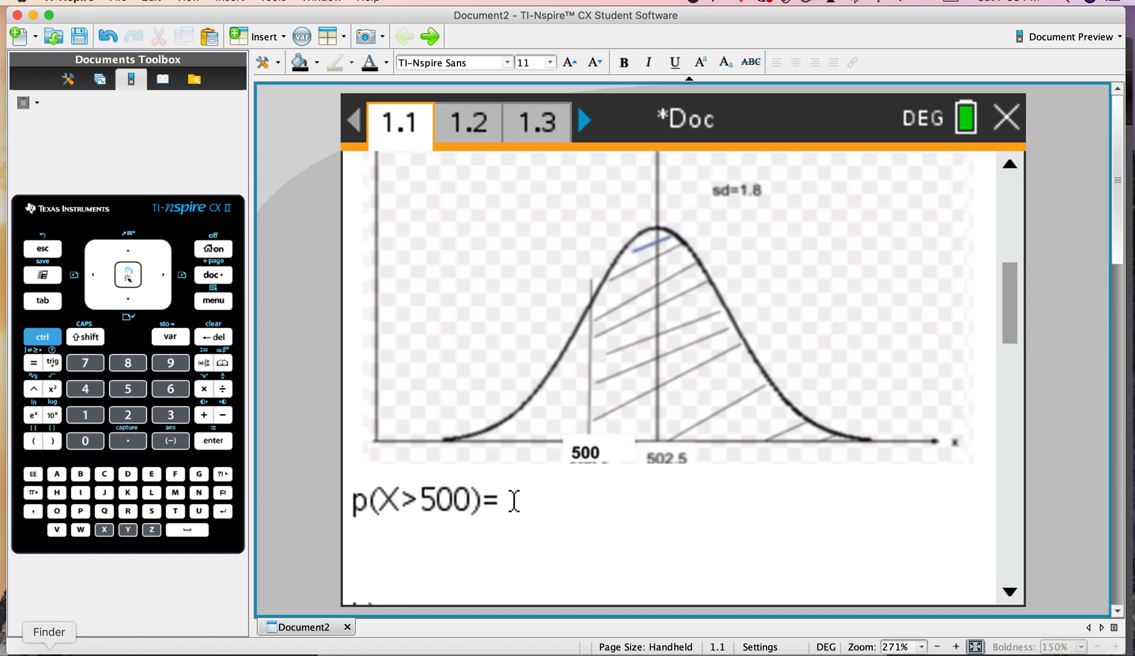
- Insert a Normal Cdf calculation right after p(X>500)= from the probability distributions
click(504, 499)
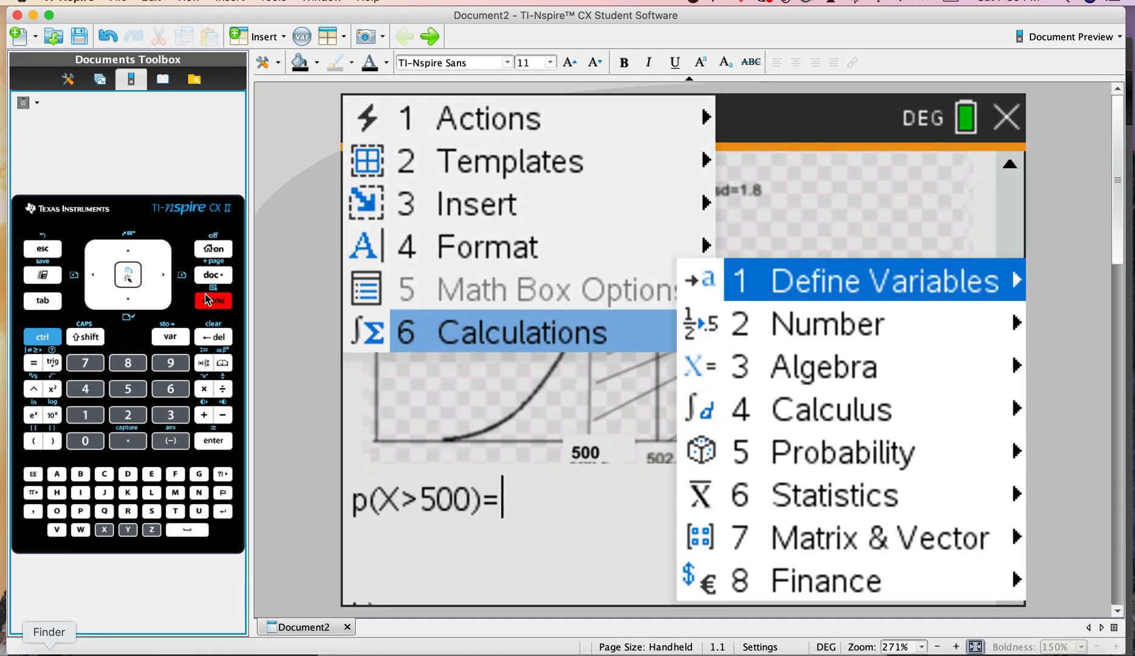
mouse_move(601, 333)
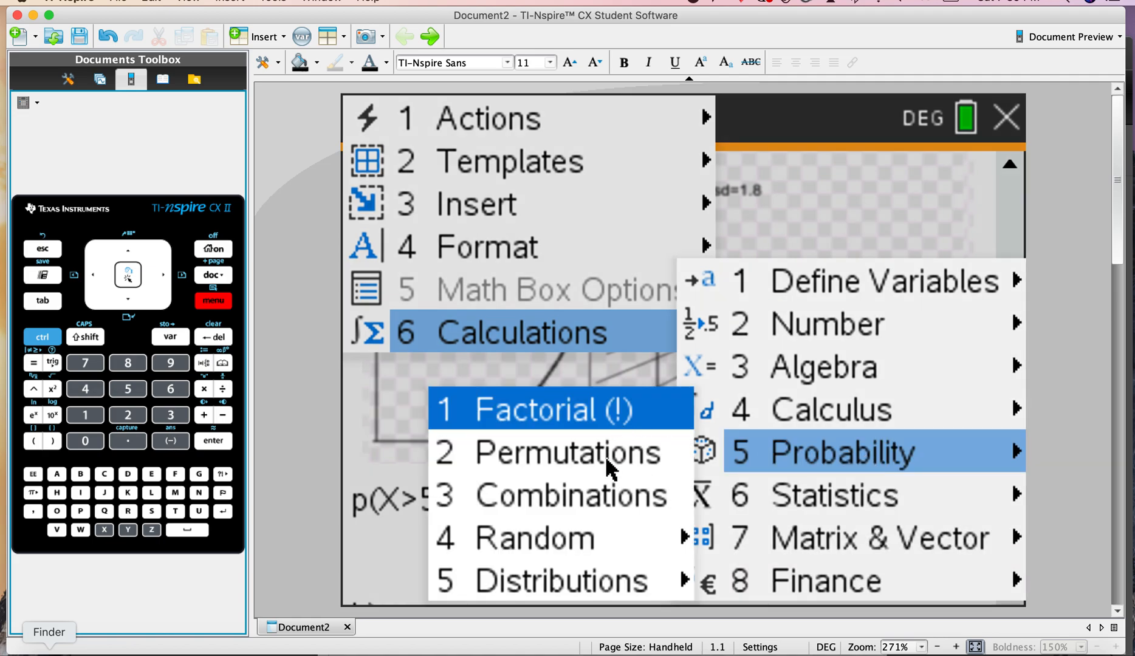
click(561, 580)
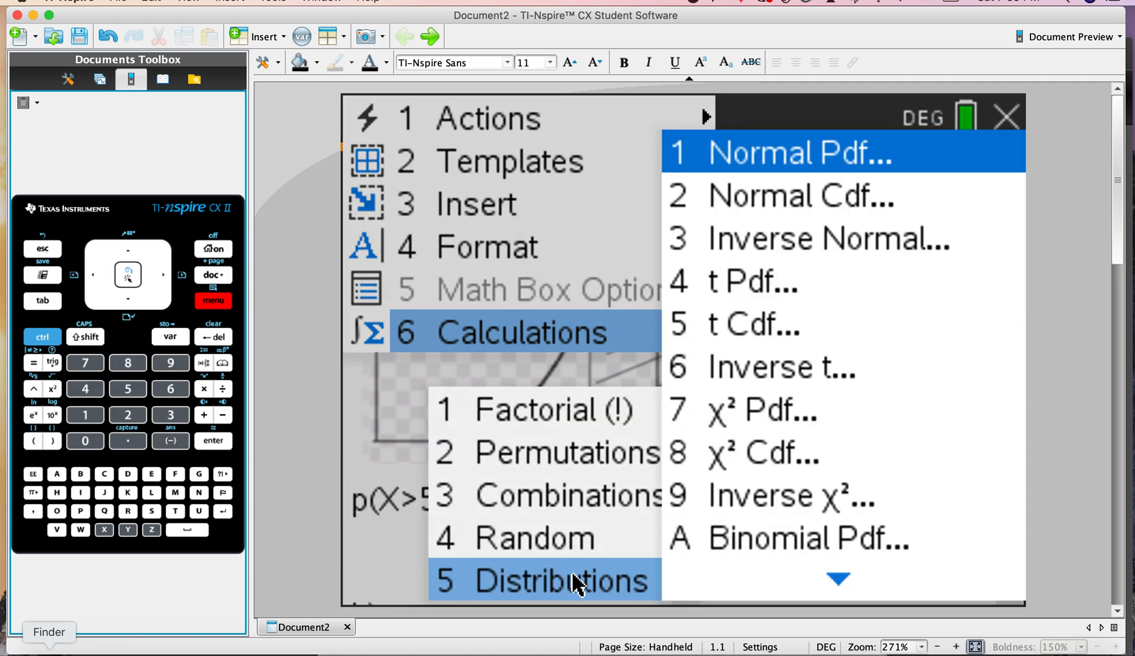
mouse_move(796, 195)
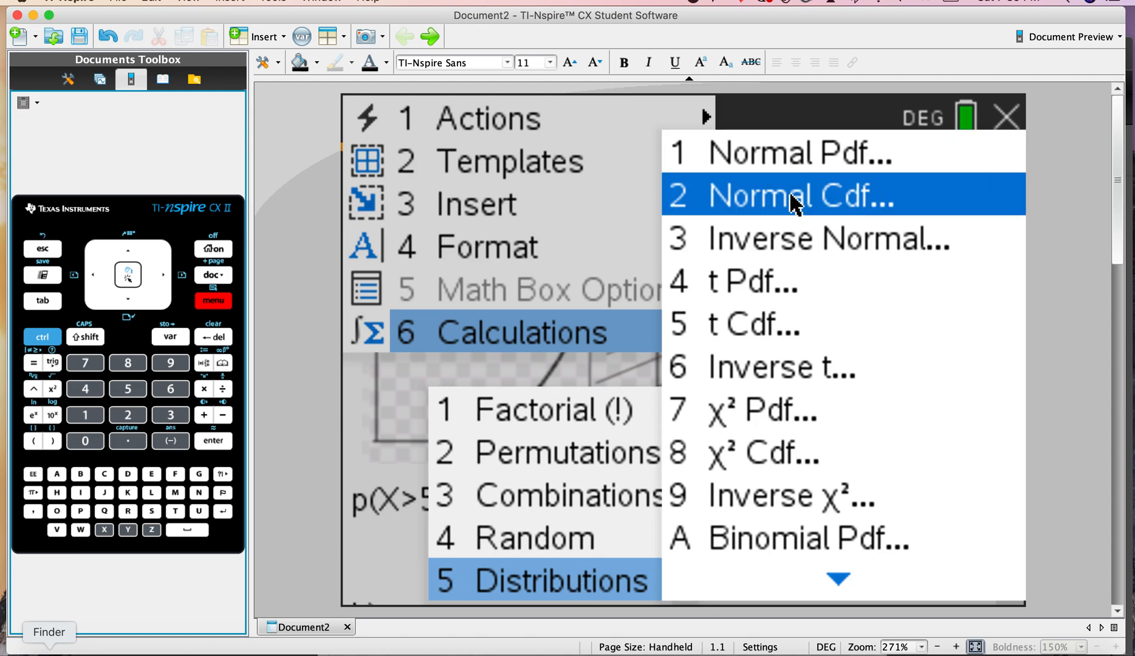
click(800, 195)
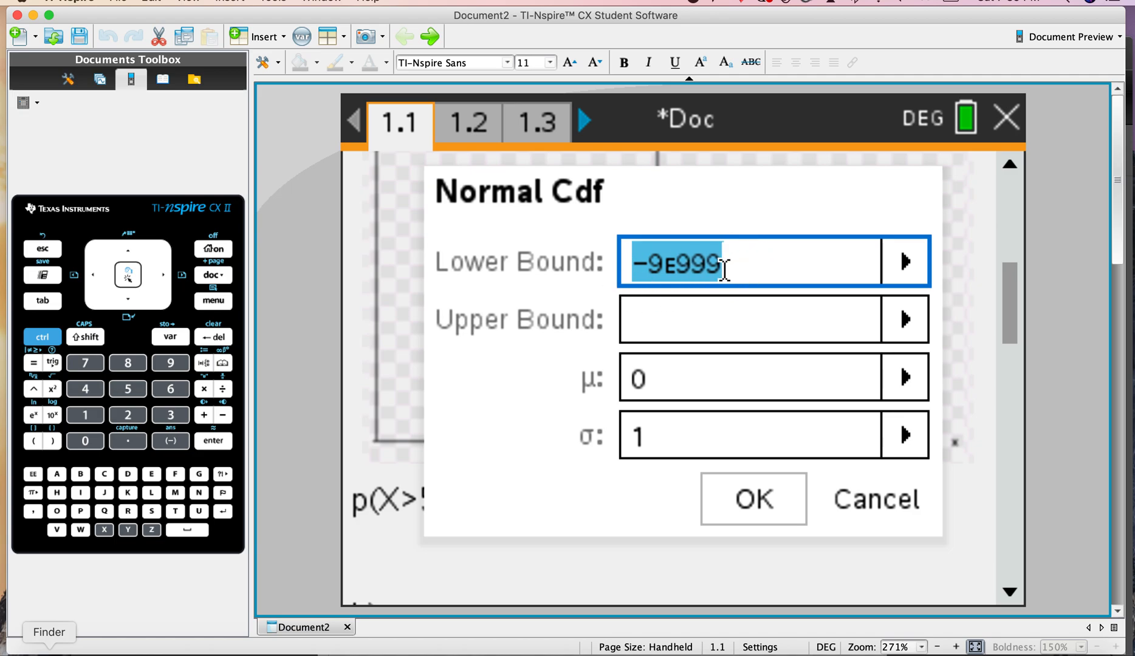
- Evaluate normCdf from 500 to 10000 with mean 502.5 and sd 1.8, giving 0.917566676084
text(500)
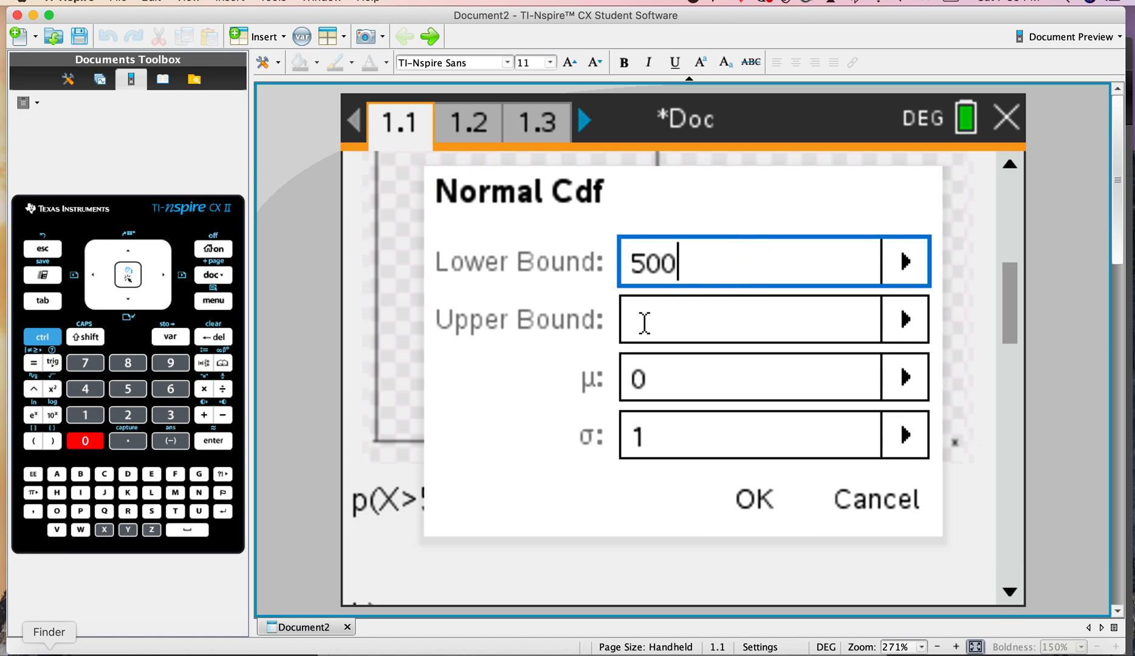
click(749, 319)
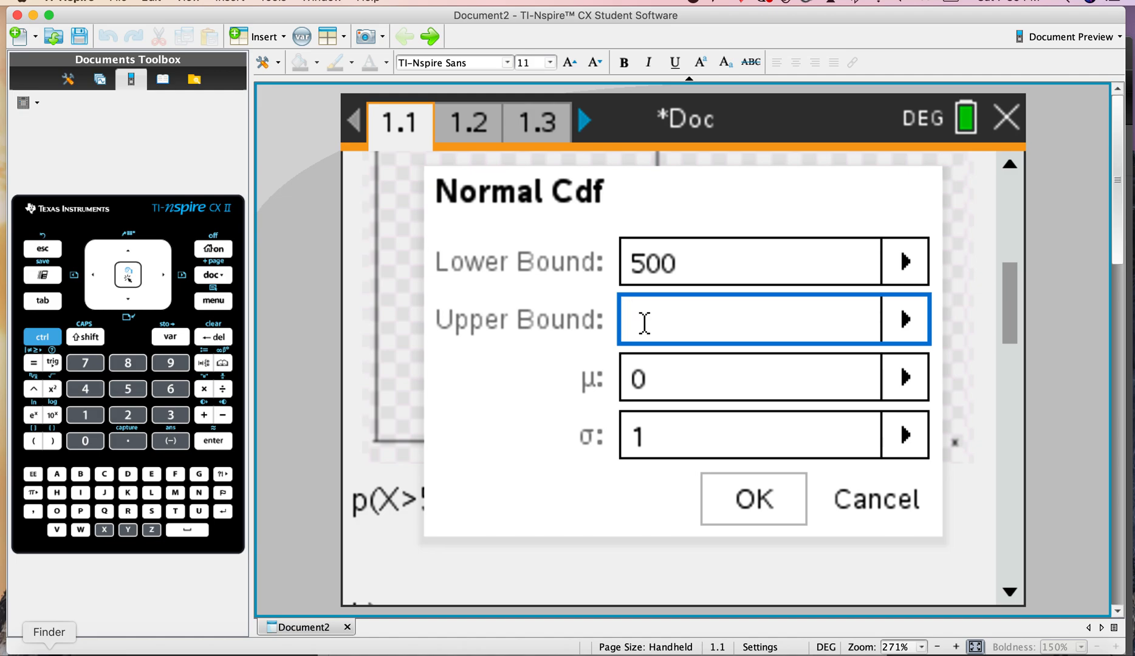
text(10000)
click(773, 377)
text(502.5)
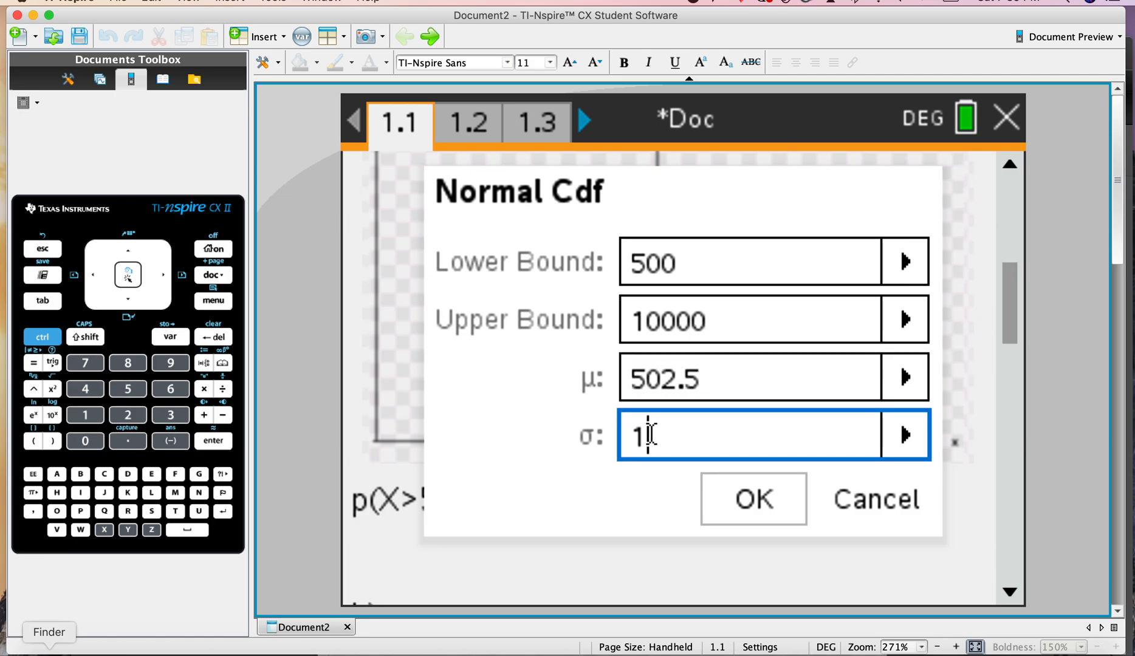
click(750, 499)
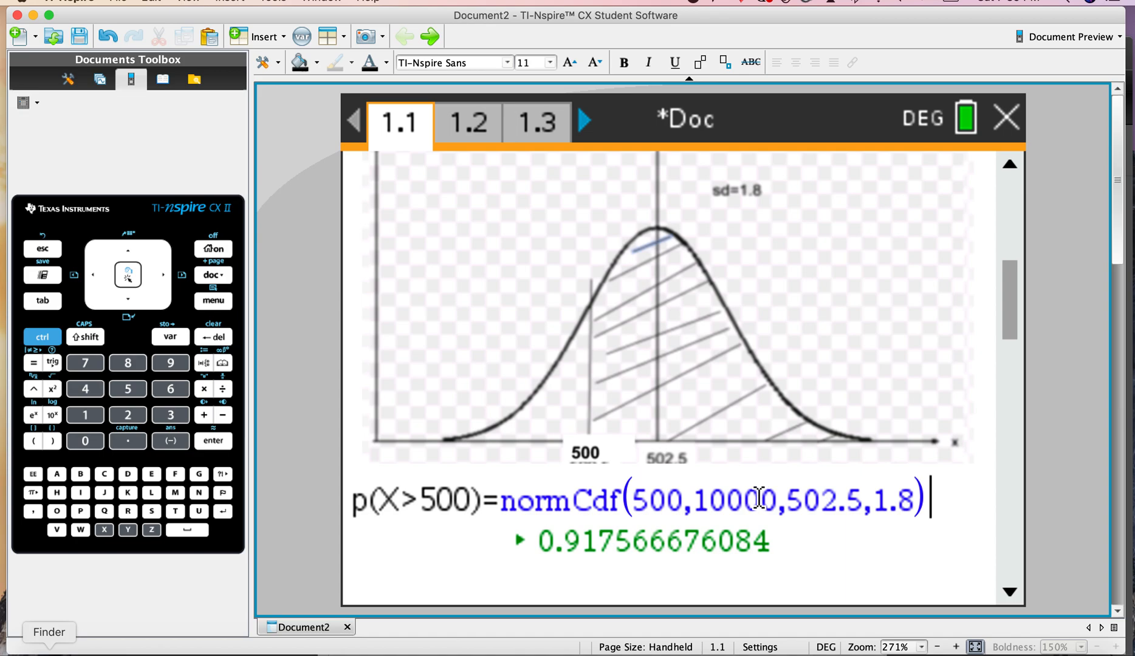
- Write the part a answer p(X>500)=0.918 (3 s.f) above the normCdf calculation
click(503, 500)
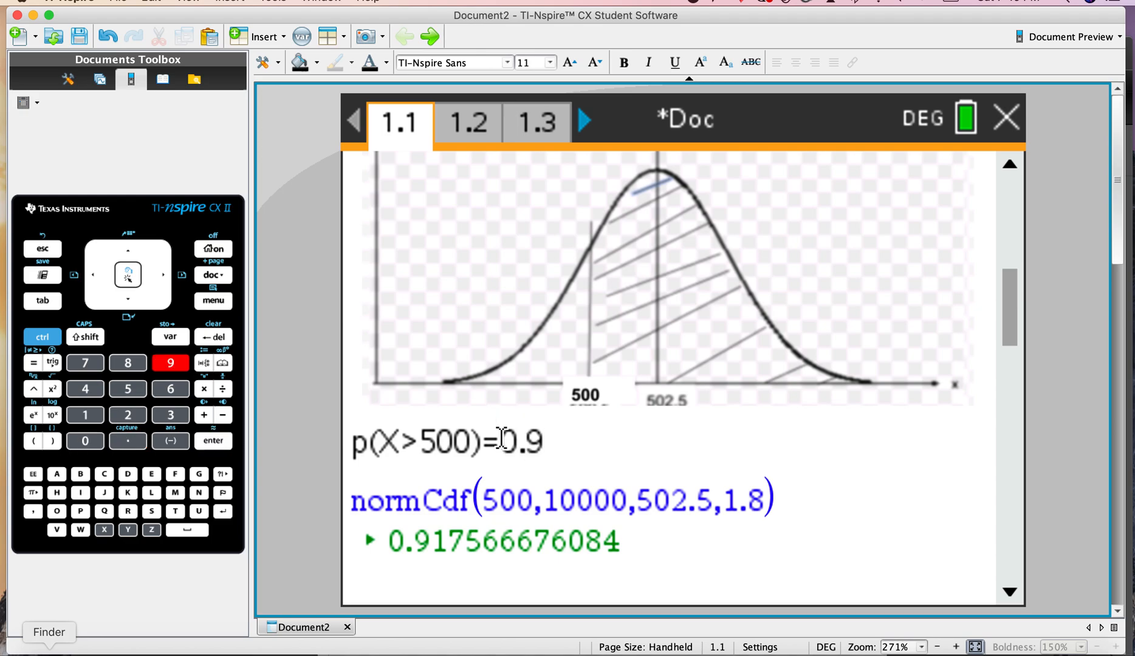
text(18)
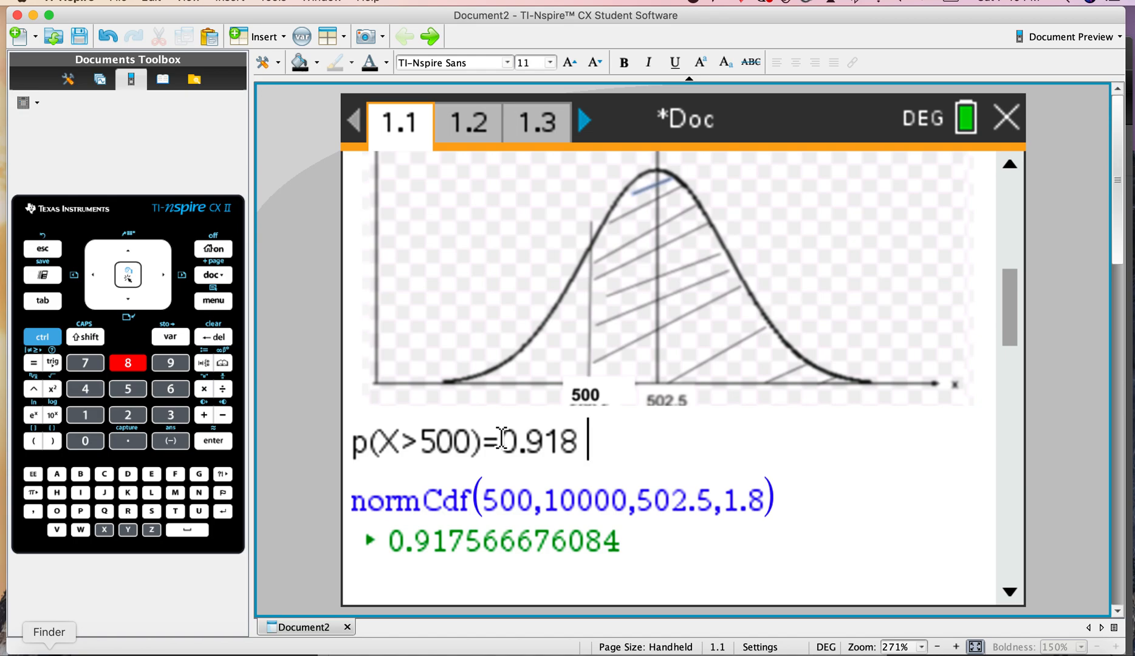
text(( 3 s)
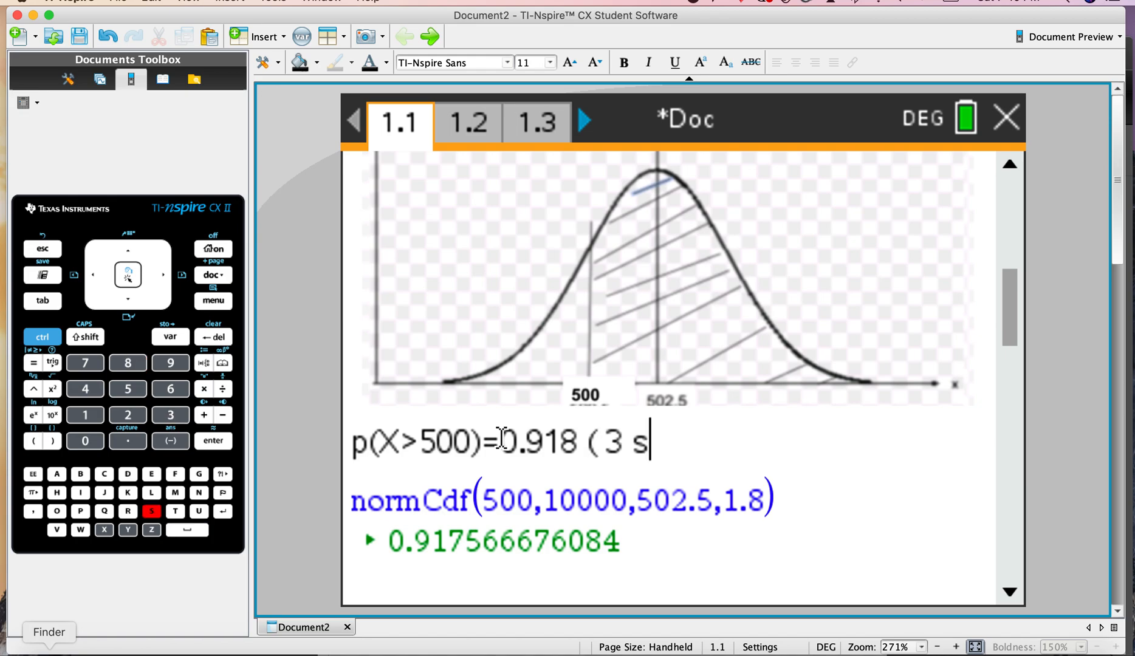
text(.f))
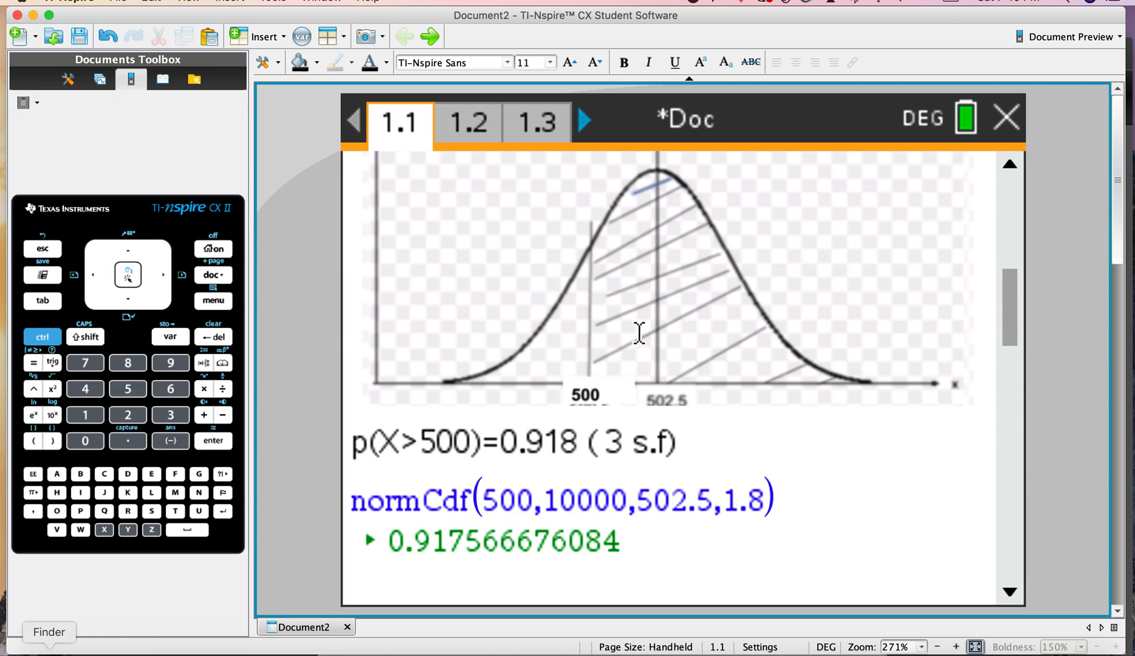
mouse_move(1022, 334)
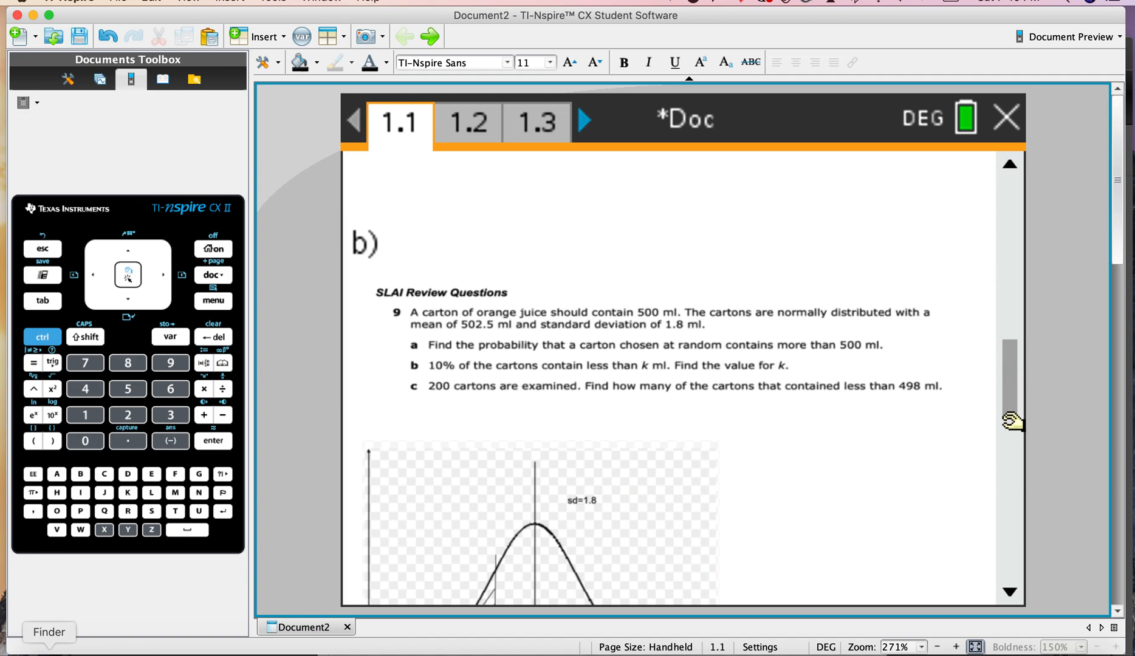
- Scroll down to part b's k curve and the p(X<k)=0.10 statement
scroll(down, 3)
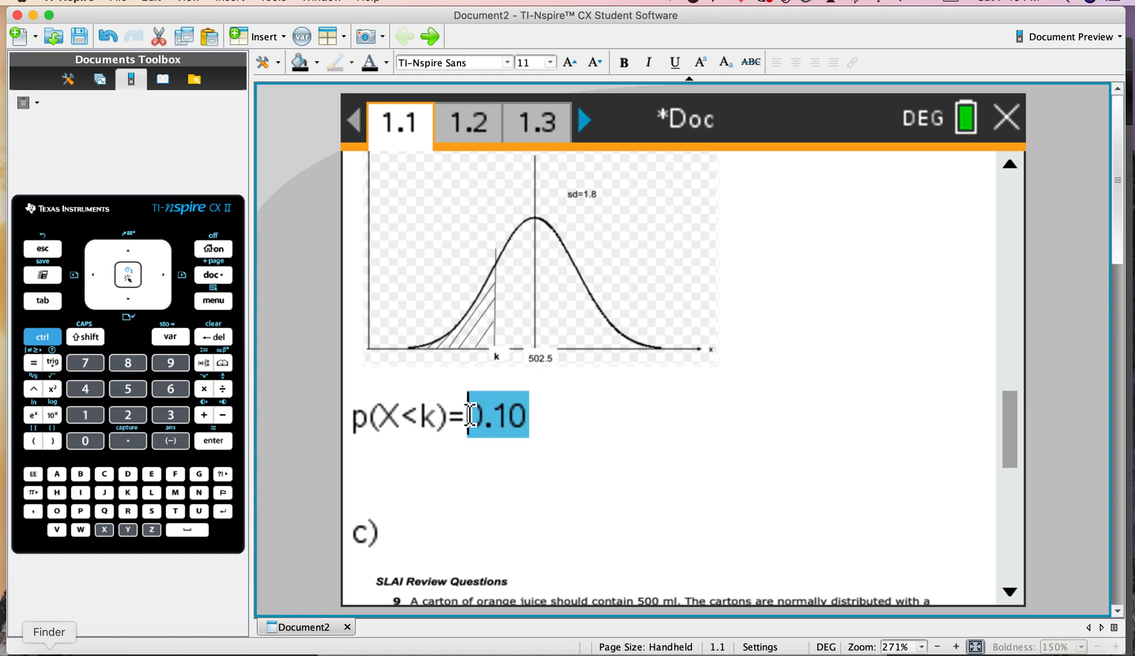
mouse_move(474, 412)
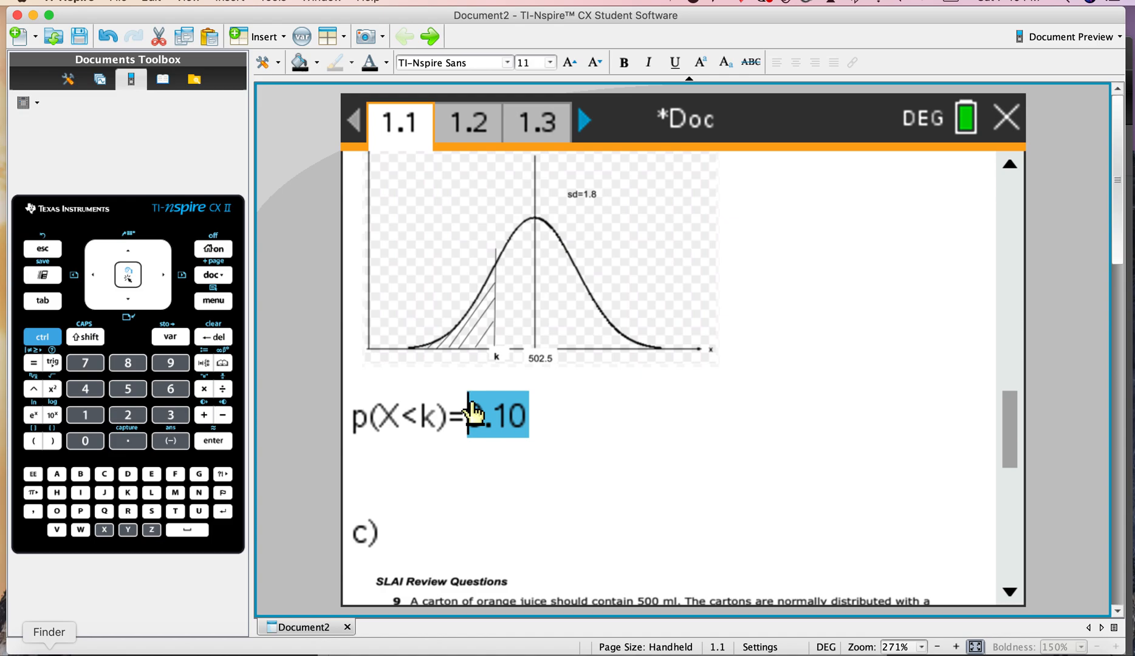
mouse_move(520, 373)
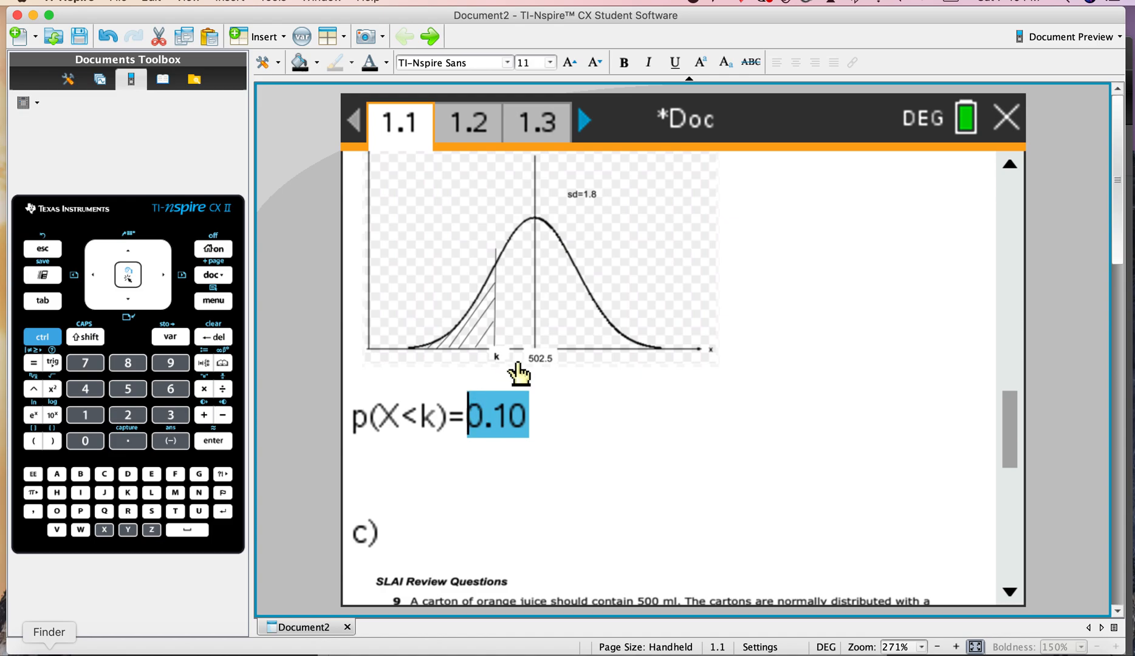
mouse_move(1020, 331)
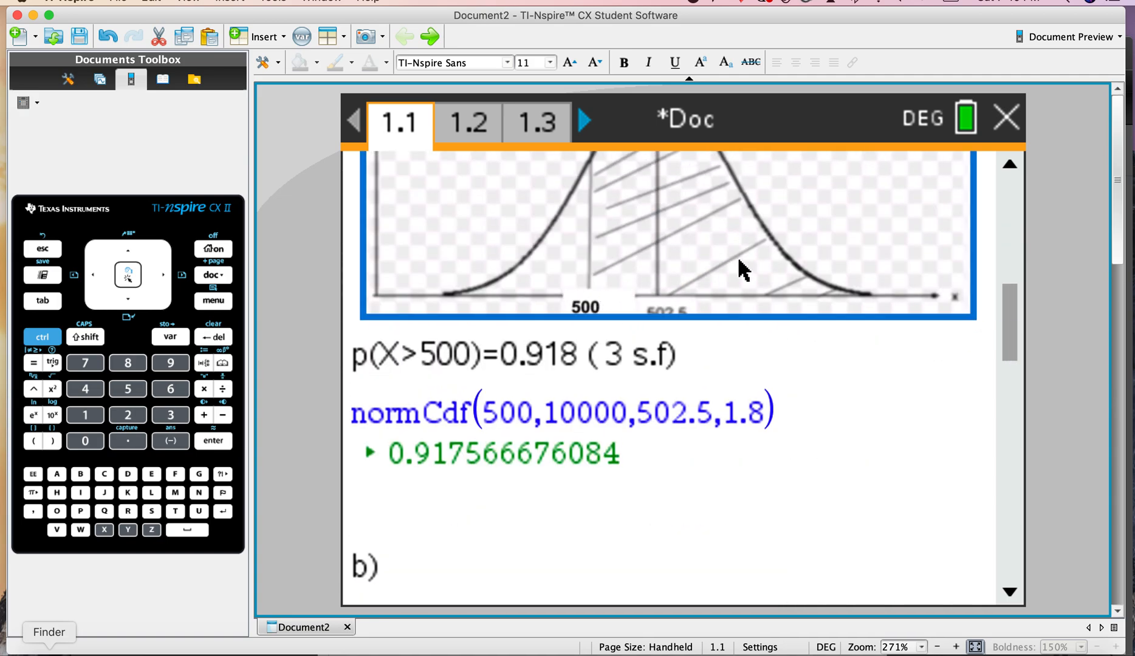
- Show the probability distributions list, including Inverse Normal, for finding k
scroll(down, 3)
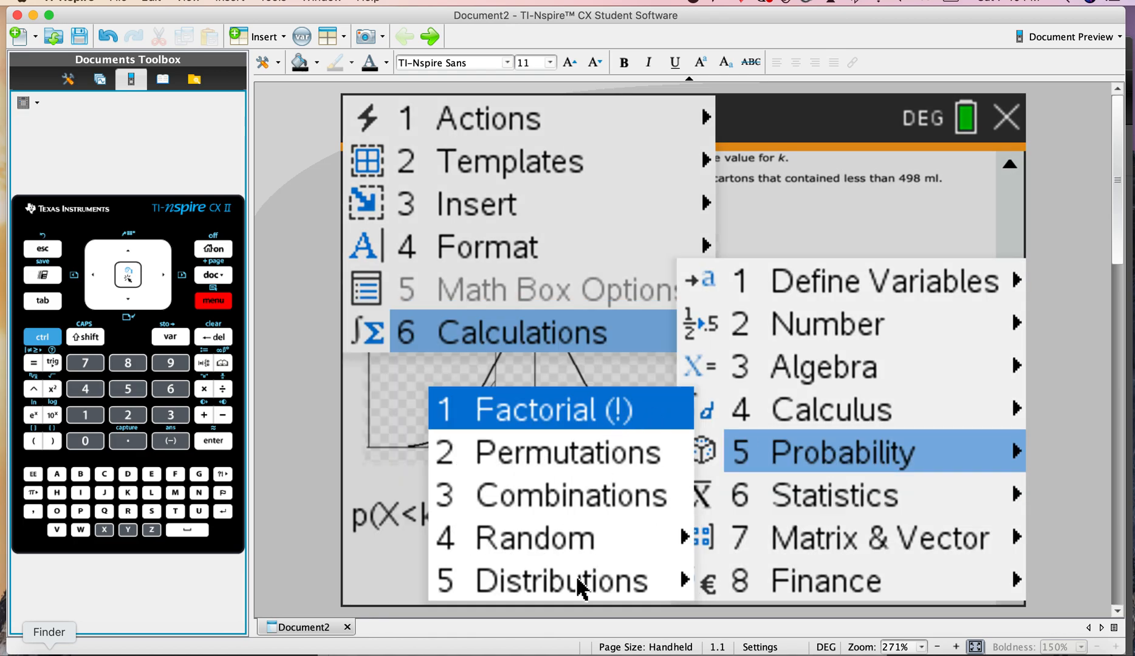
click(560, 581)
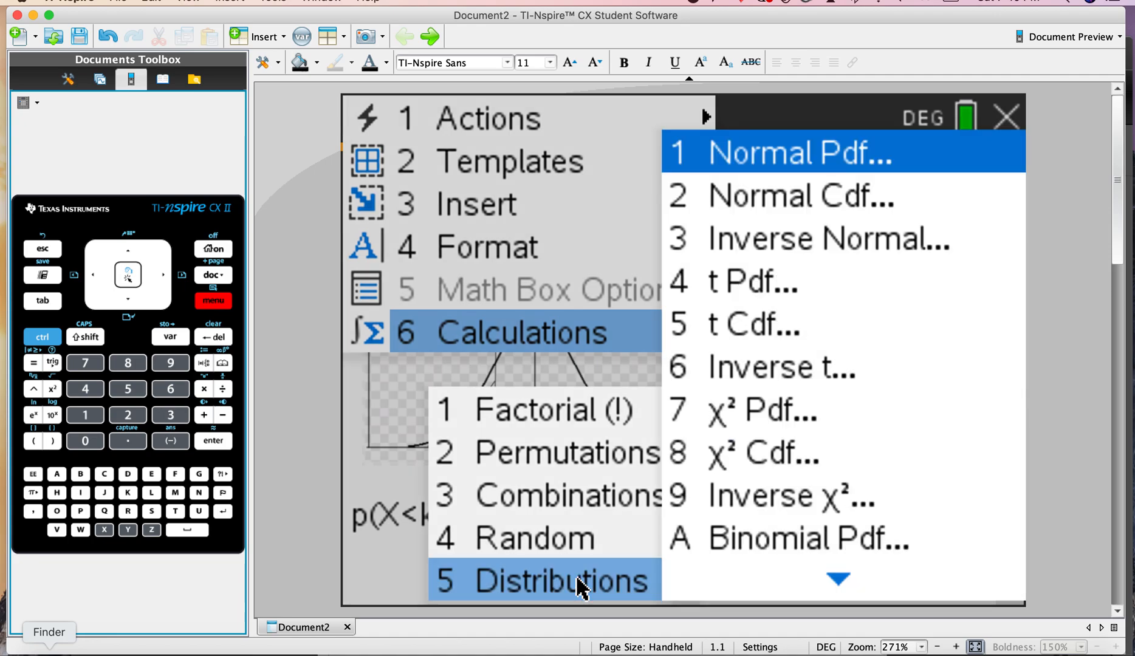
mouse_move(757, 238)
text(0)
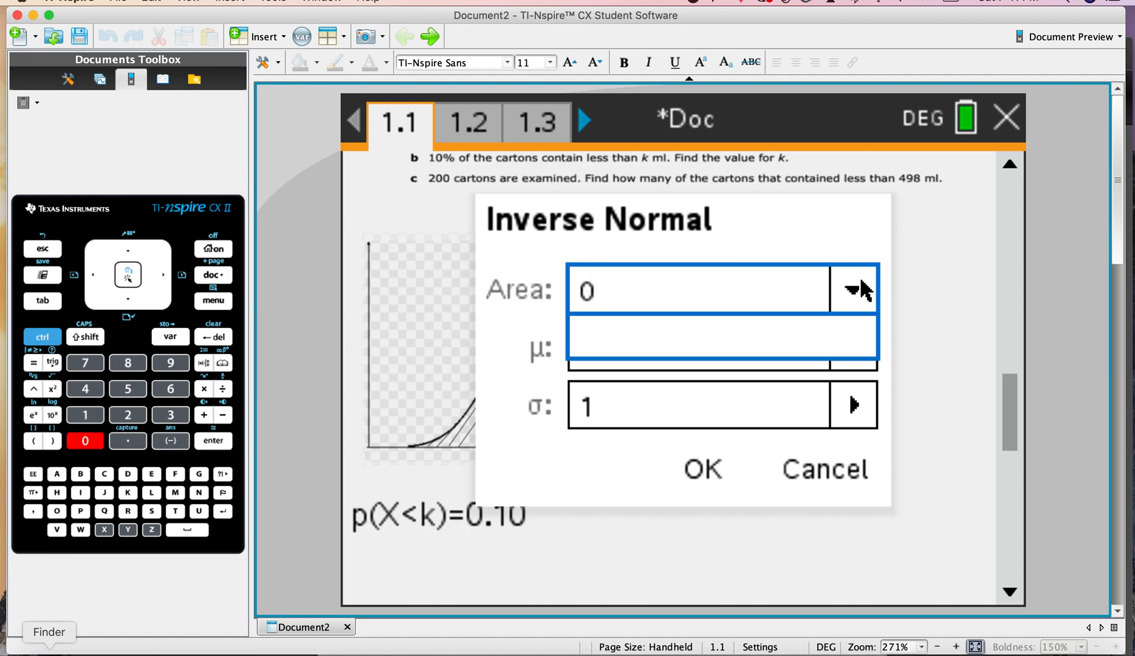
- Compute invNorm(0.1, 502.5, 1.8), giving k = 500.19320718
text(.10)
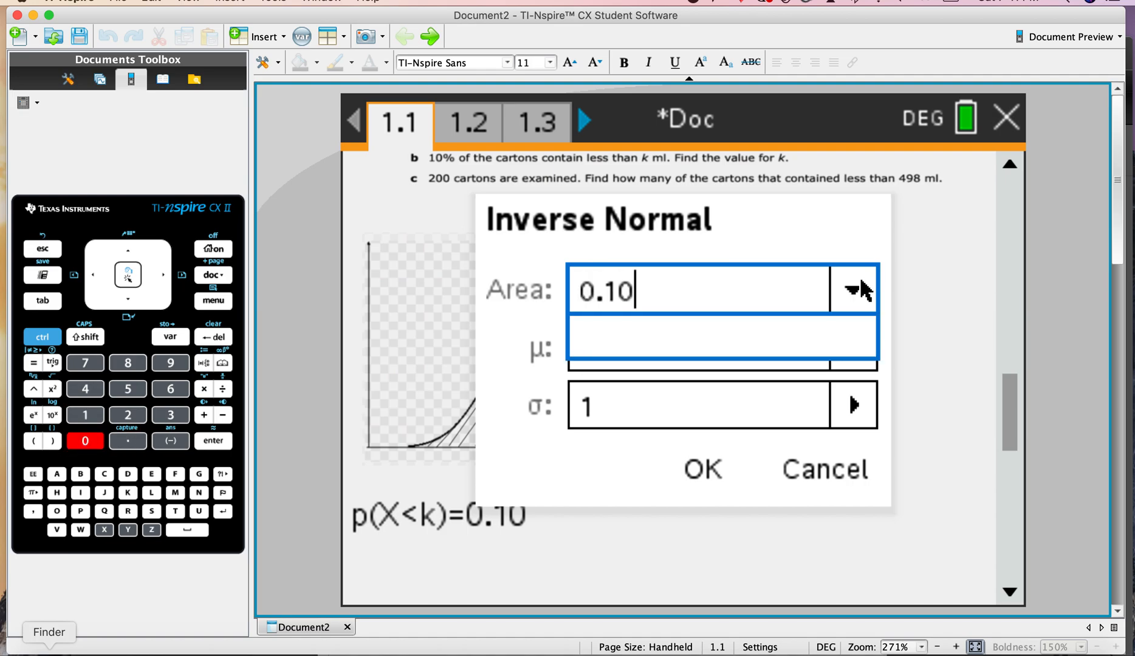
mouse_move(846, 420)
text(50)
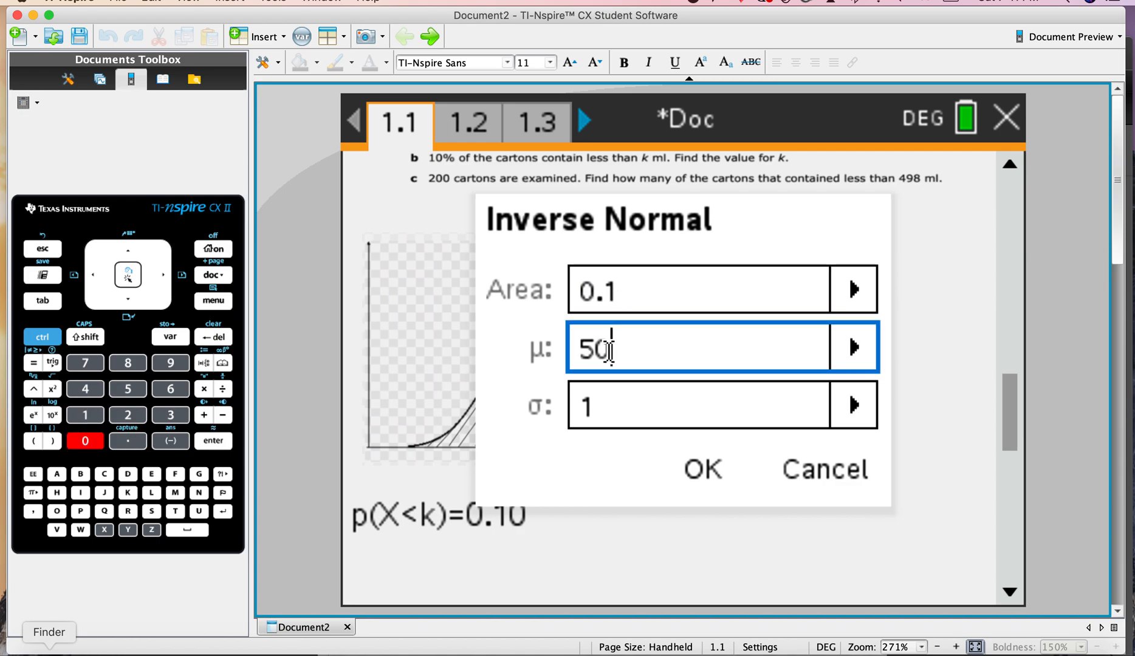
text(2.5)
click(722, 405)
text(.8)
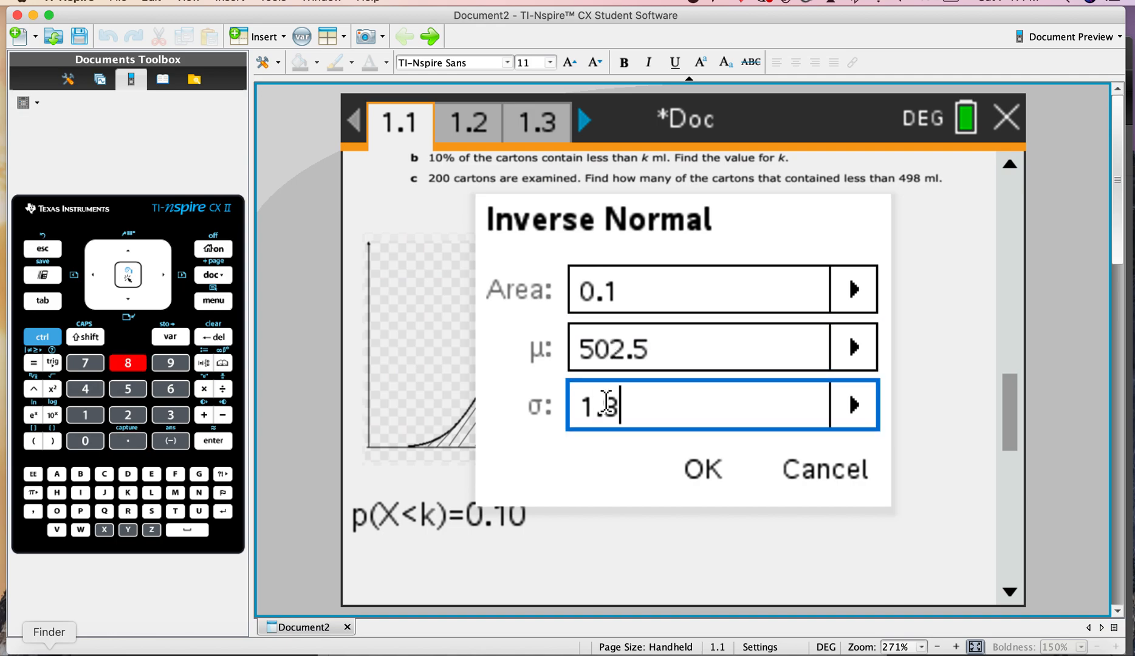
click(699, 469)
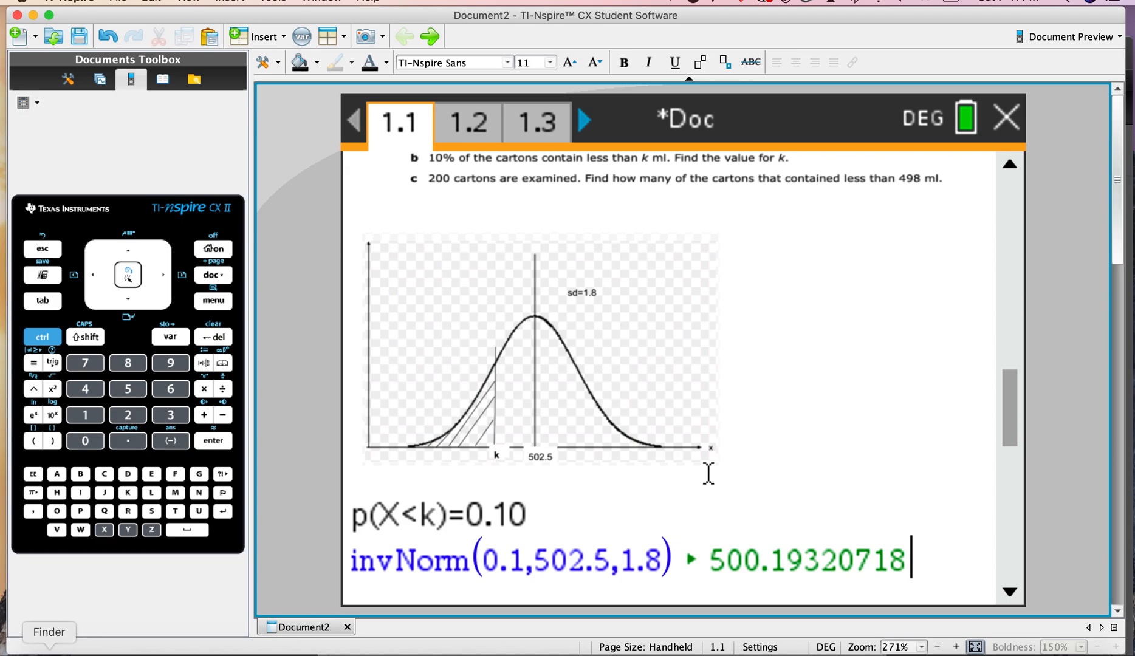
mouse_move(543, 512)
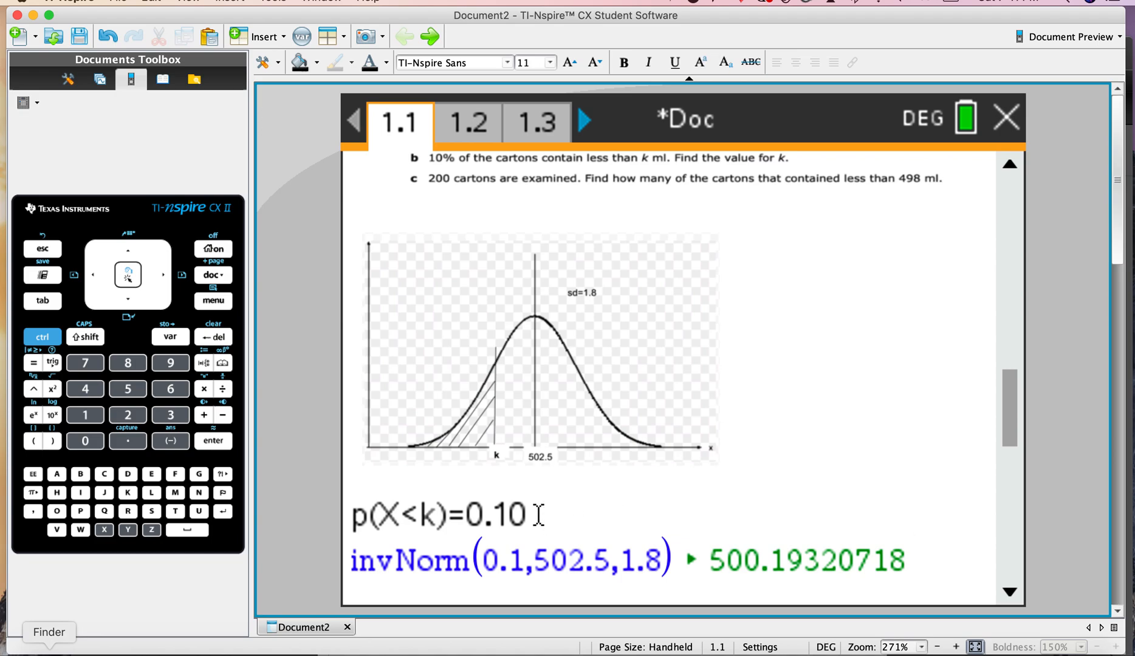
- Type the answer k = 500 (3 s.f) after p(X<k)=0.10
text(k =)
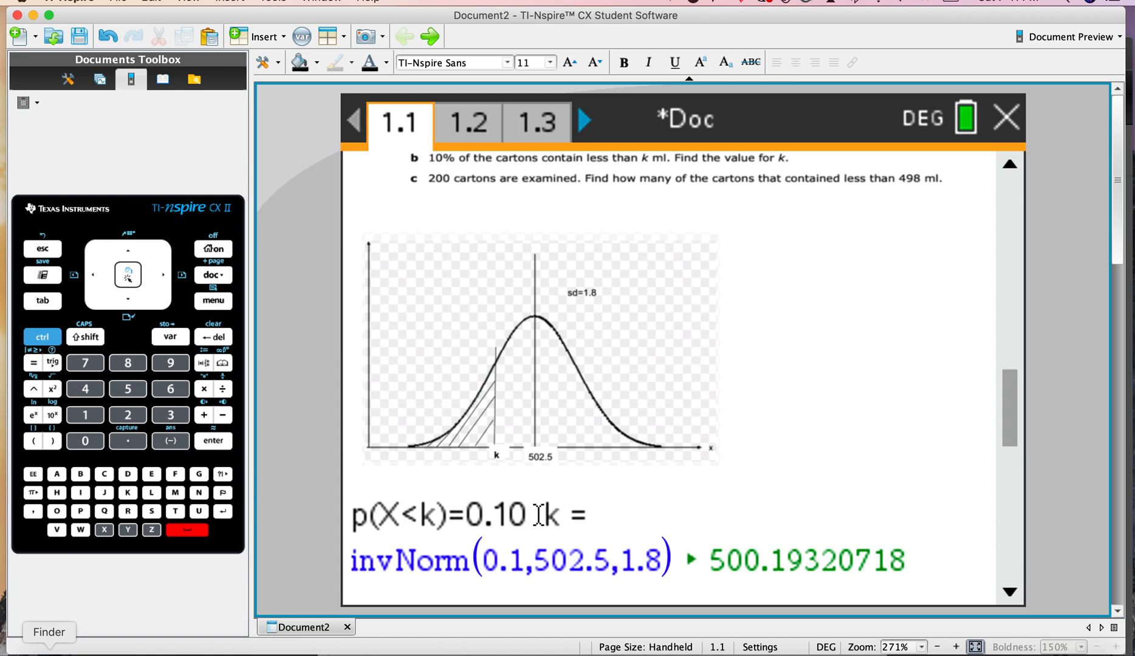
text(500)
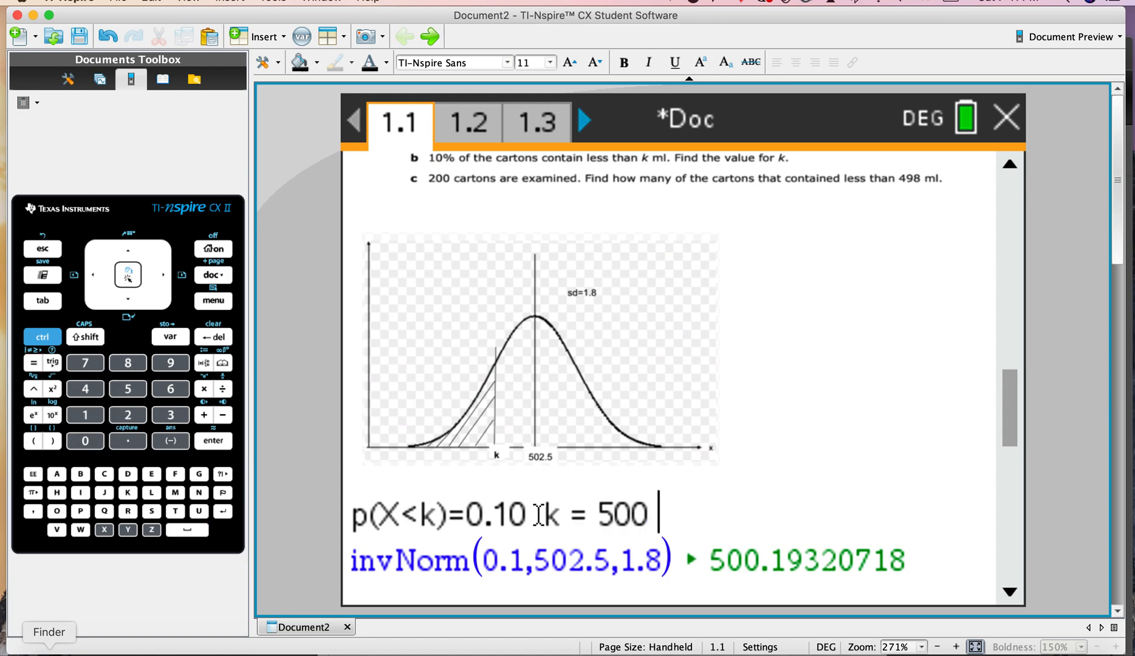
text(( 3 s)
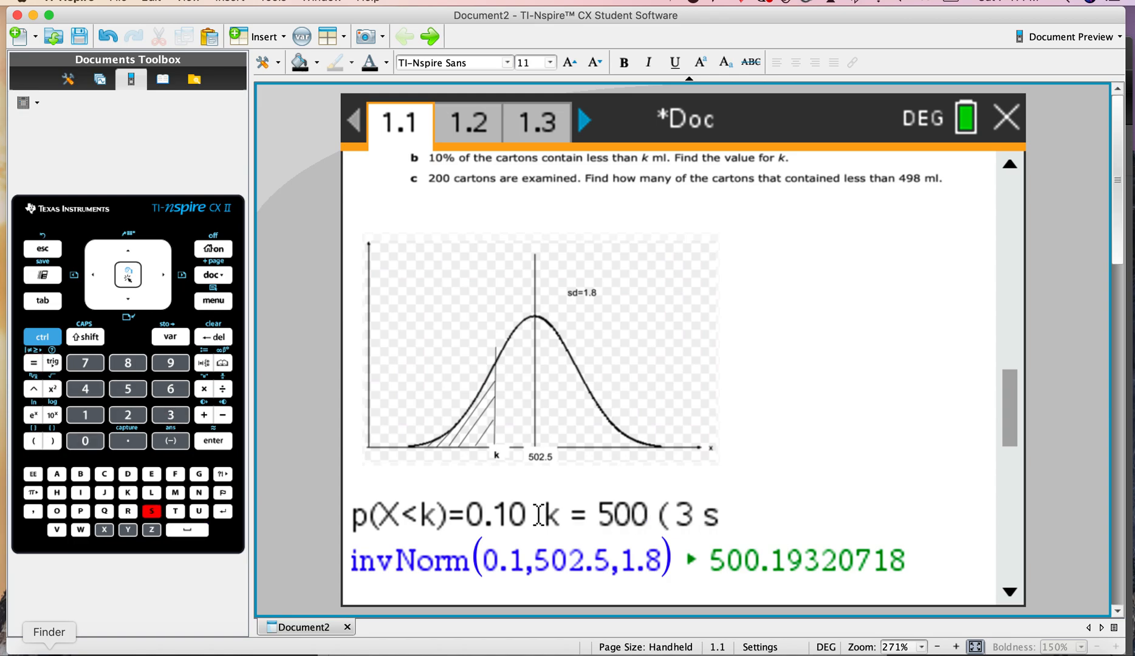
text(f)
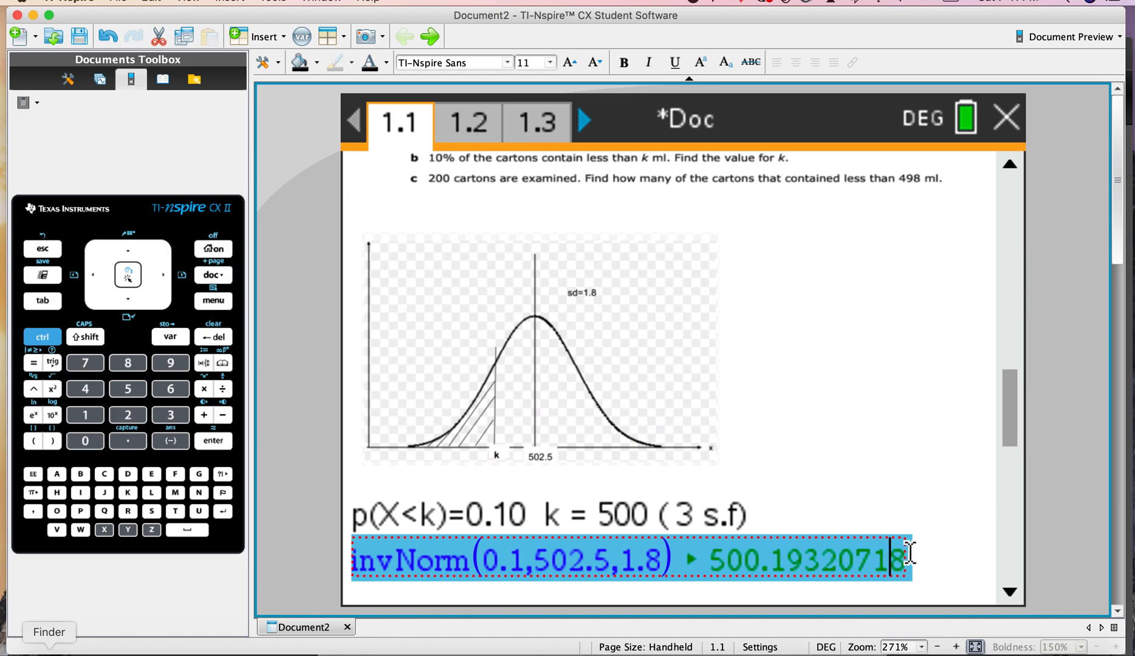
click(539, 550)
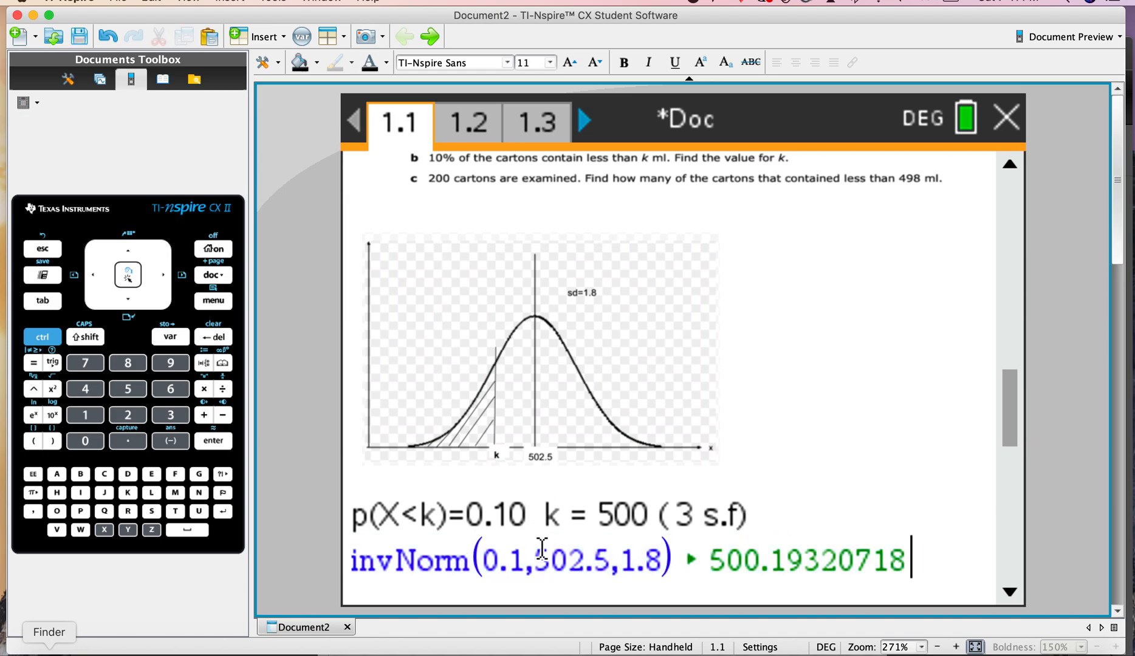
scroll(down, 3)
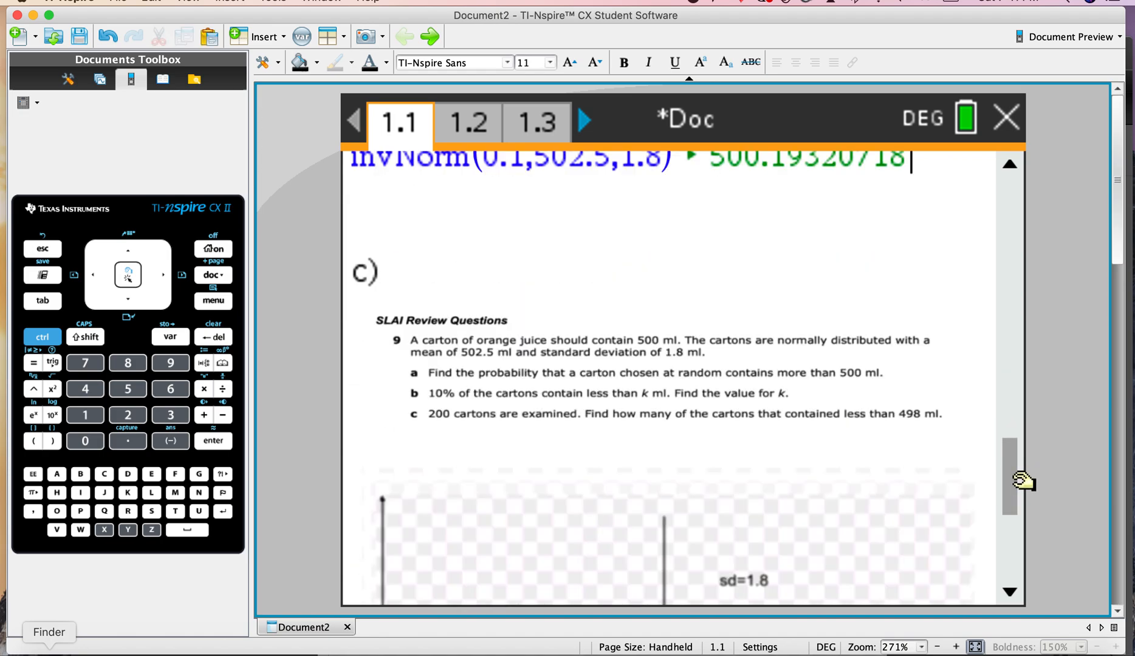
scroll(down, 3)
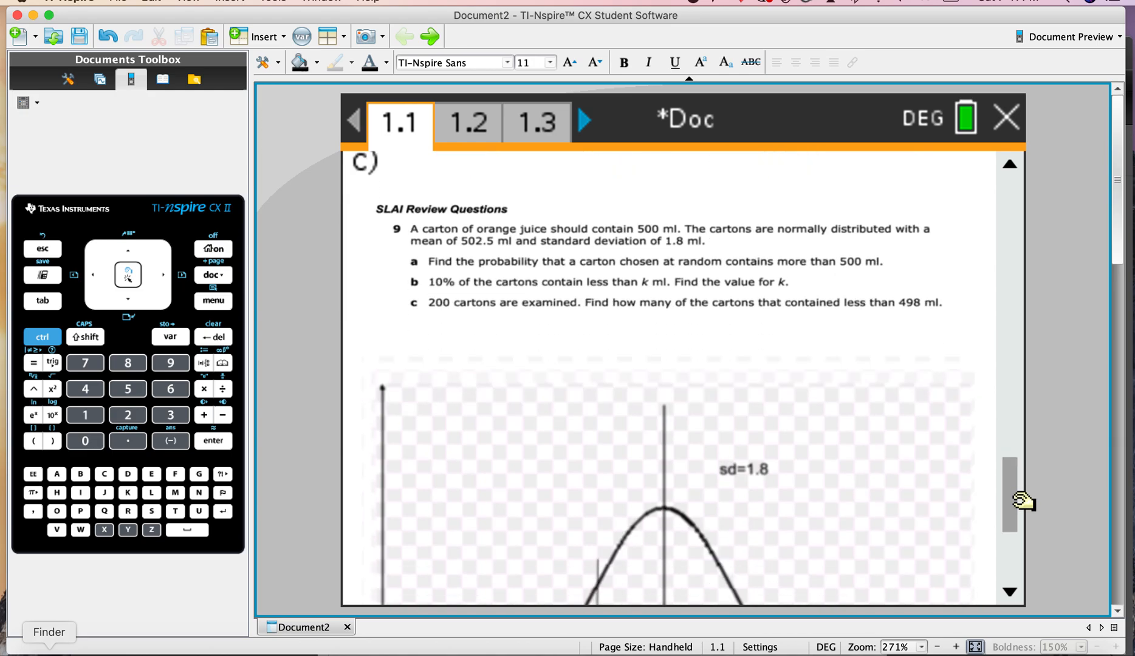
scroll(down, 3)
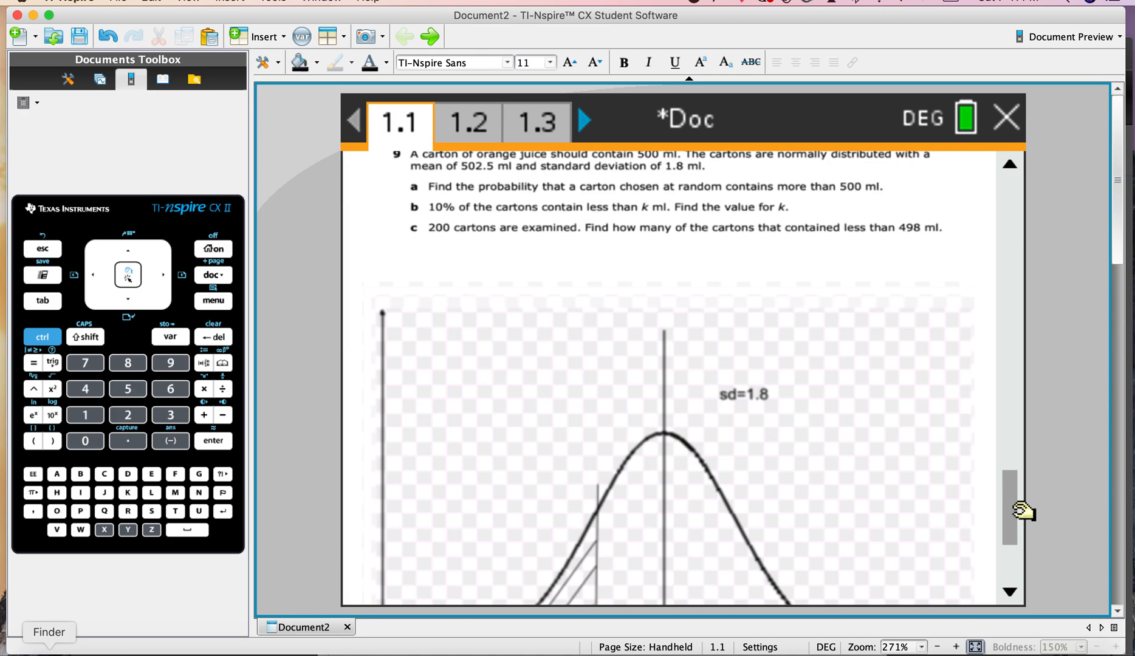
scroll(down, 3)
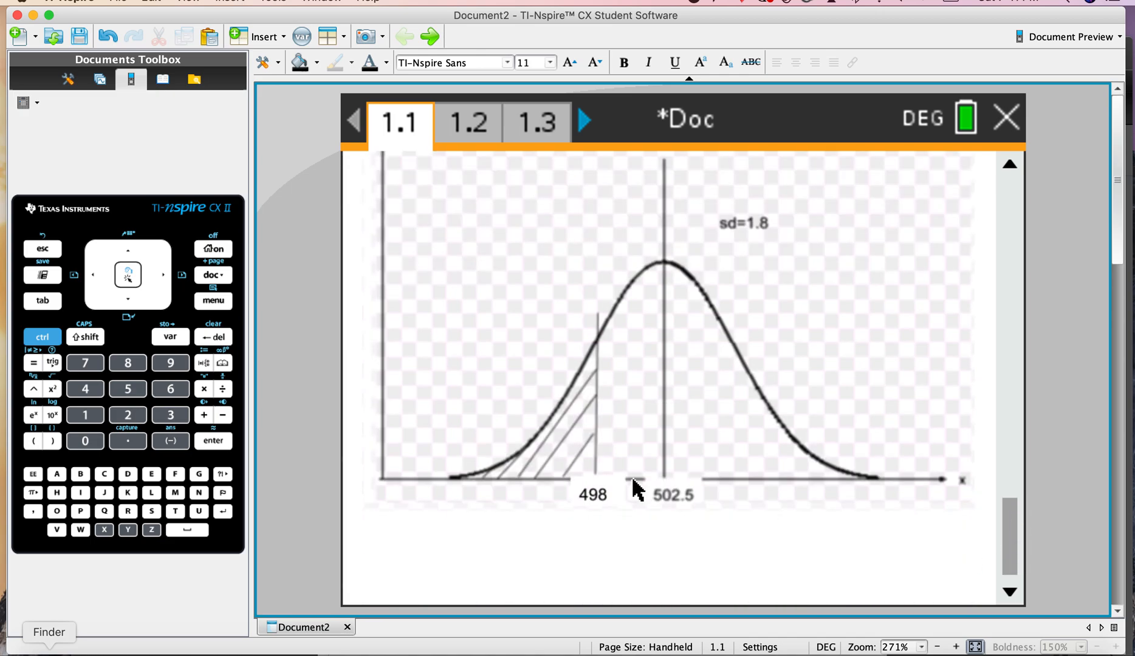
mouse_move(482, 360)
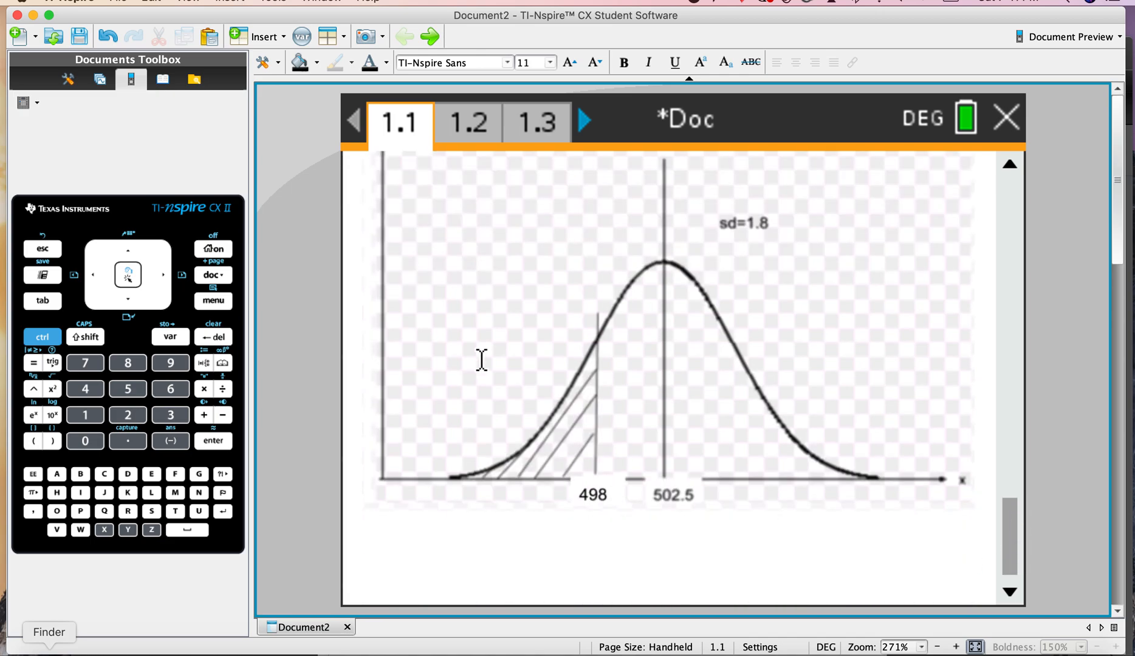
mouse_move(599, 437)
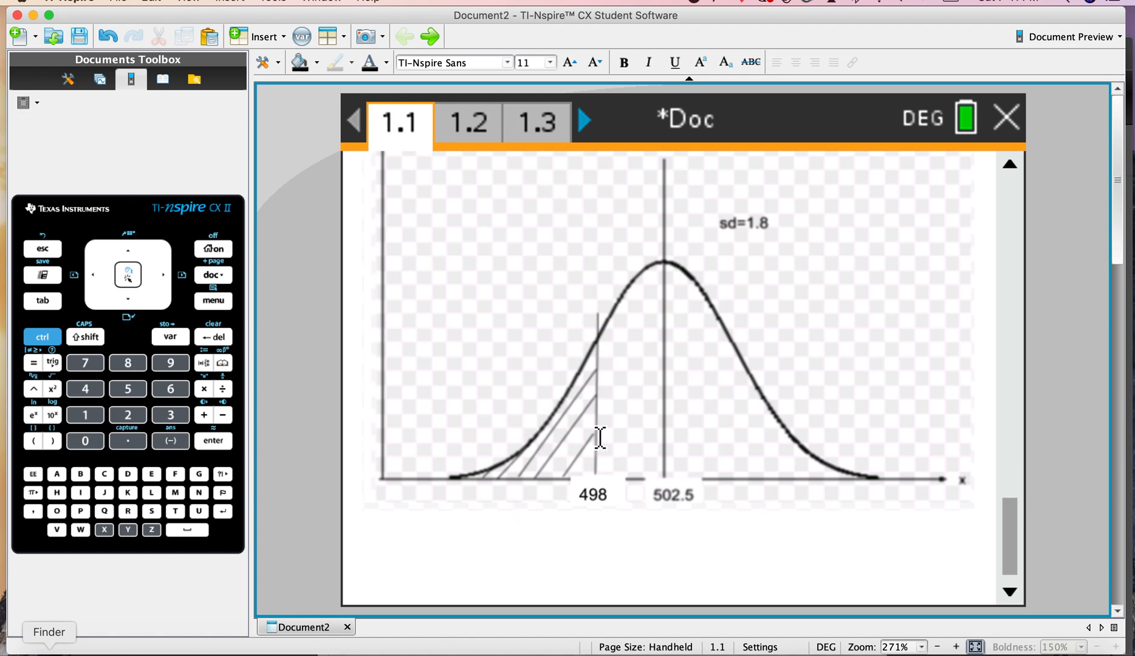
mouse_move(415, 410)
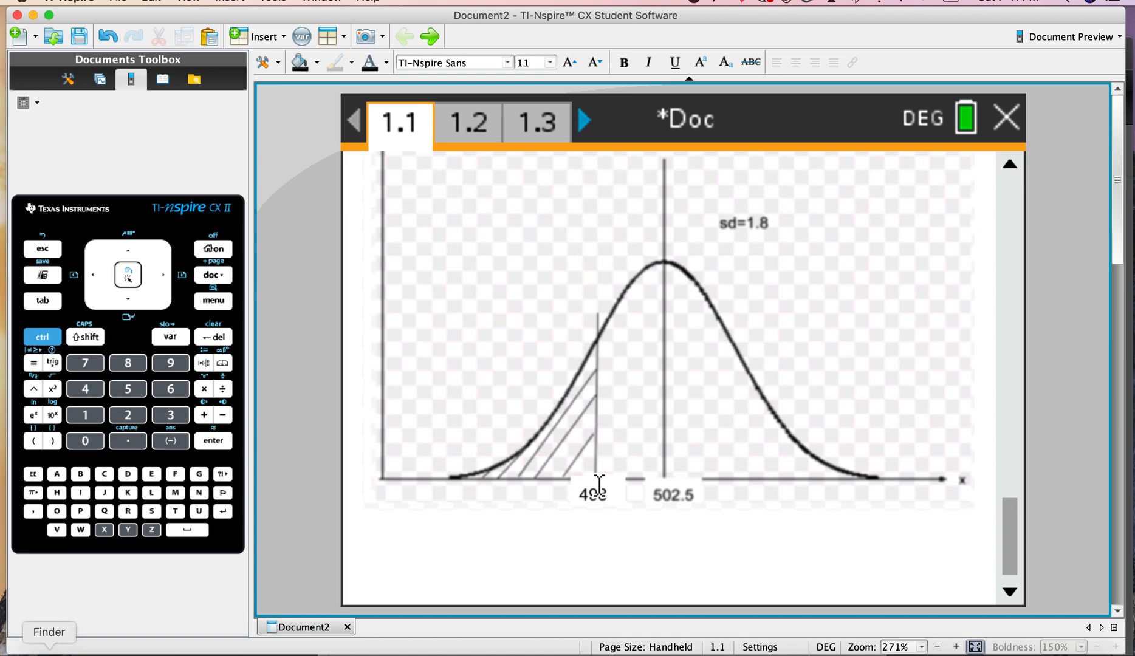
mouse_move(371, 425)
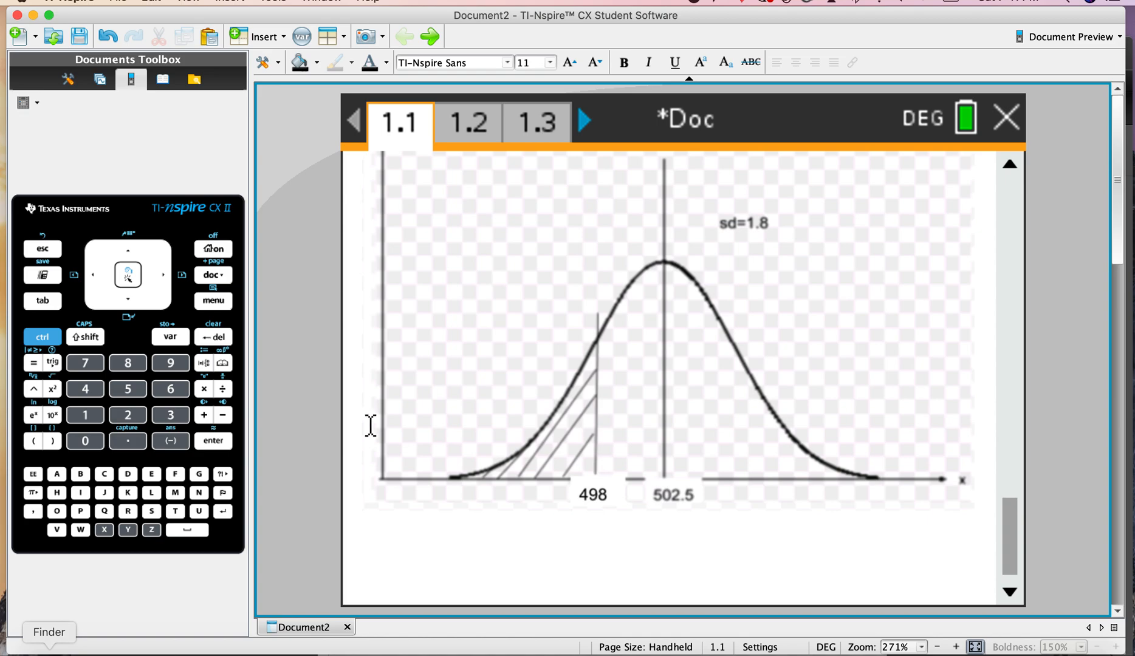
- Start the line p(X< beneath part c's shaded normal curve
click(434, 554)
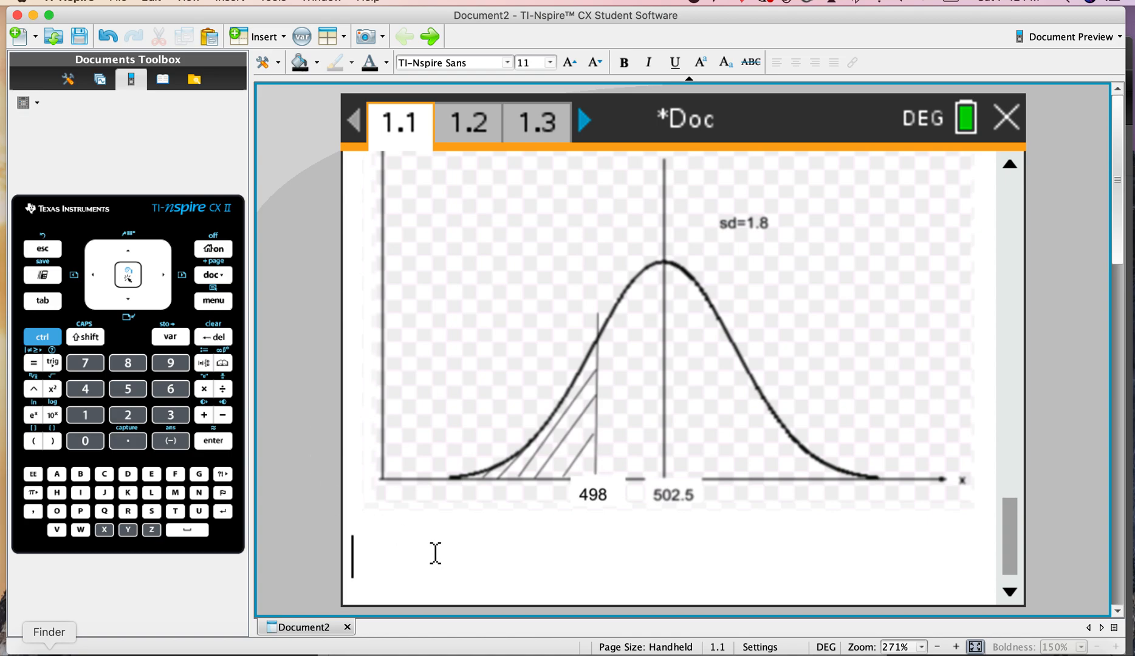
text(p()
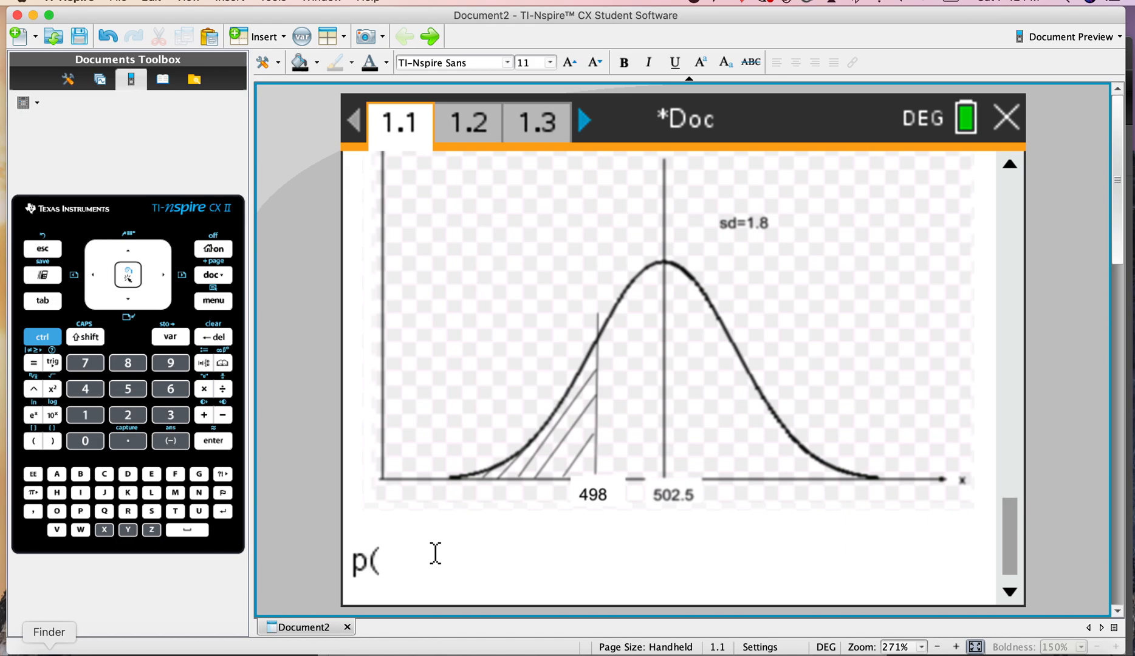
text(X)
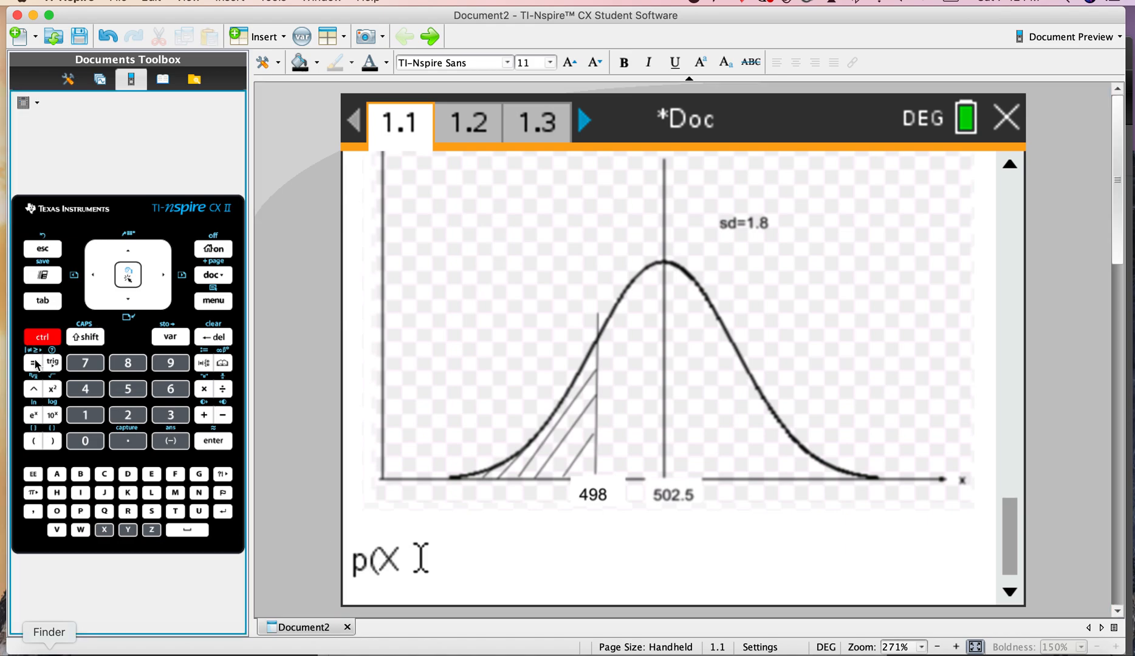
click(33, 362)
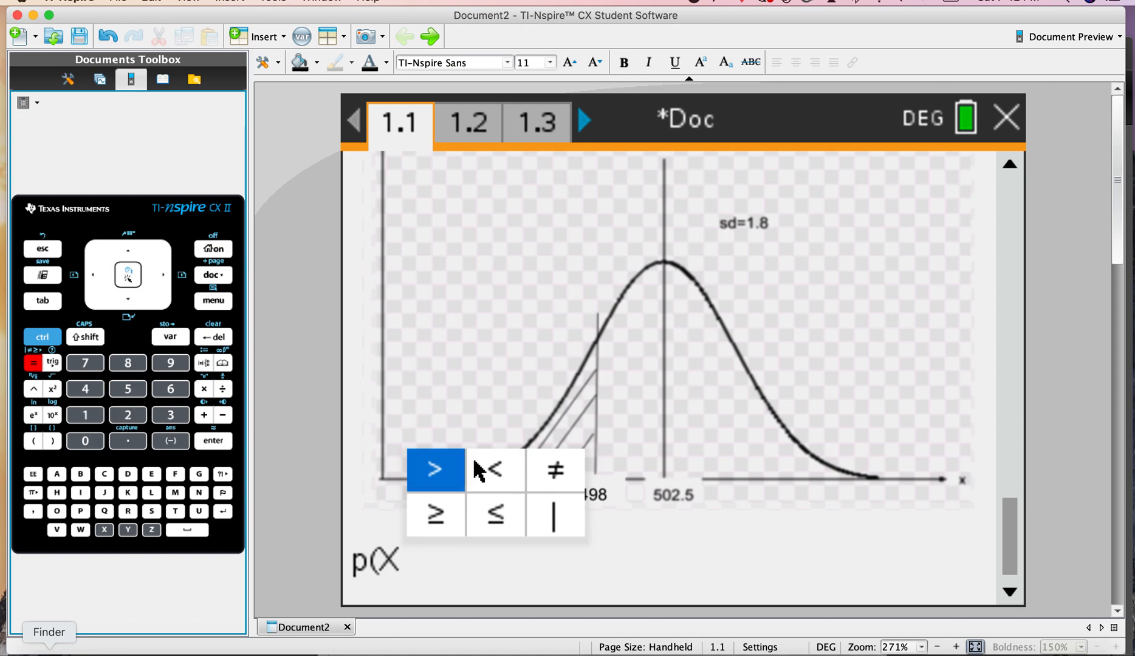
click(495, 470)
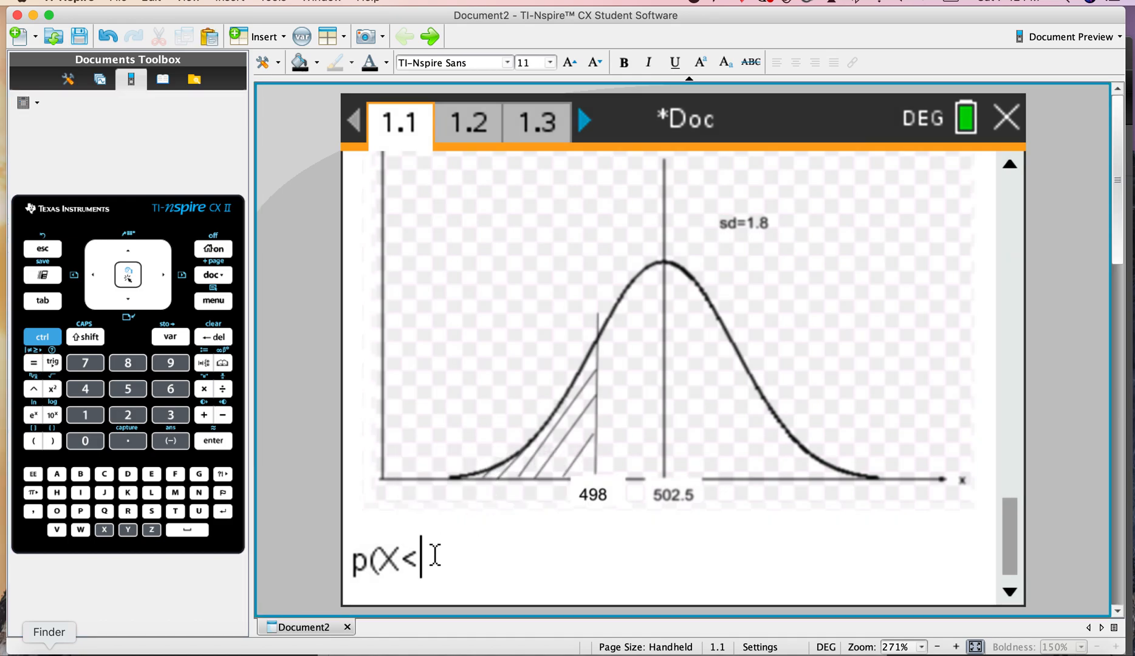
- Complete the statement as p(X<498)= and move to the empty calculator page 1.2
text(498)=)
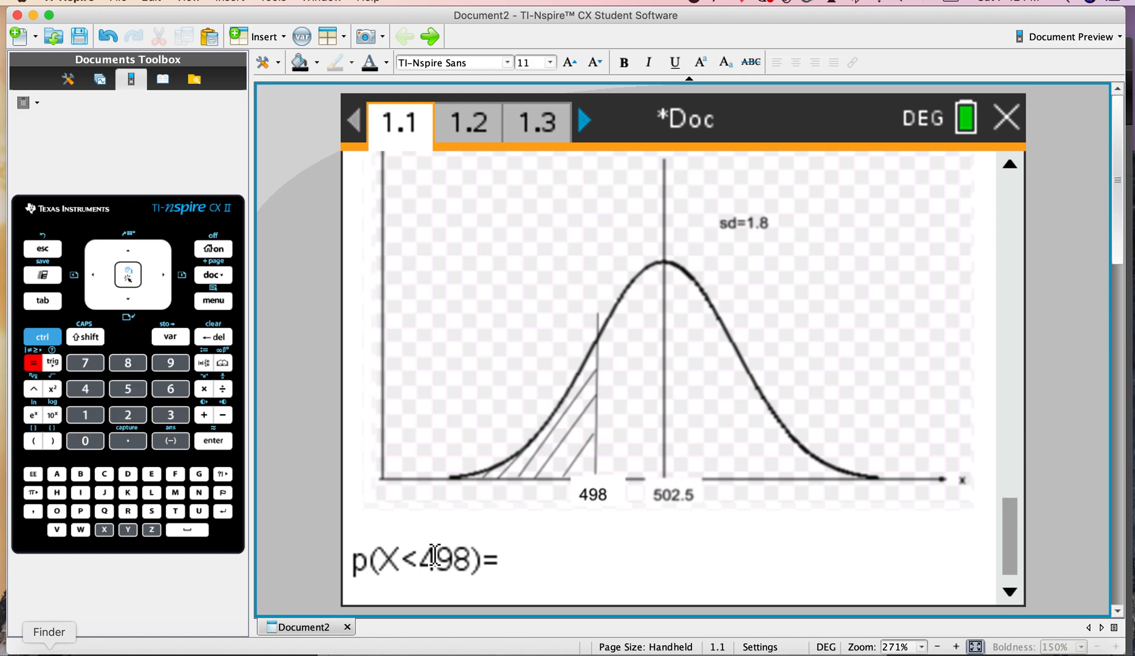
click(213, 301)
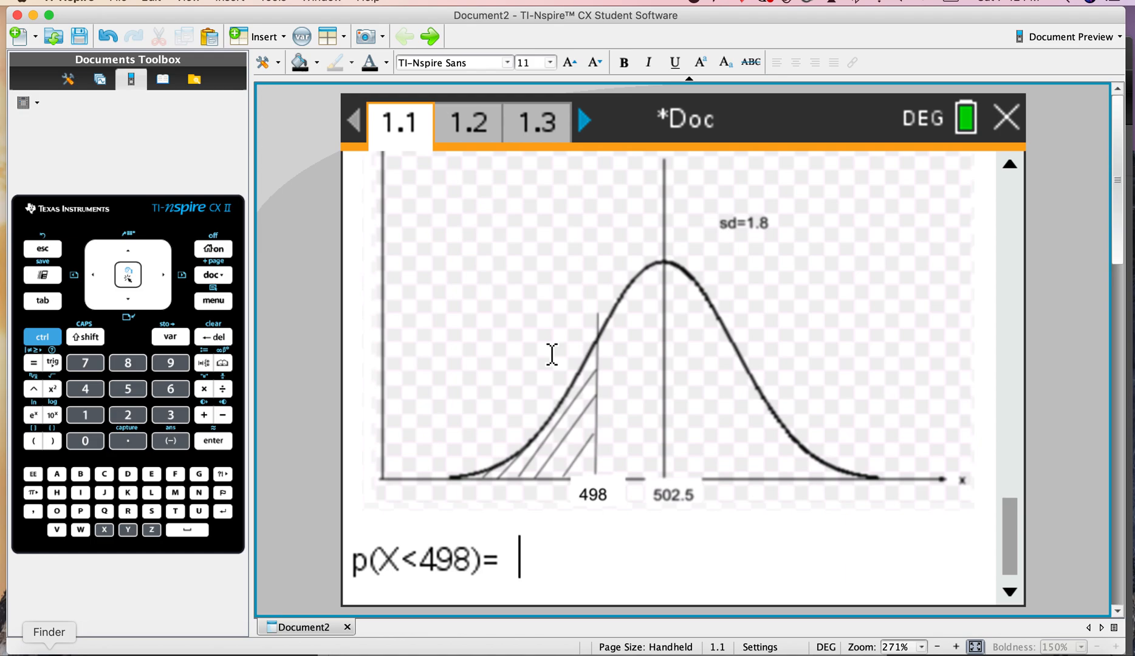
click(212, 300)
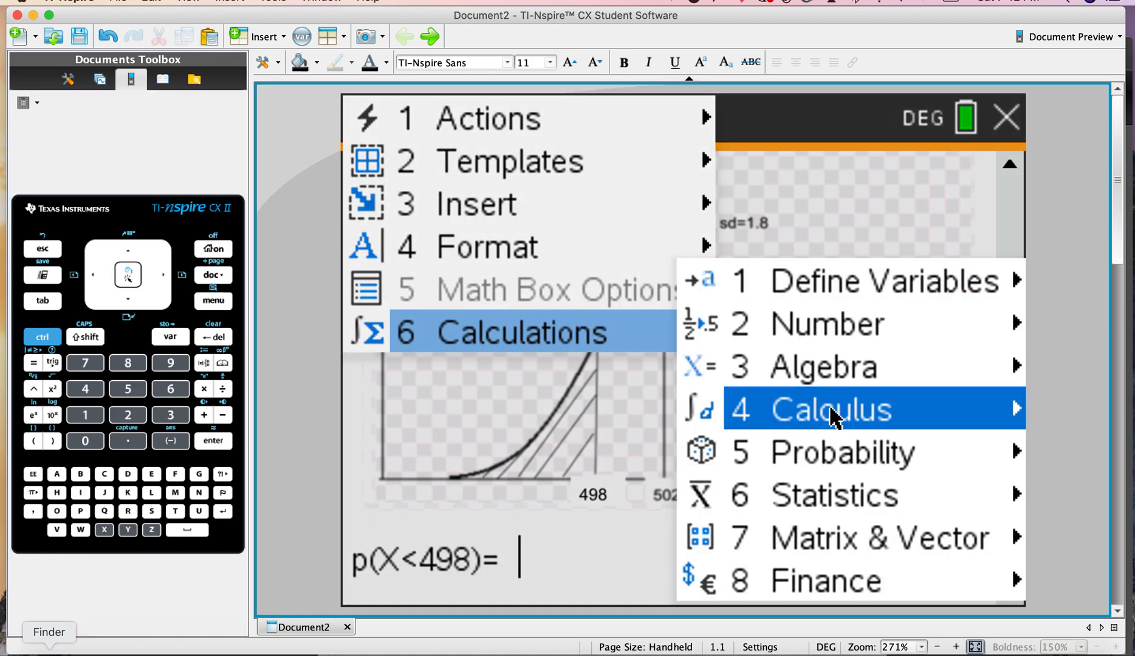
mouse_move(869, 537)
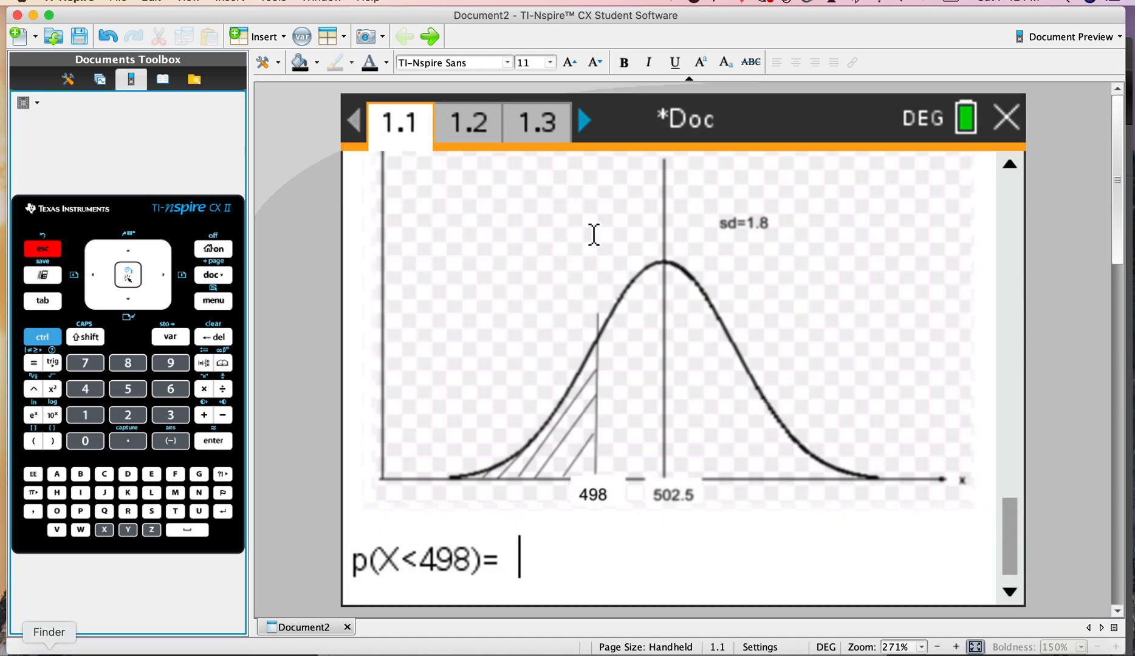
mouse_move(492, 387)
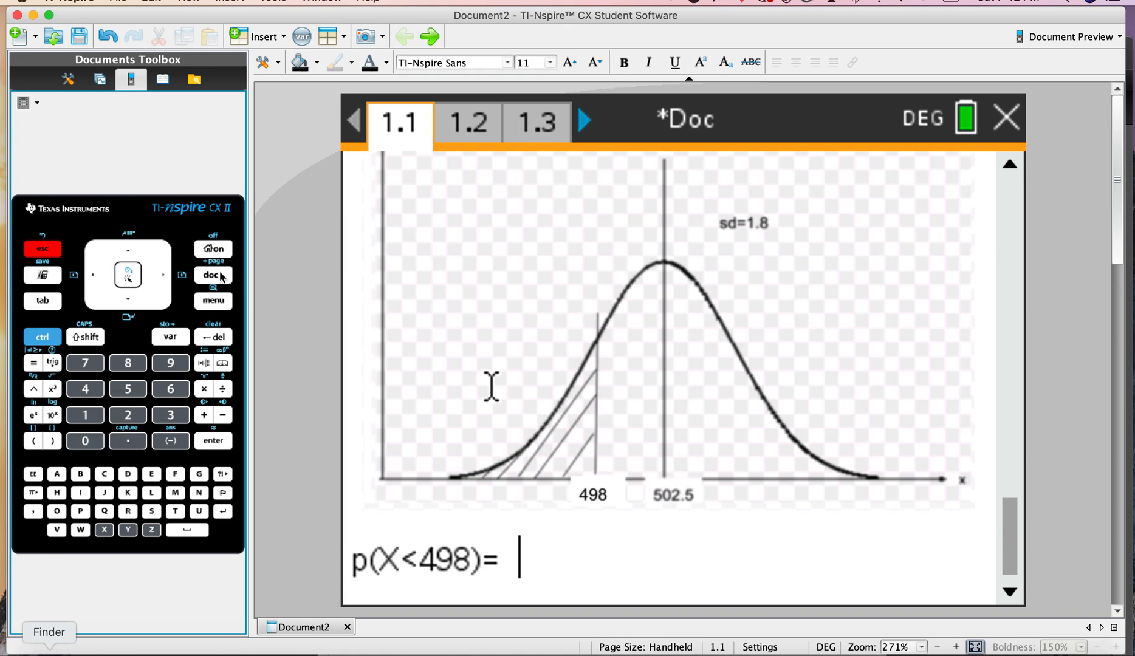
click(213, 275)
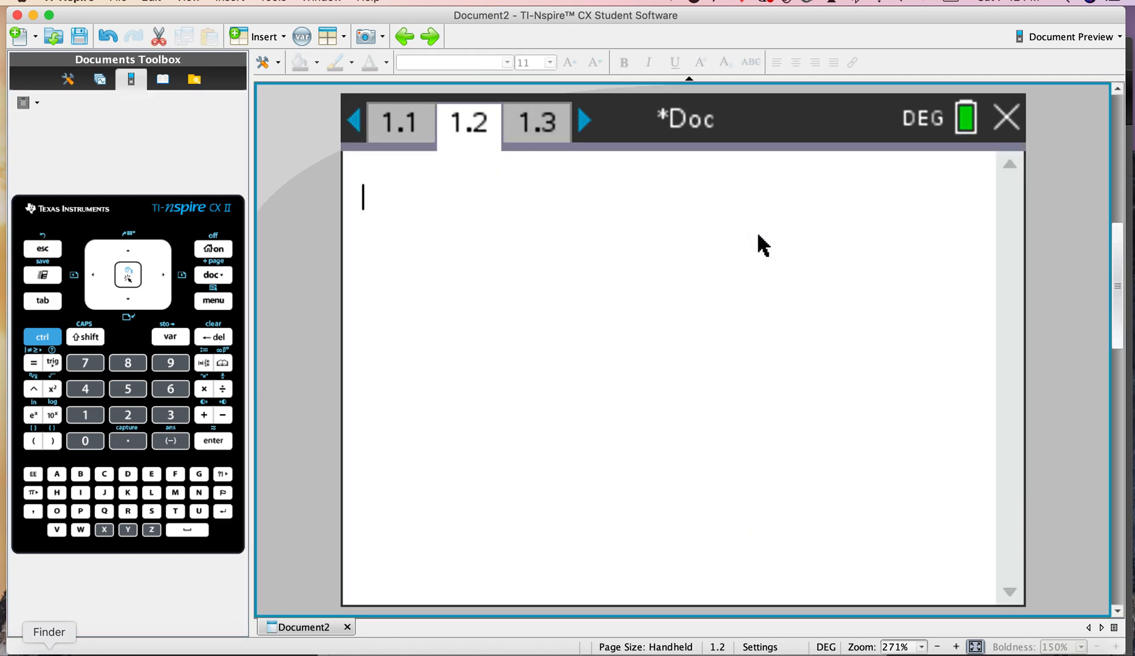
mouse_move(407, 190)
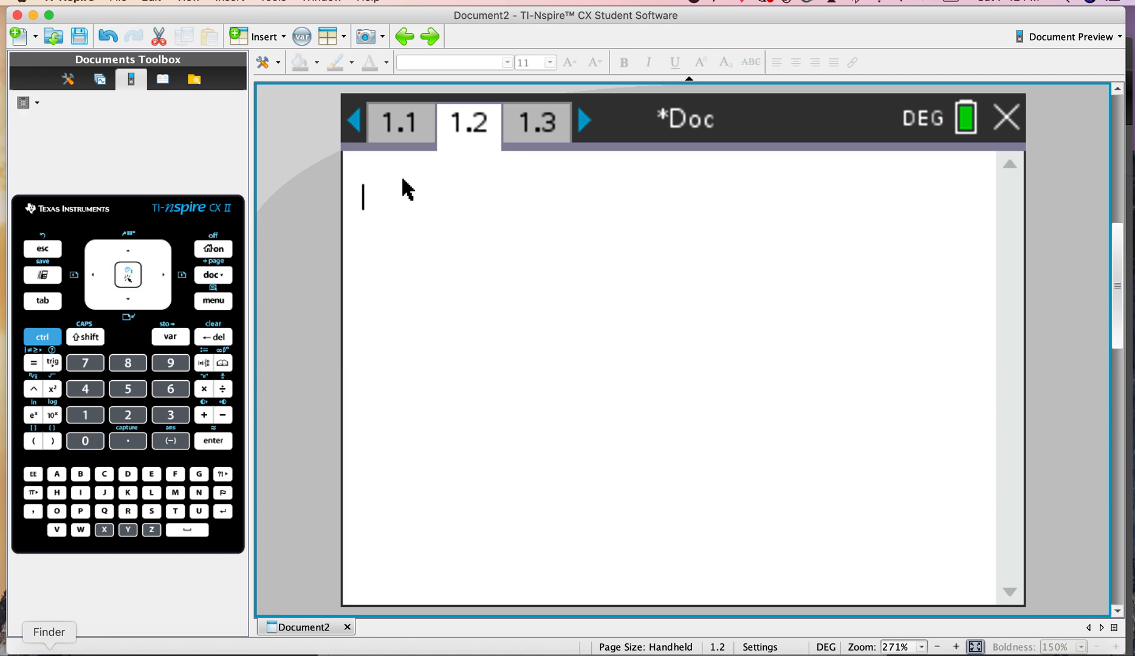
- Bring up the Normal Cdf dialog on page 1.2
click(213, 301)
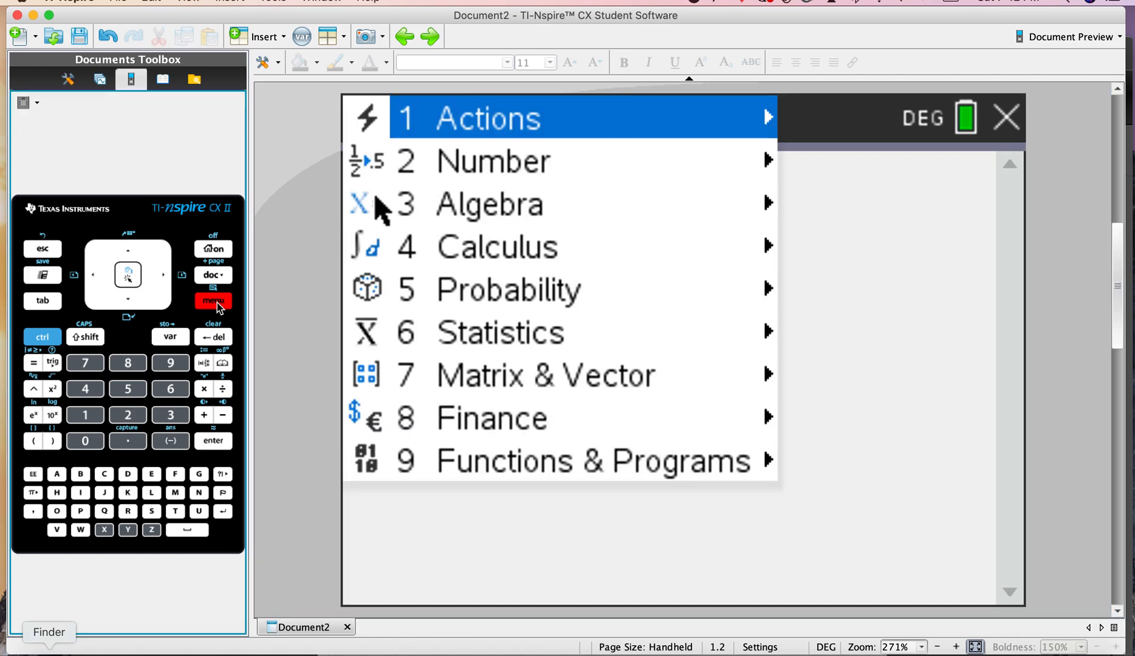
click(506, 289)
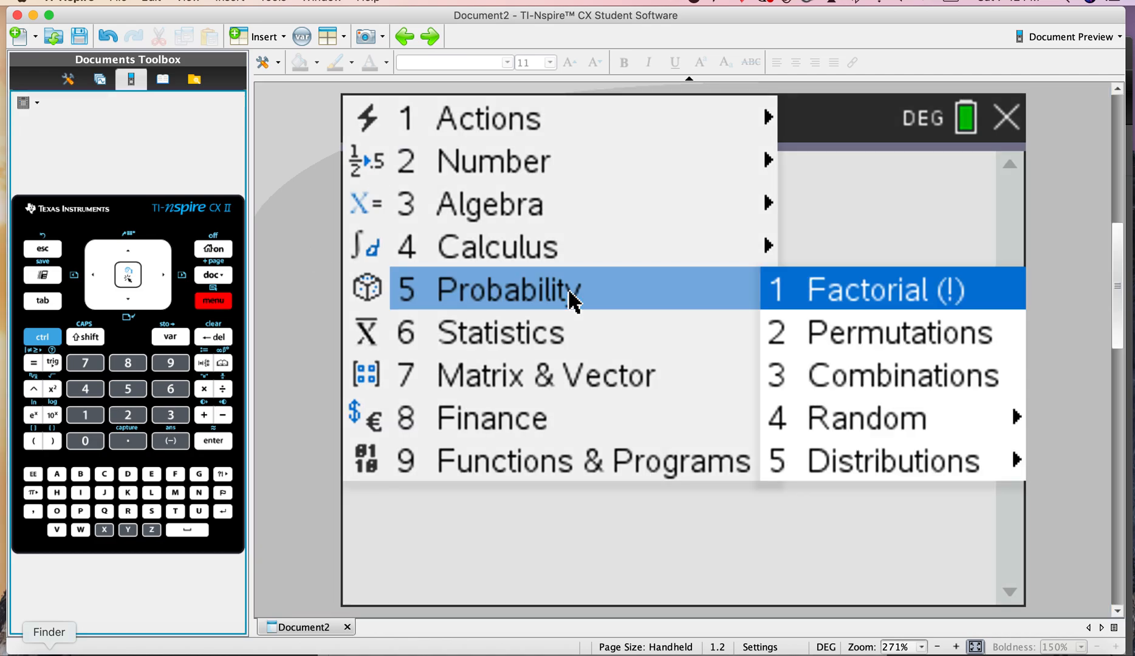
mouse_move(799, 423)
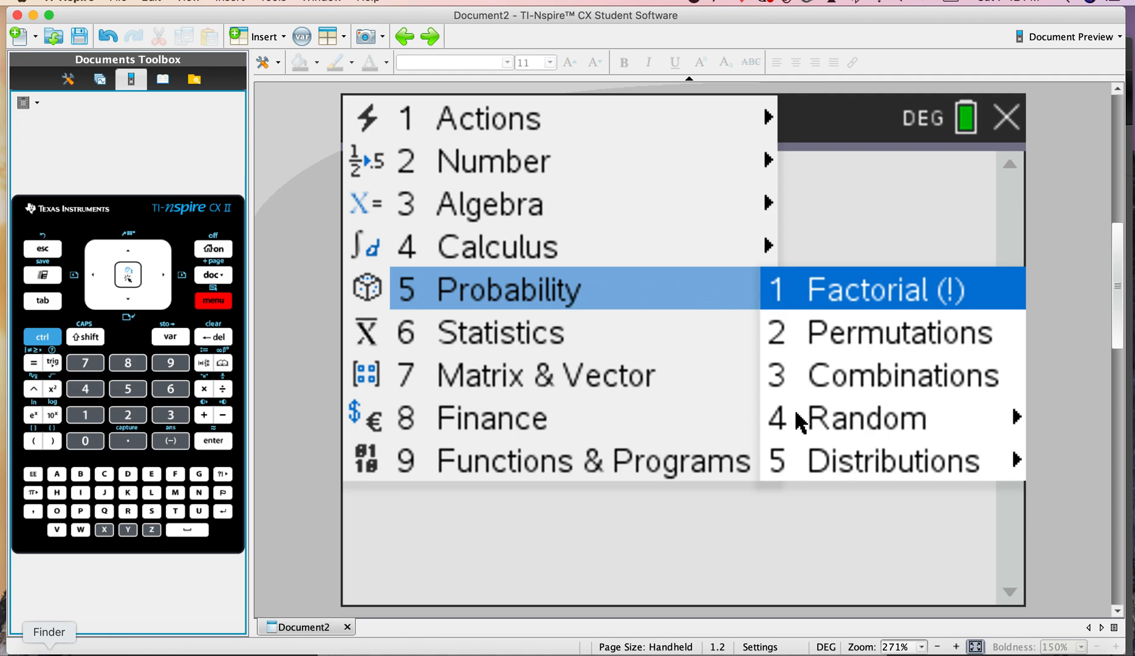
click(890, 461)
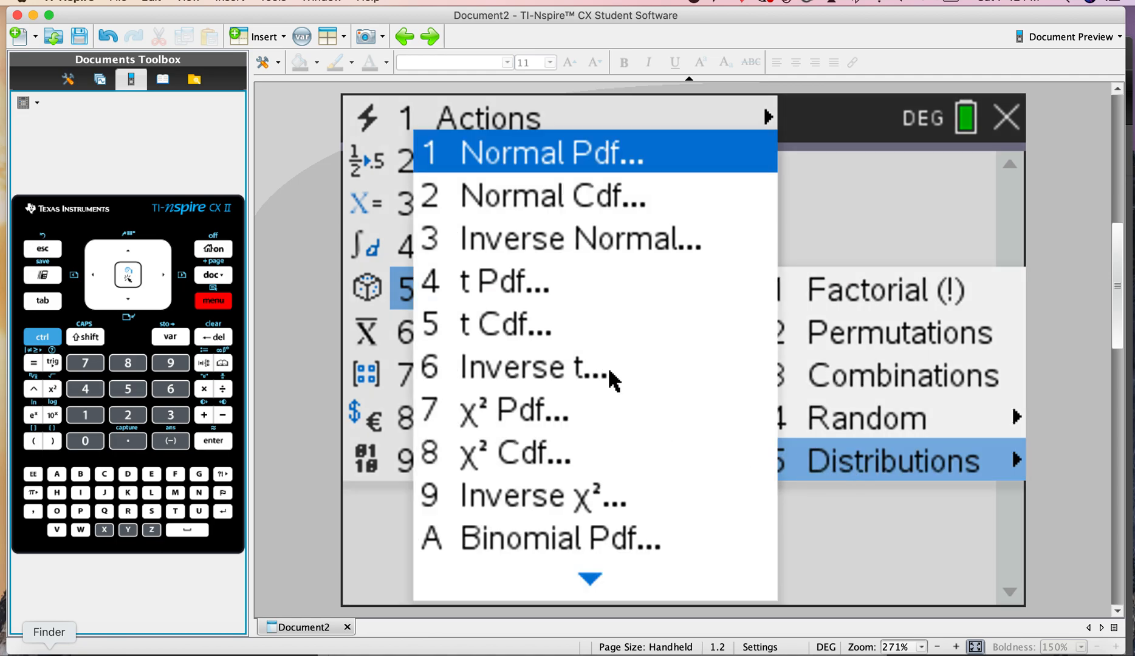
click(553, 195)
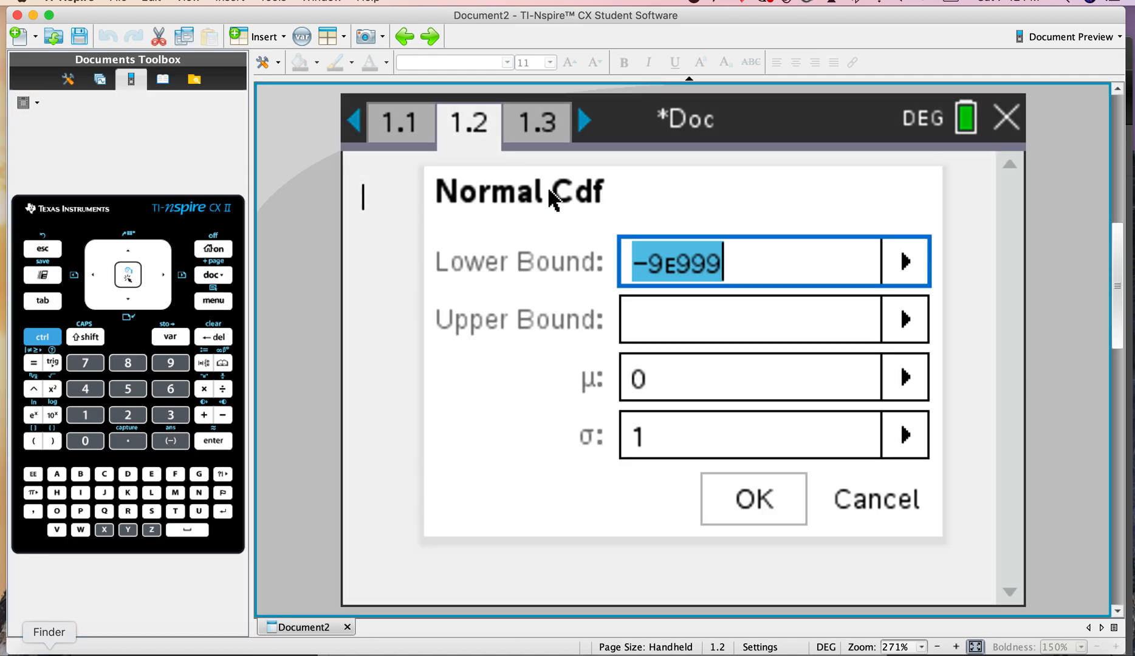
mouse_move(756, 269)
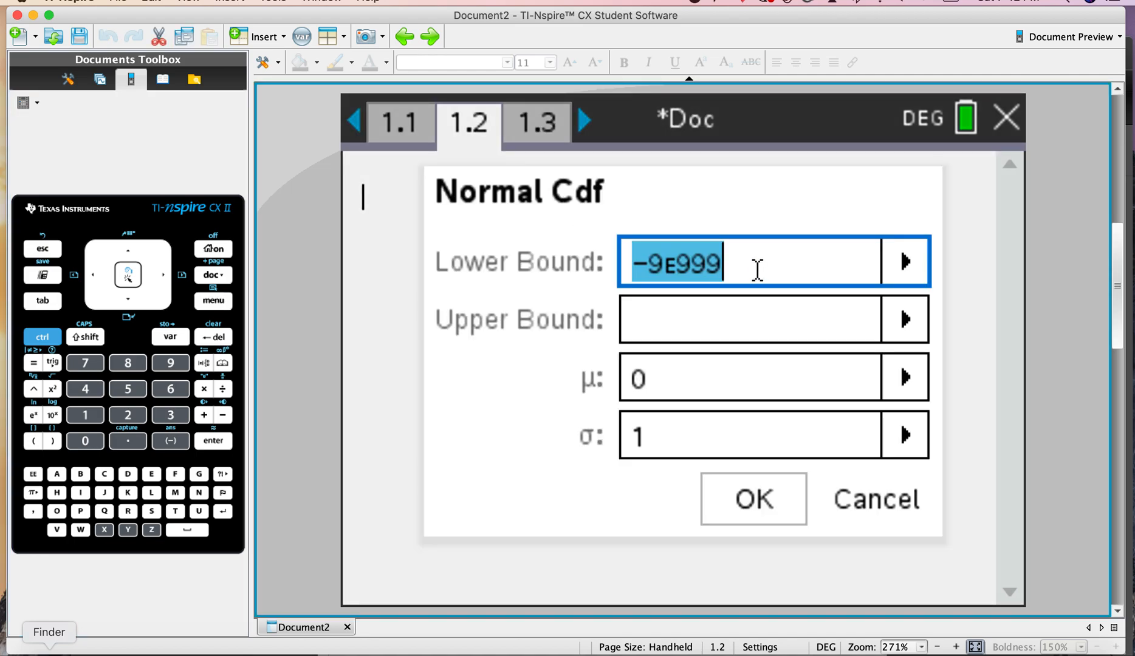
- Evaluate normCdf from 498 to 5000 with mean 502.5, sd 1.8, giving 0.993790320147
text(498)
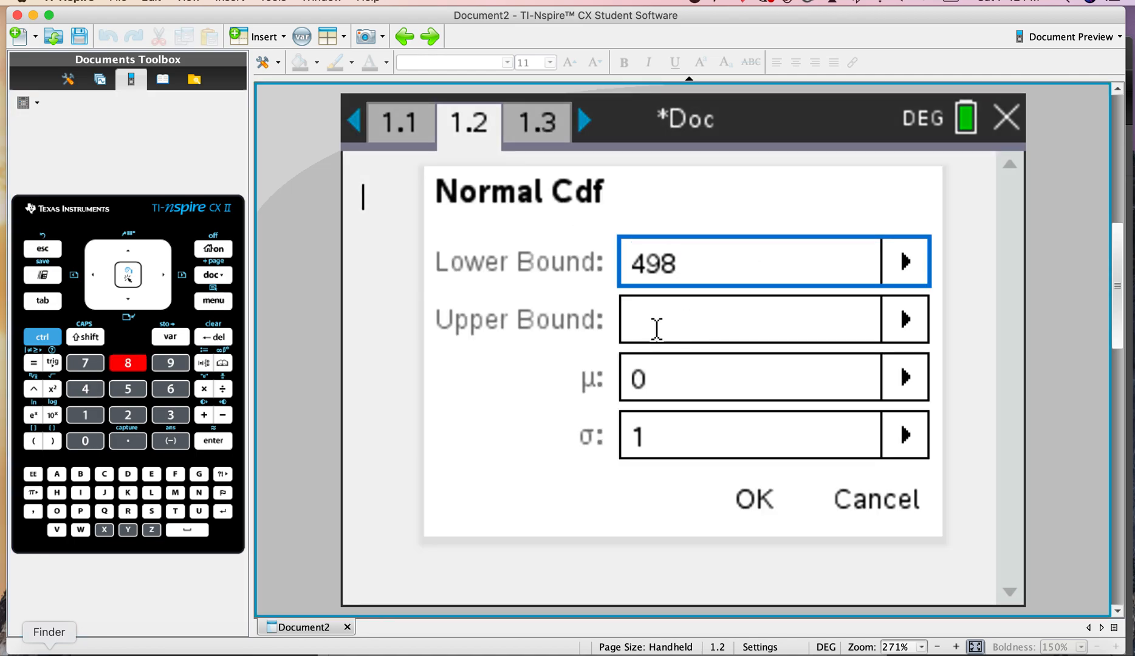
text(5000)
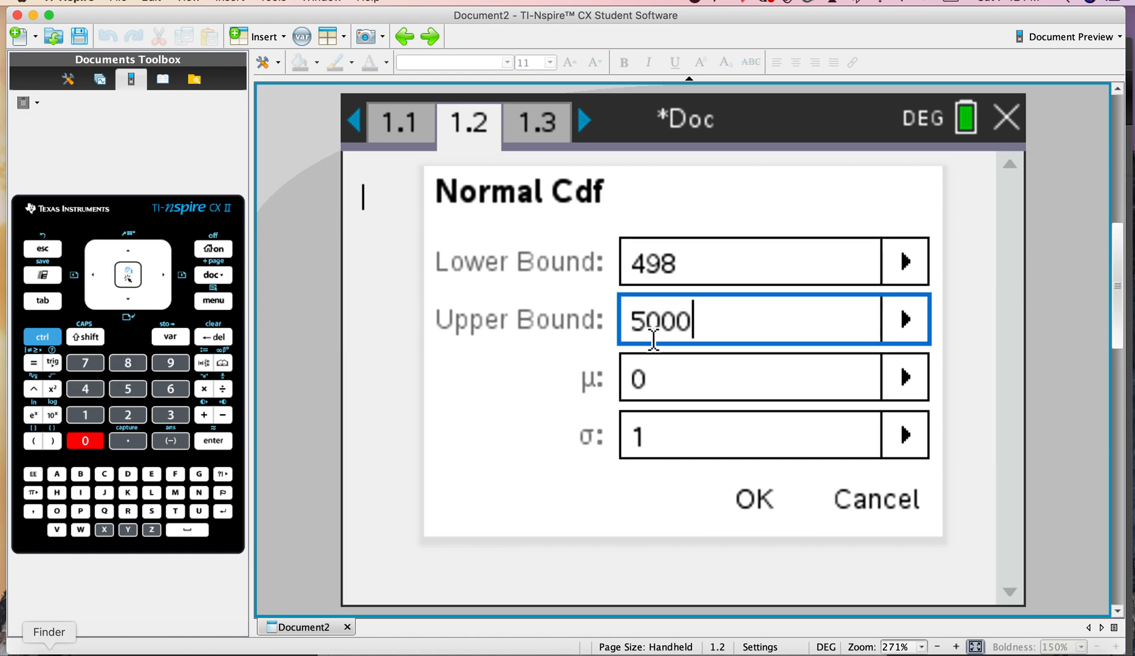
click(749, 377)
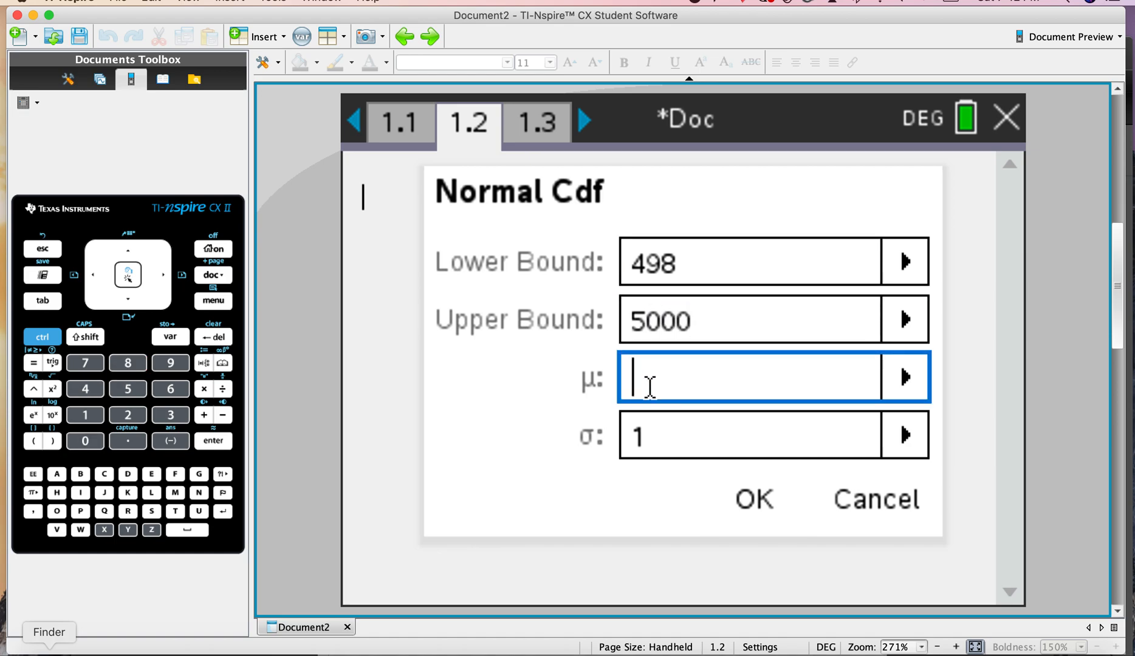
text(502.5)
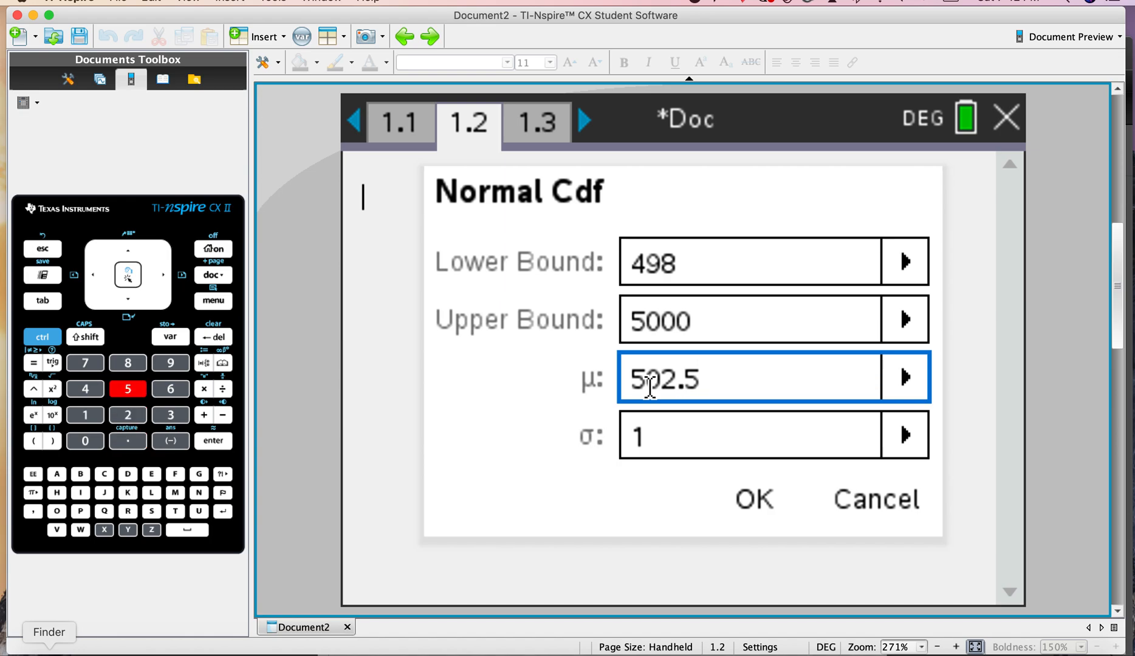
click(749, 435)
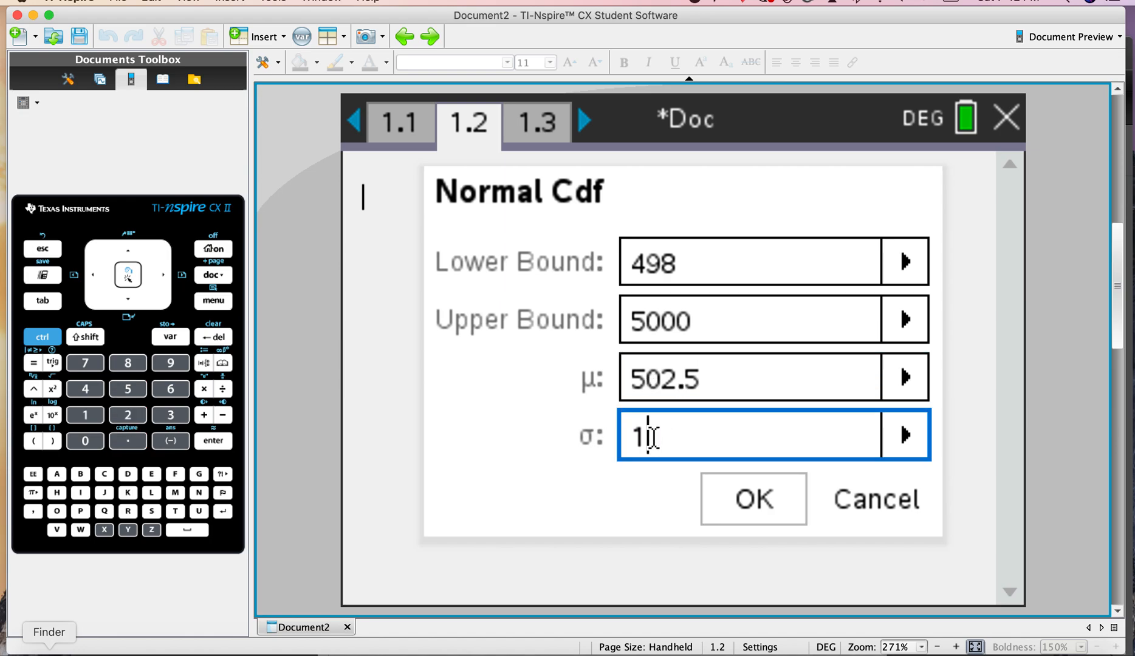
click(752, 498)
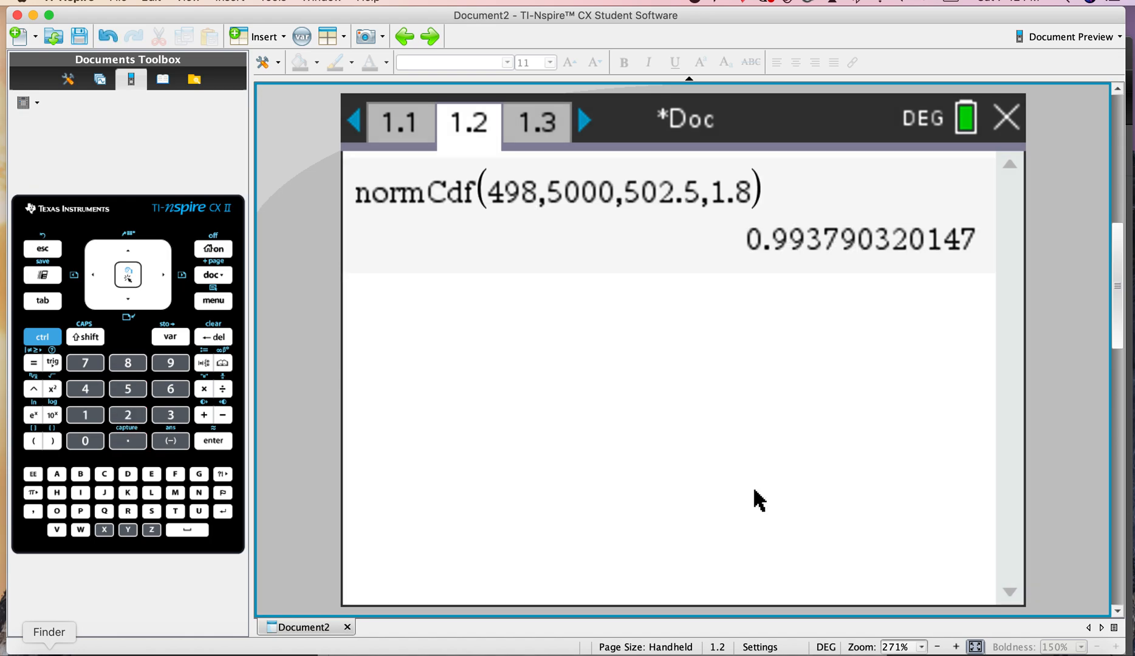
- Copy 0.99379032014651 into part (c) after p(X<498)= on page 1.1, then move to page 1.3
double_click(859, 239)
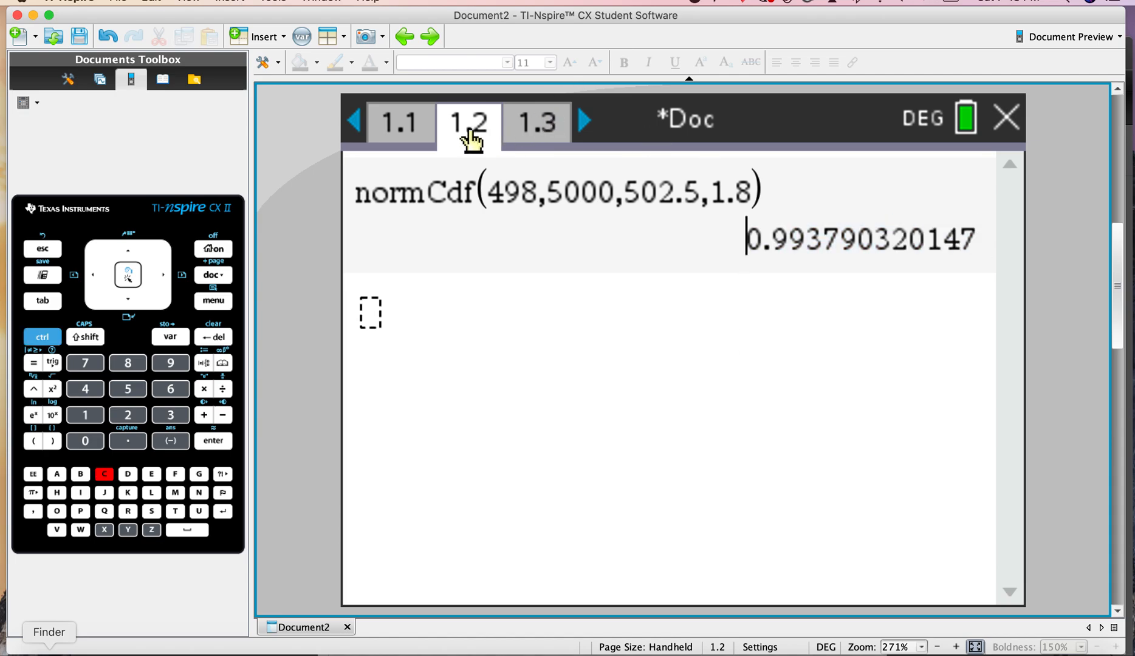
click(399, 122)
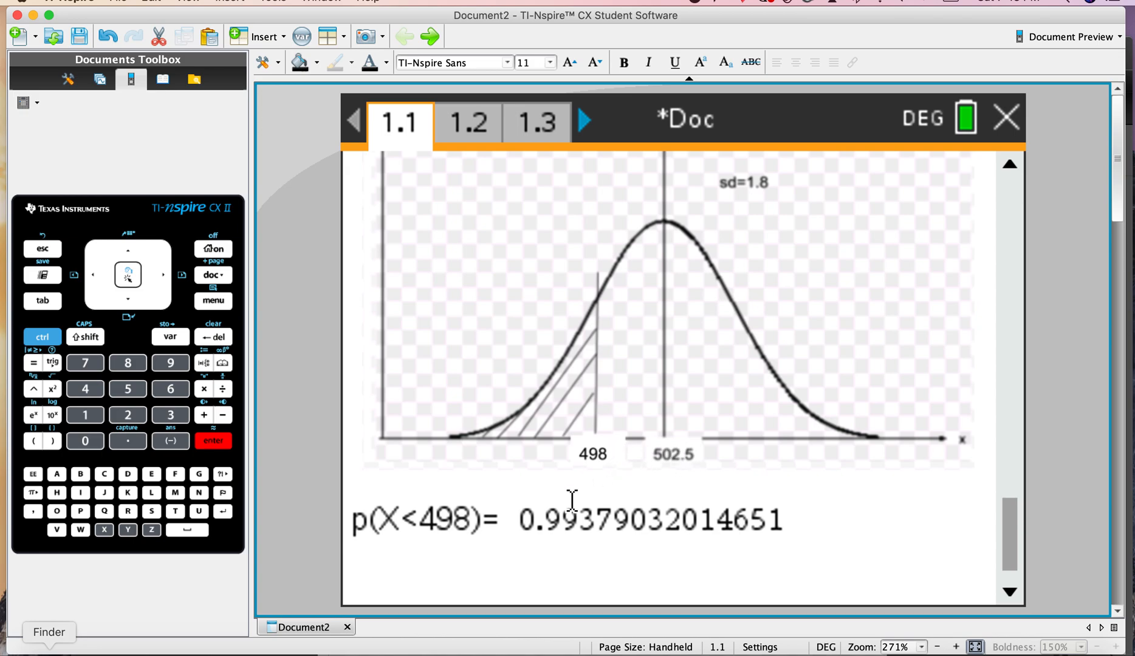
mouse_move(509, 437)
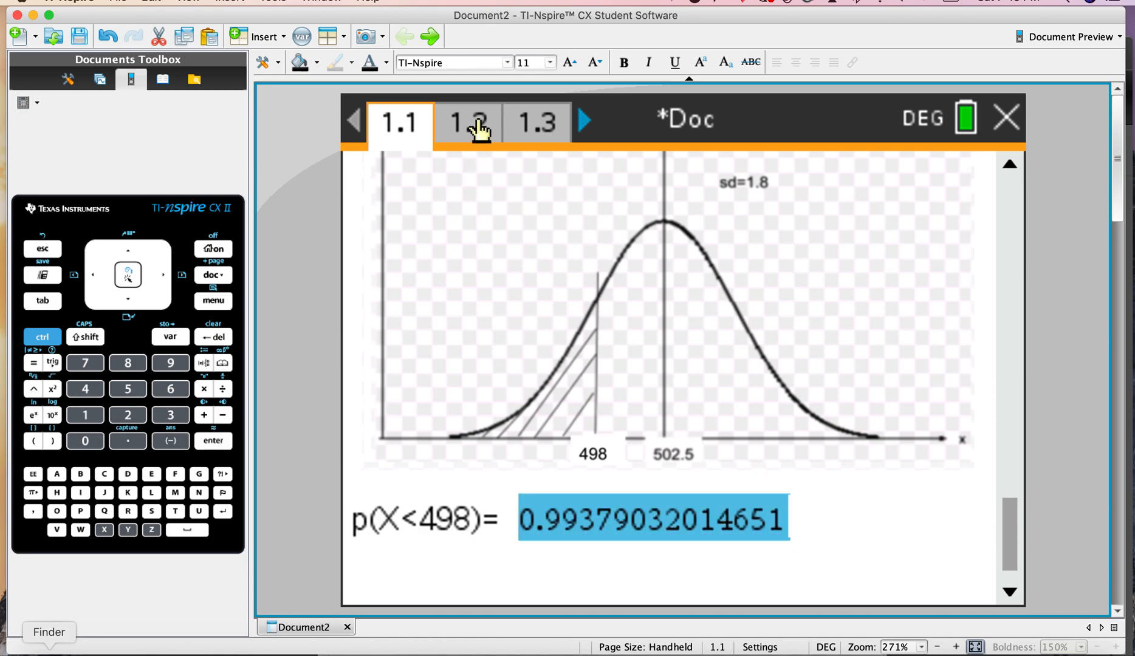
click(537, 121)
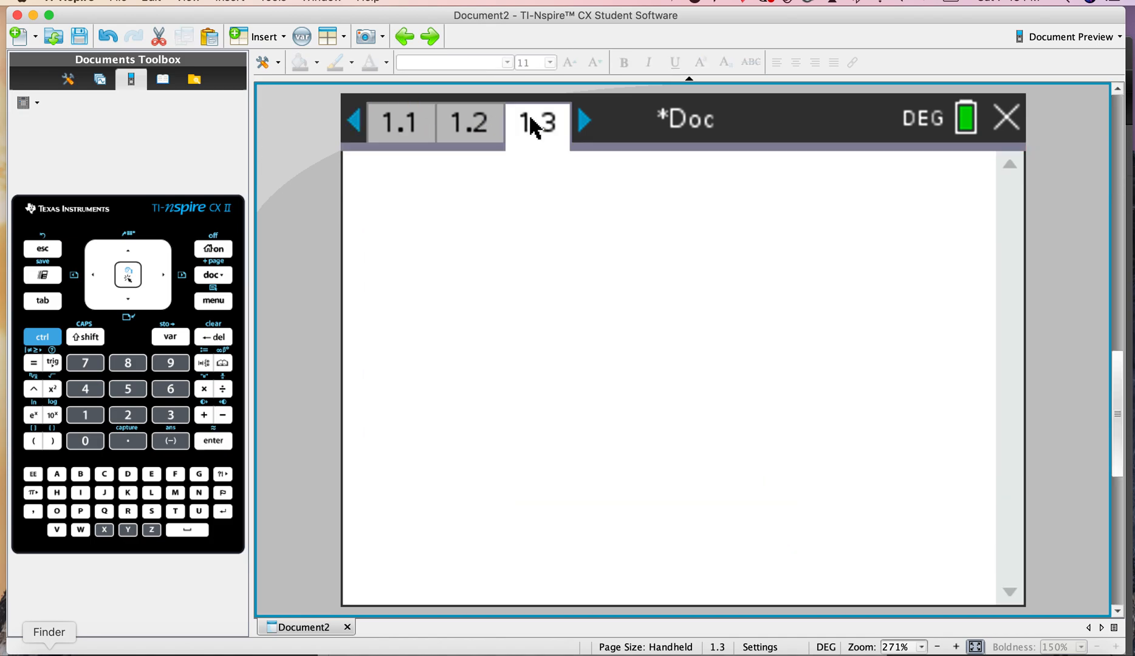
- Return to calculator page 1.2 and open the menu categories on a new entry line
click(468, 121)
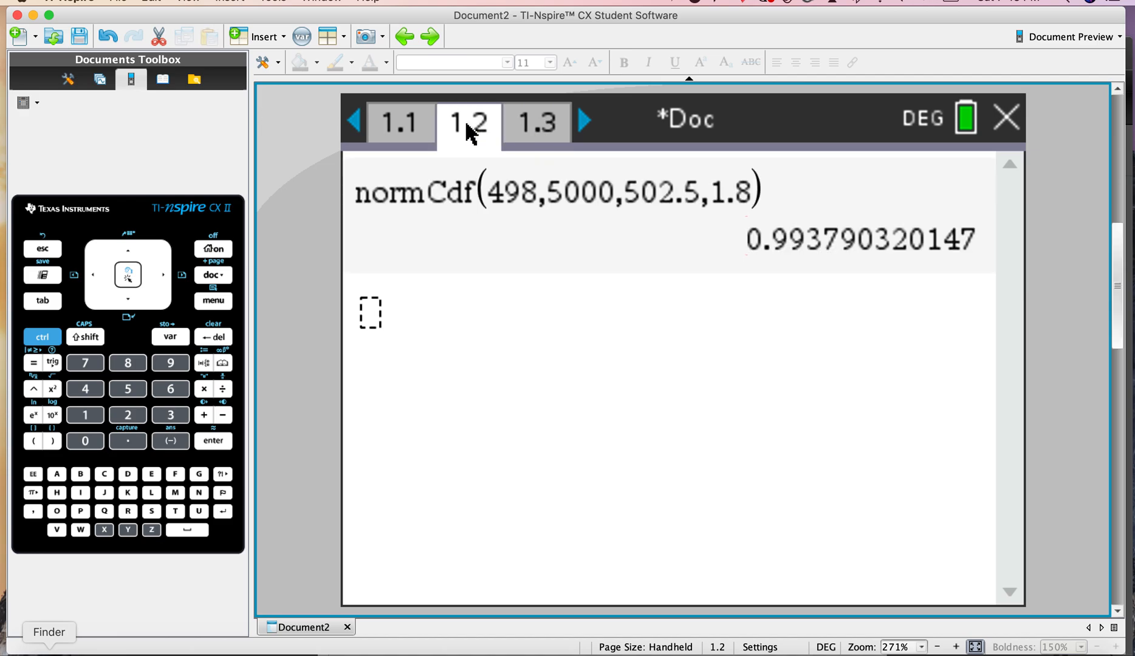
mouse_move(511, 193)
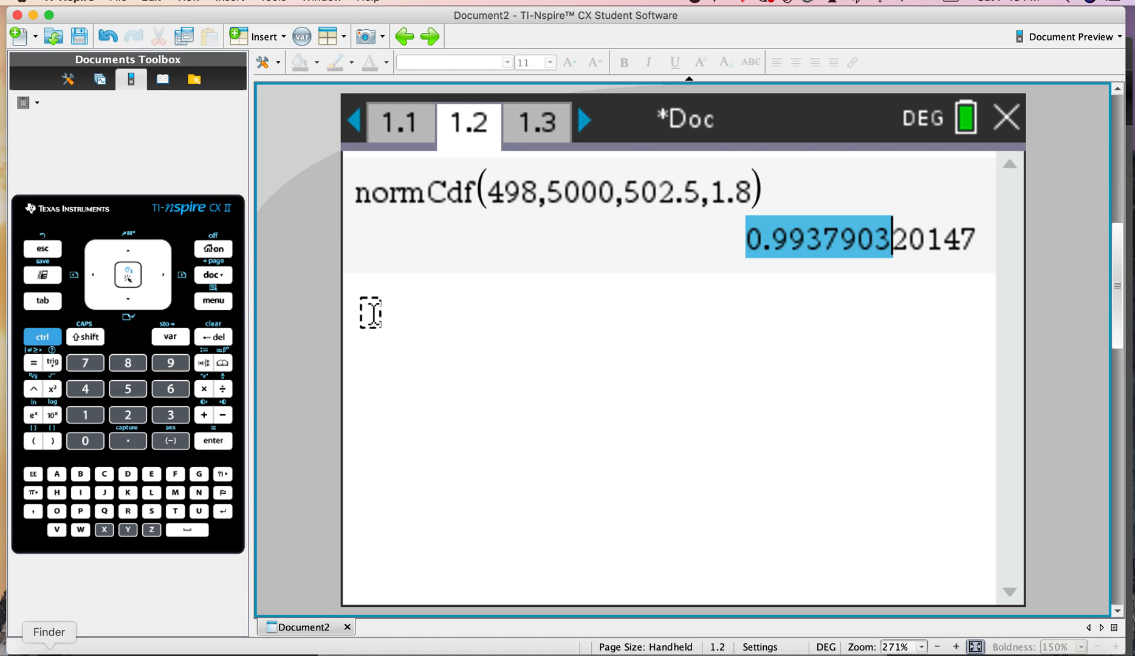
click(371, 312)
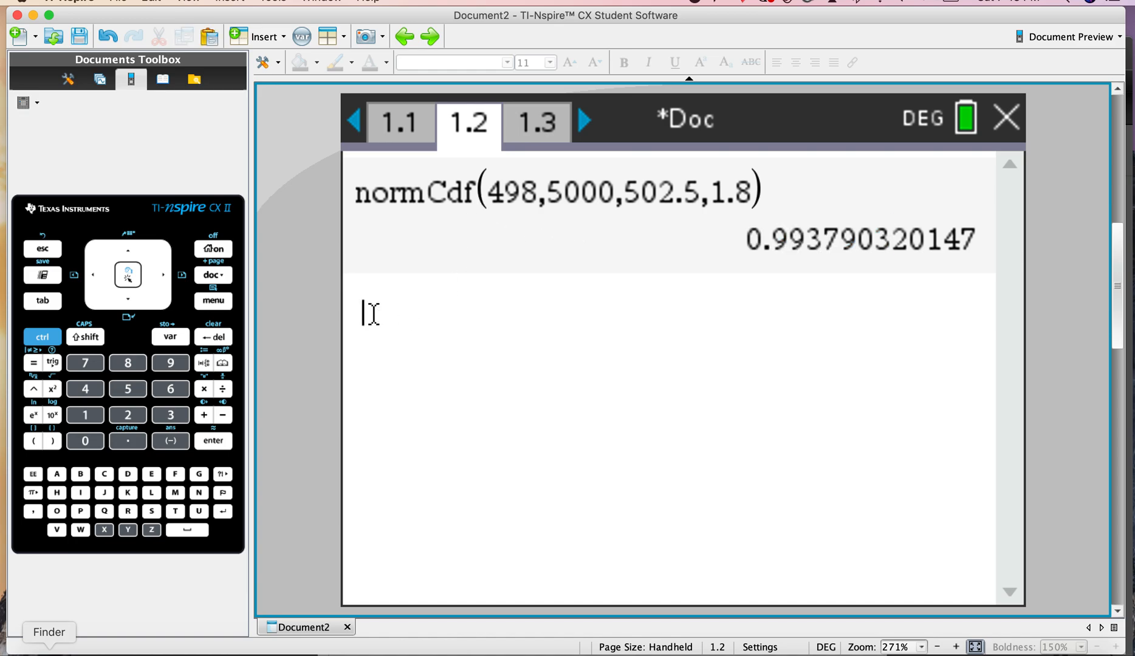
click(212, 300)
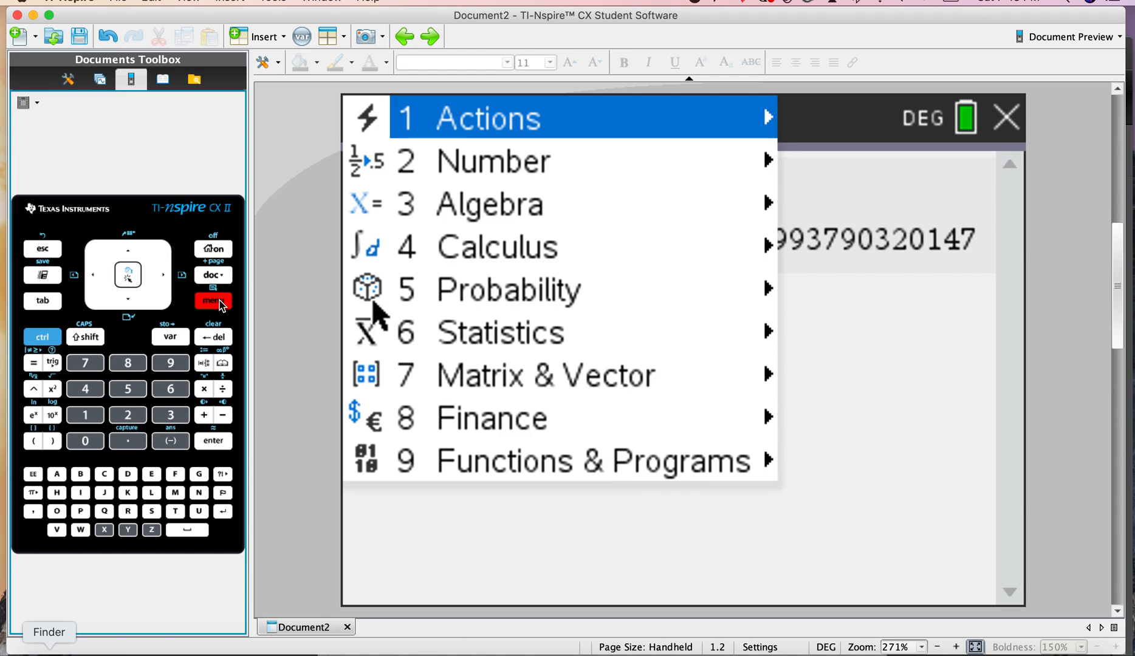
mouse_move(500, 123)
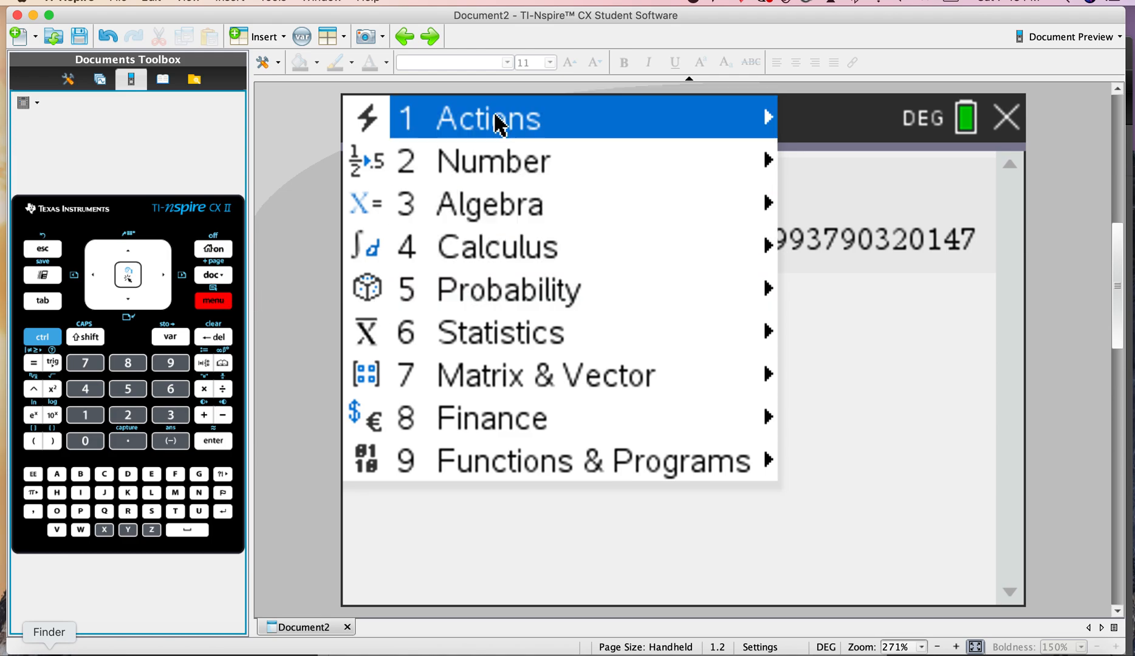
mouse_move(503, 290)
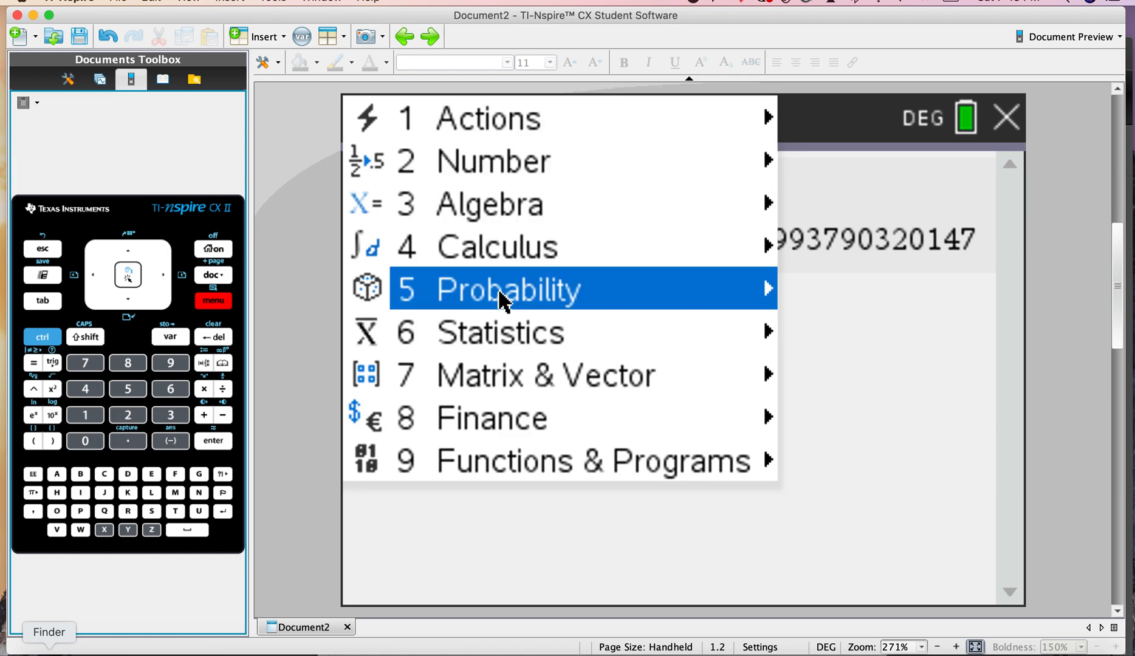
- Compute normCdf(0, 498, 502.5, 1.8) via Probability > Distributions, giving 0.006209679853
click(506, 289)
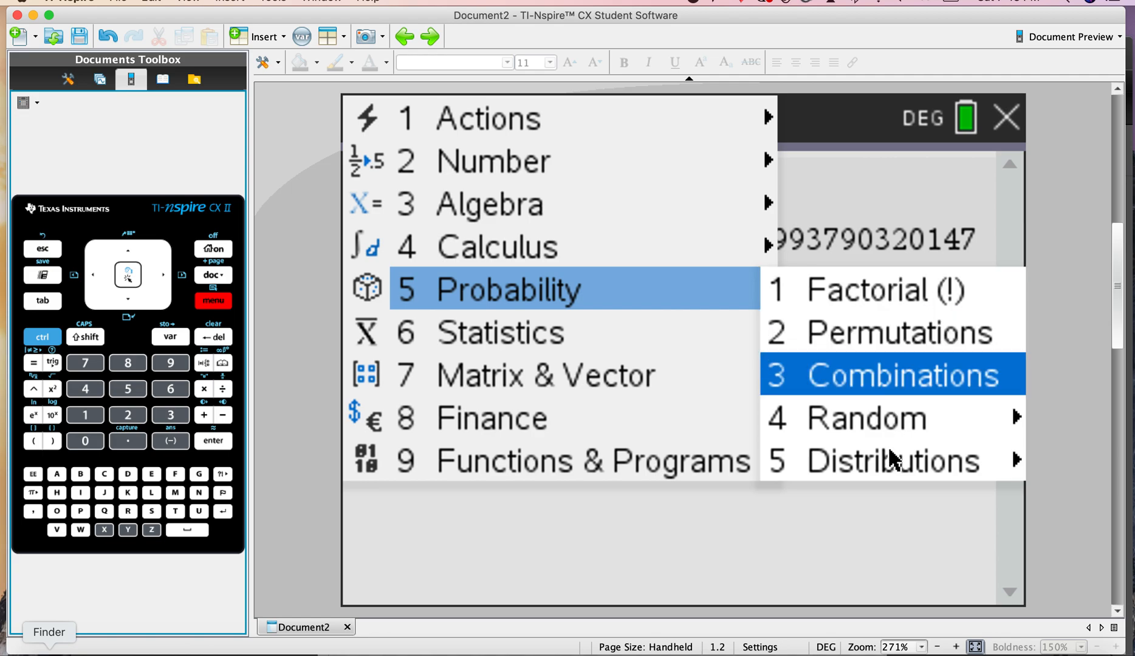
click(893, 460)
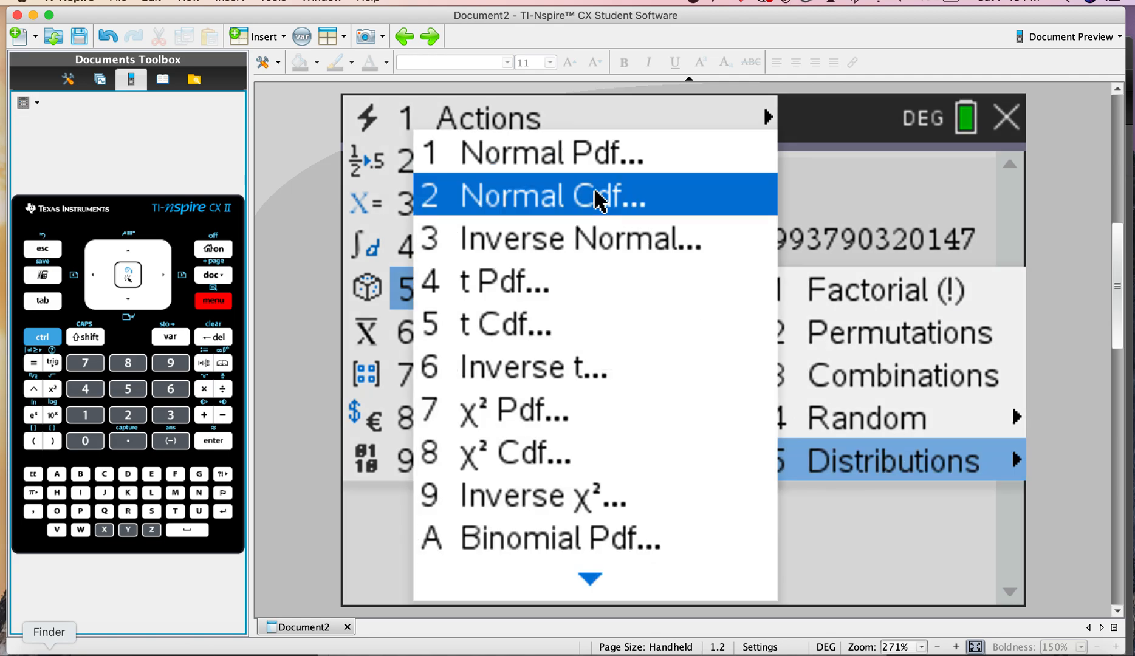
click(550, 195)
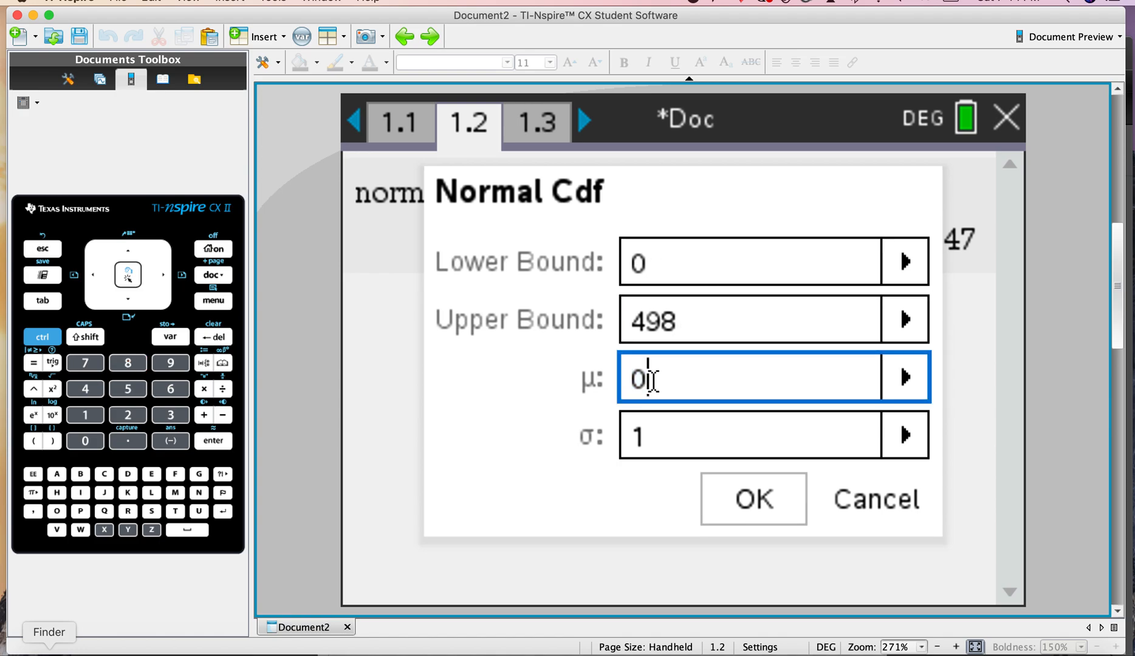
text(50)
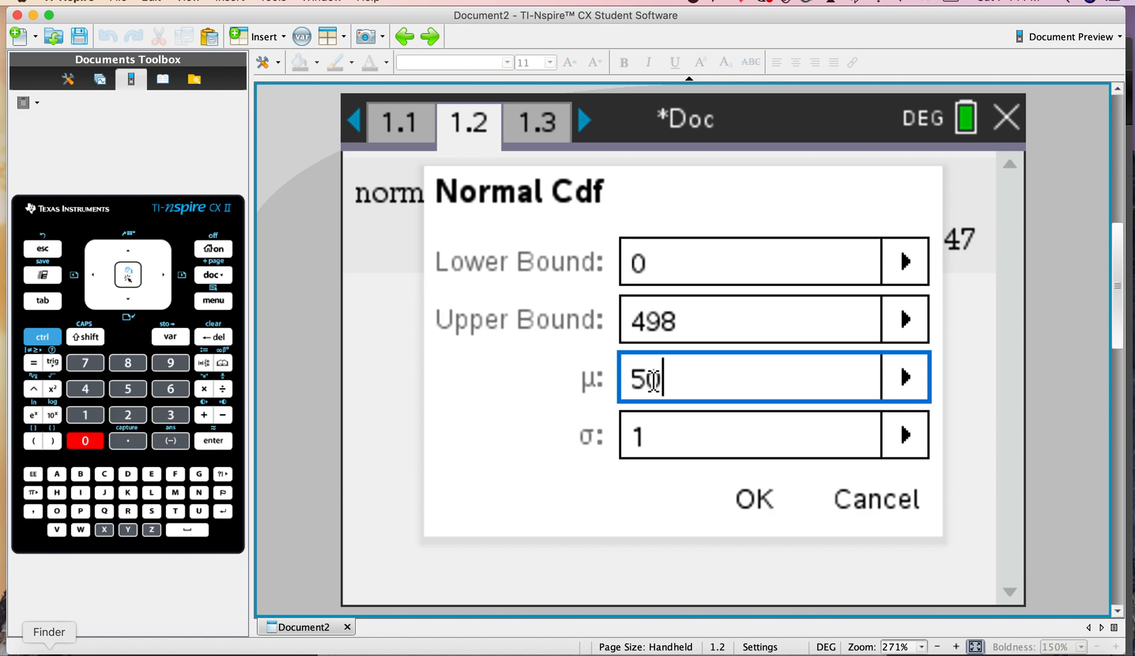
text(2.5)
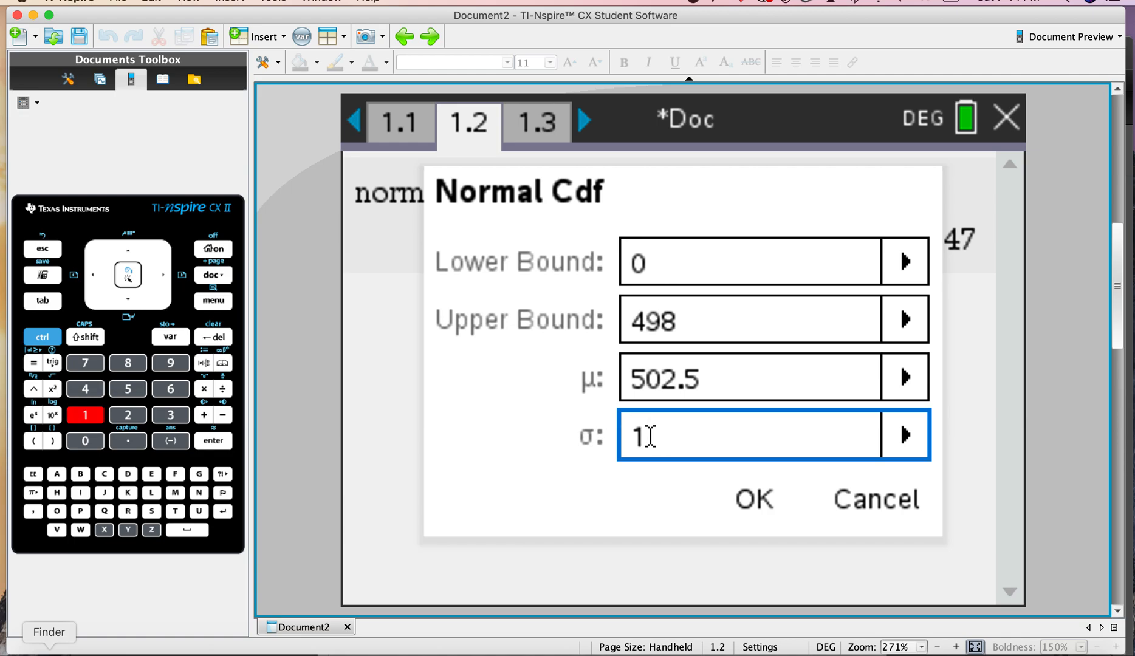
click(750, 499)
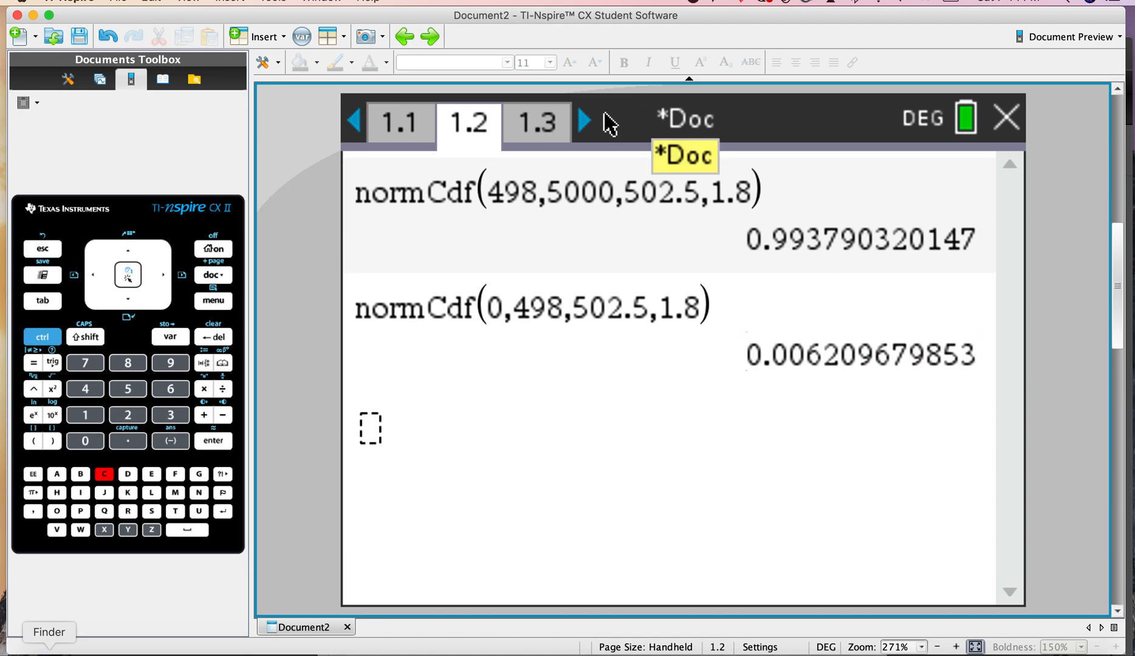
- Replace part (c)'s p(X<498) value on page 1.1 with 0.006209679853494
click(398, 122)
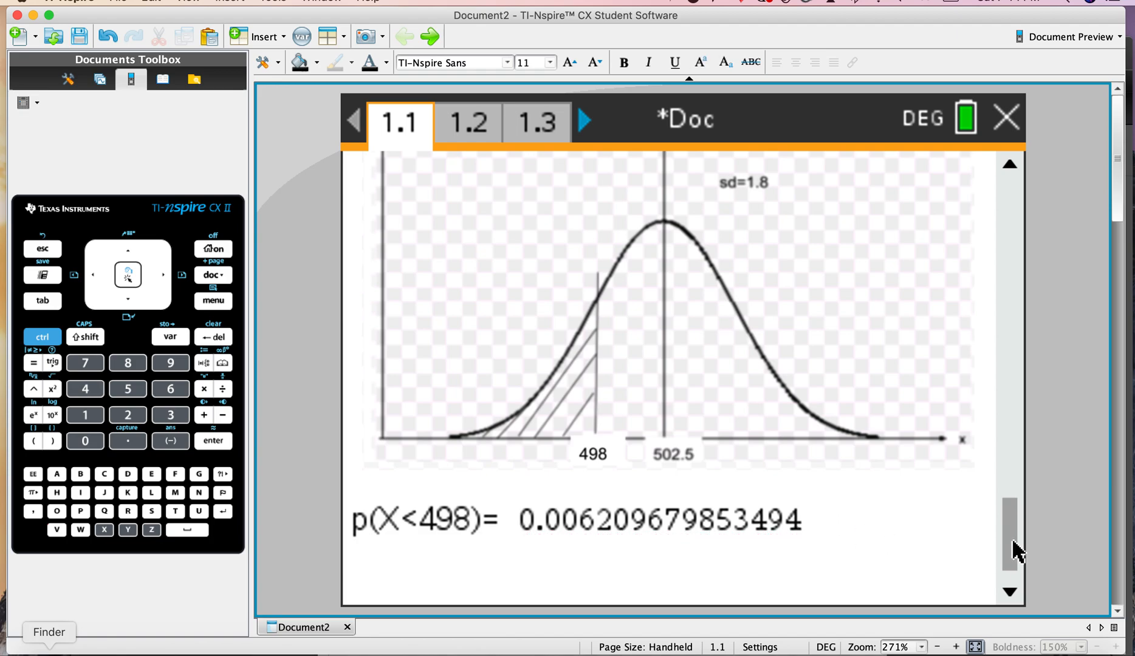
scroll(down, 3)
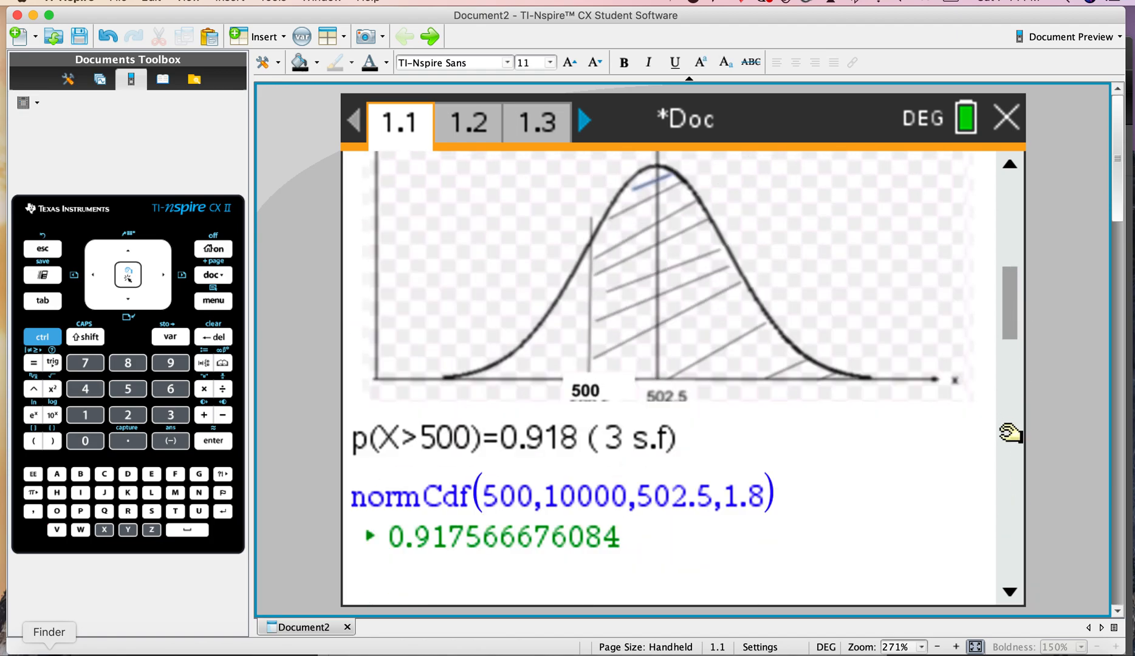
scroll(up, 3)
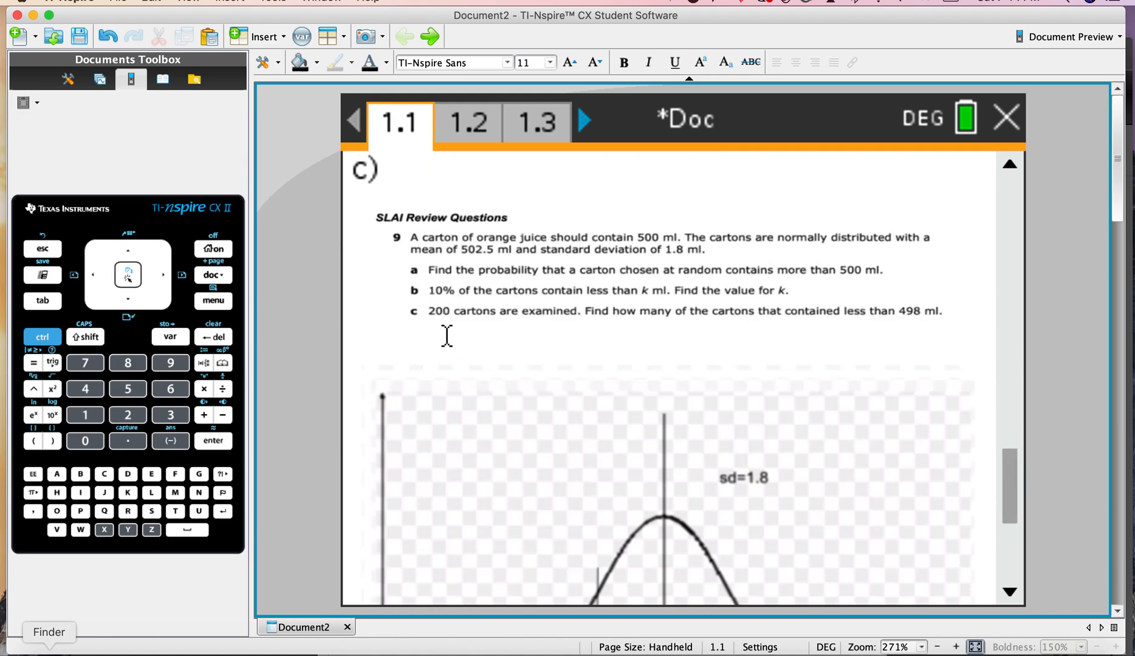
mouse_move(1013, 481)
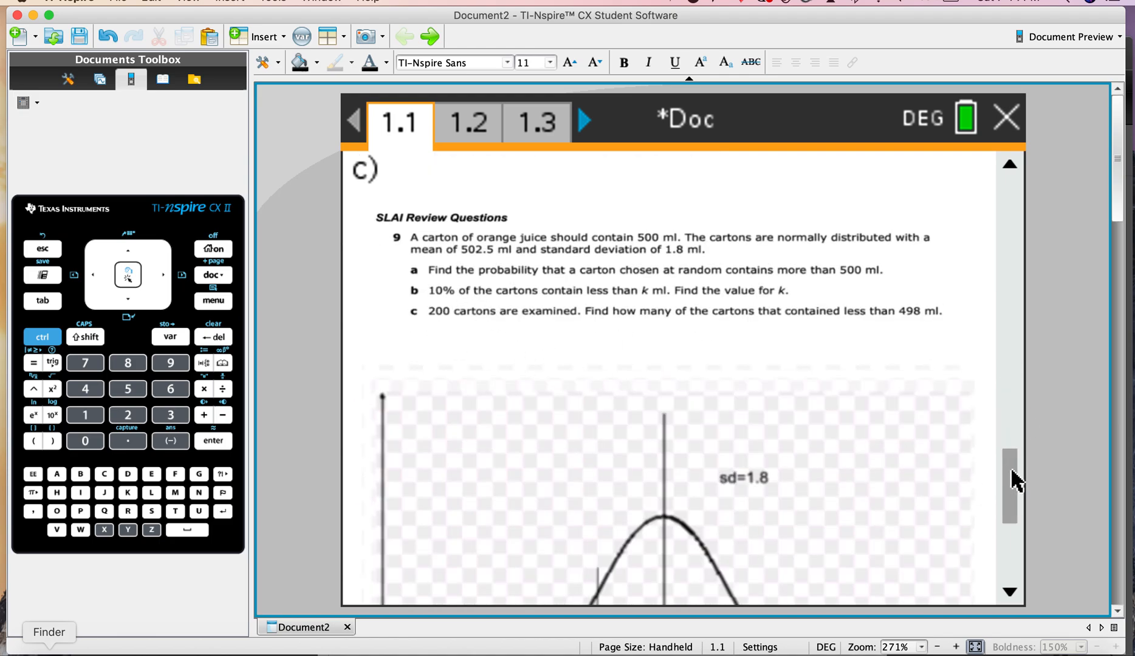
- Evaluate 0.006209679853494·200 beneath part (c), giving 1.2419359707 cartons
scroll(down, 3)
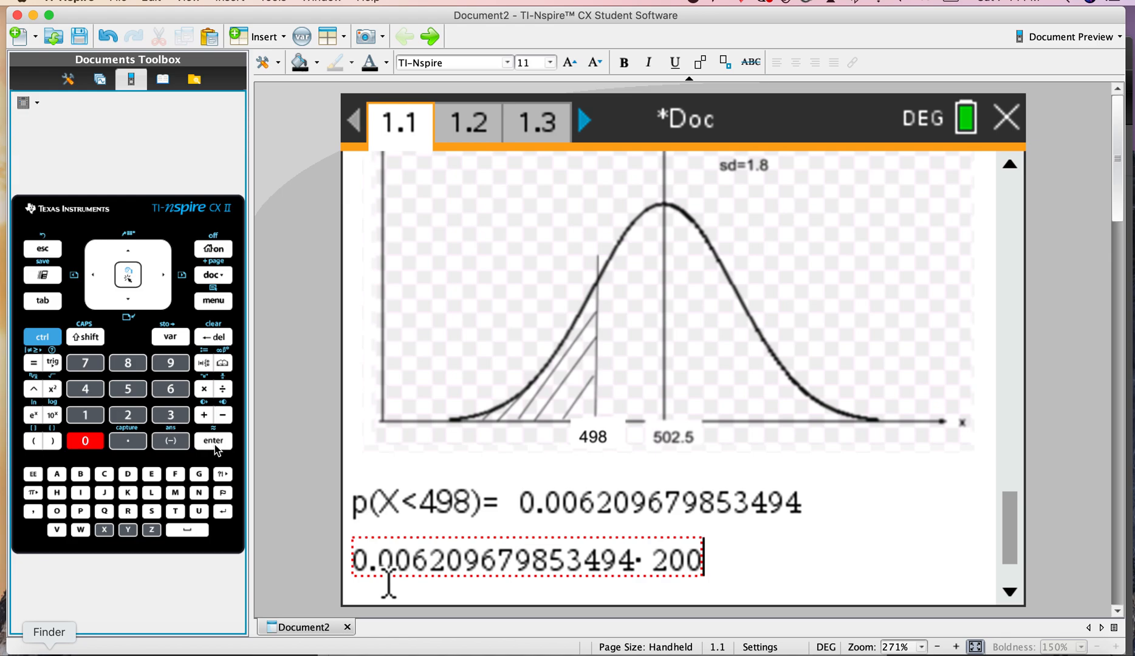
click(213, 441)
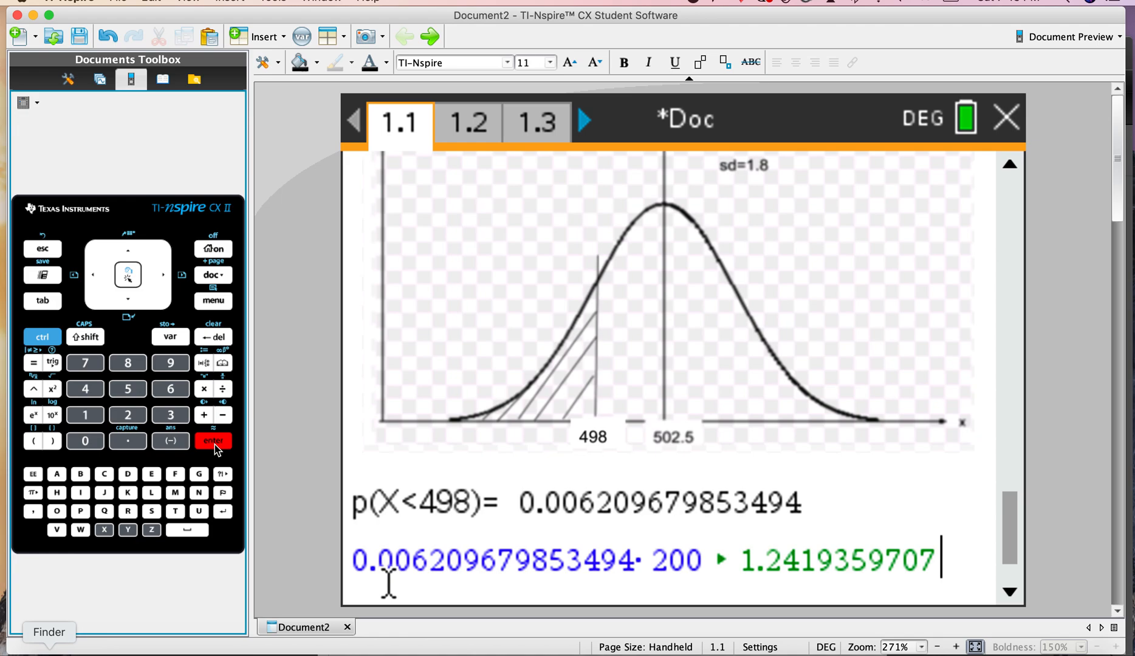
mouse_move(302, 270)
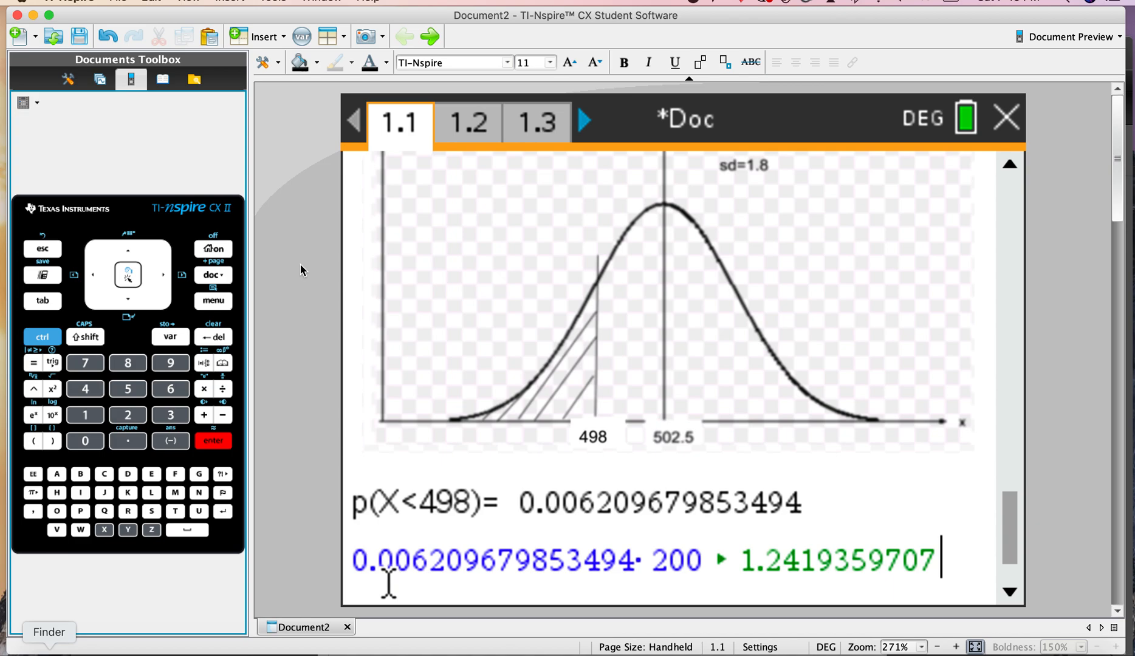
mouse_move(220, 306)
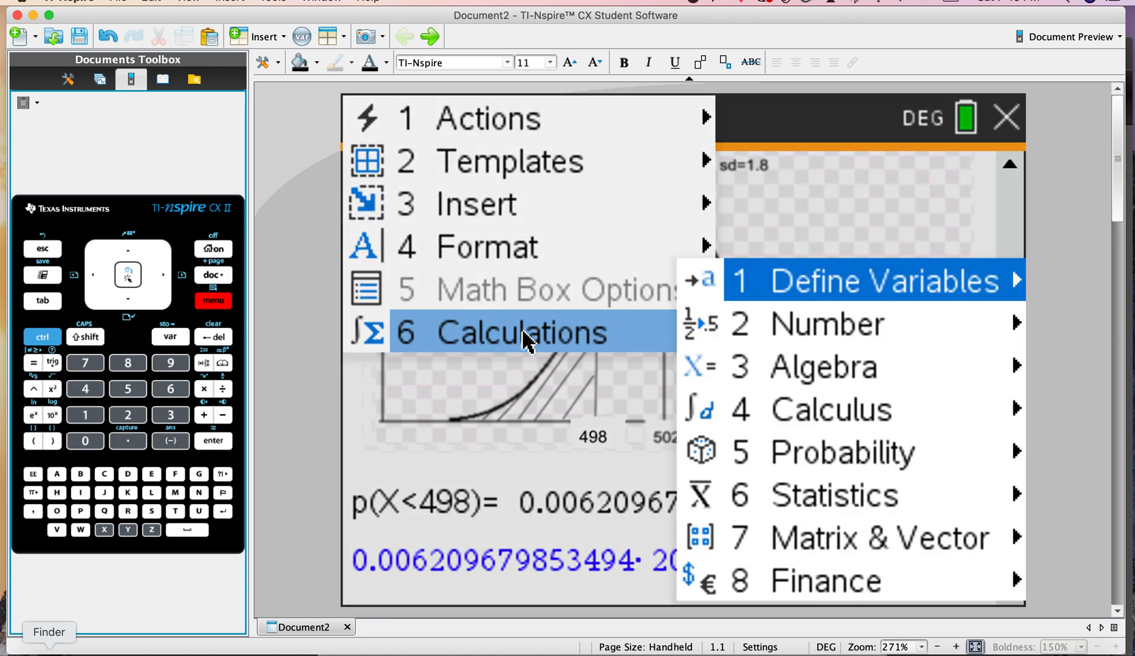
mouse_move(839, 451)
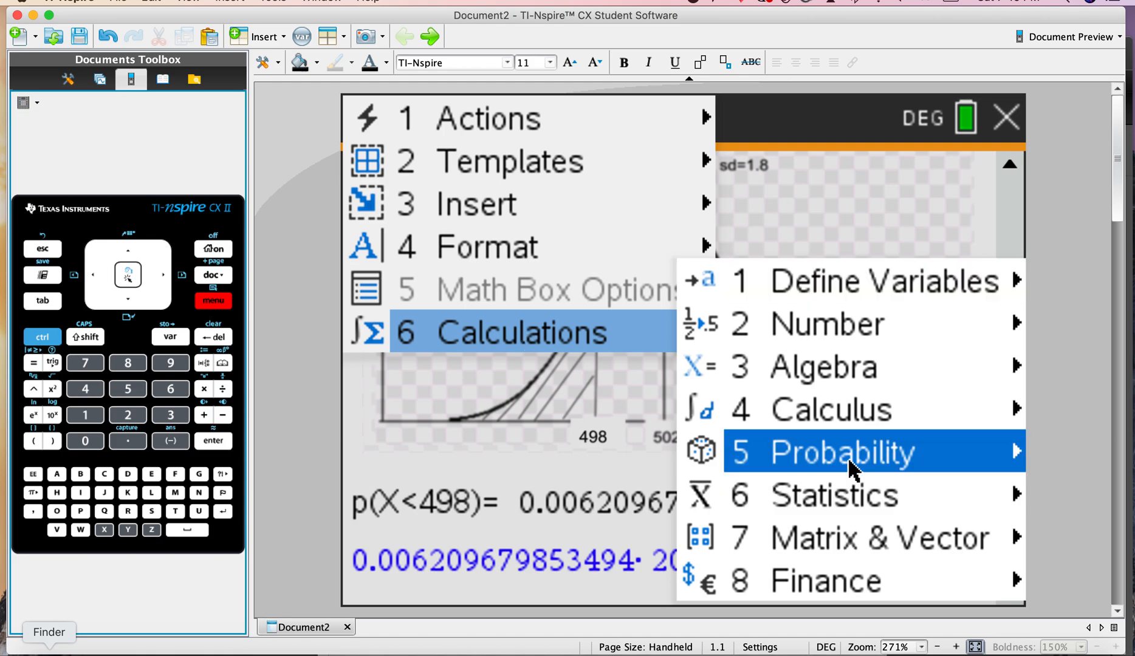
- Open Calculations > Probability > Distributions on the notes page, listing Normal Pdf through Binomial Pdf
click(841, 451)
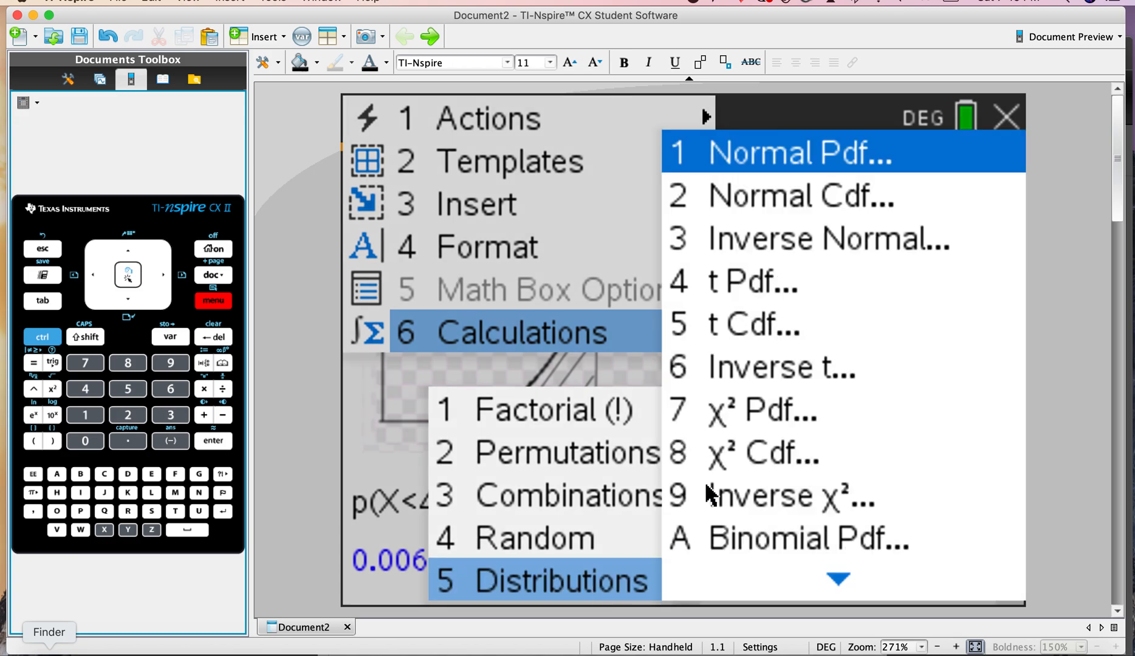
mouse_move(818, 163)
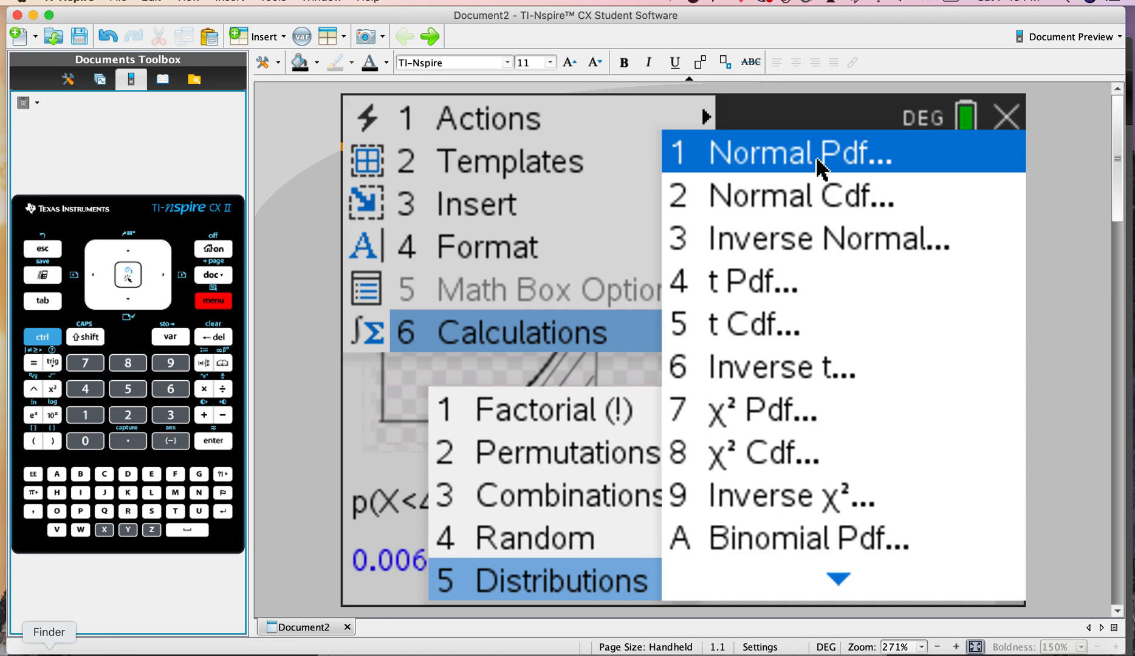
mouse_move(819, 166)
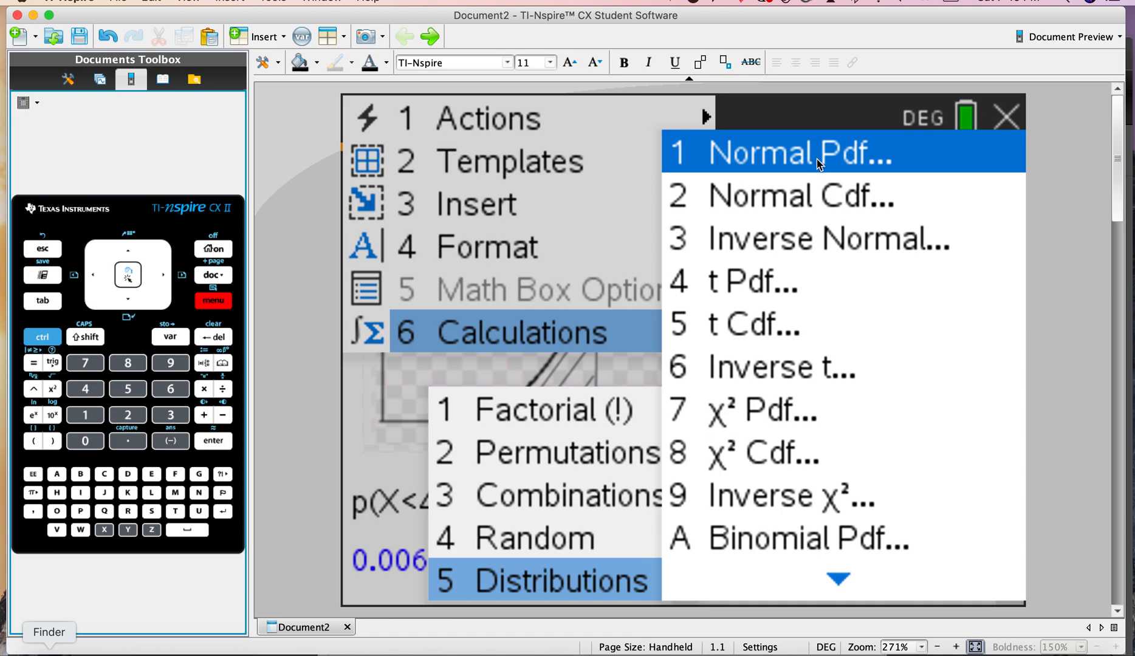